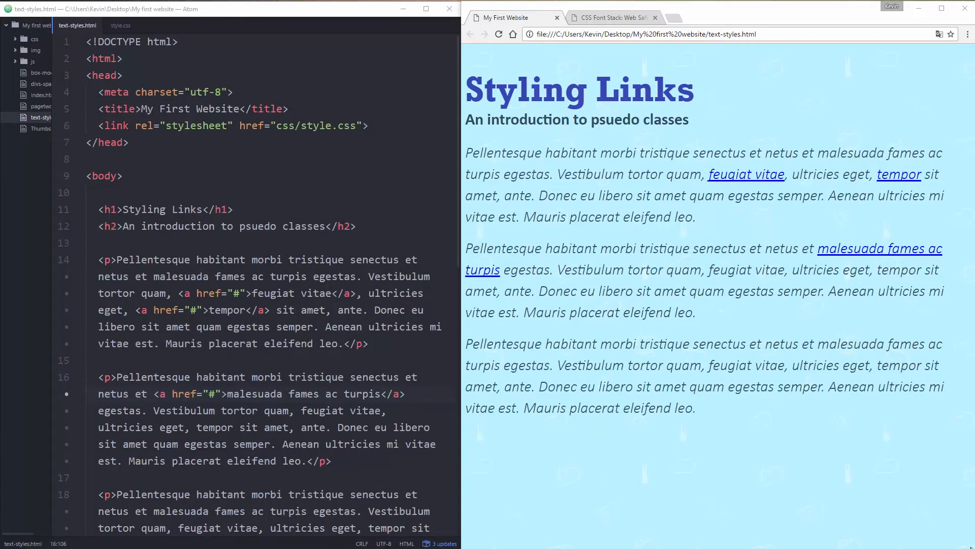
Switch to style.css and place the cursor below the last paragraph rule.
left_click(120, 24)
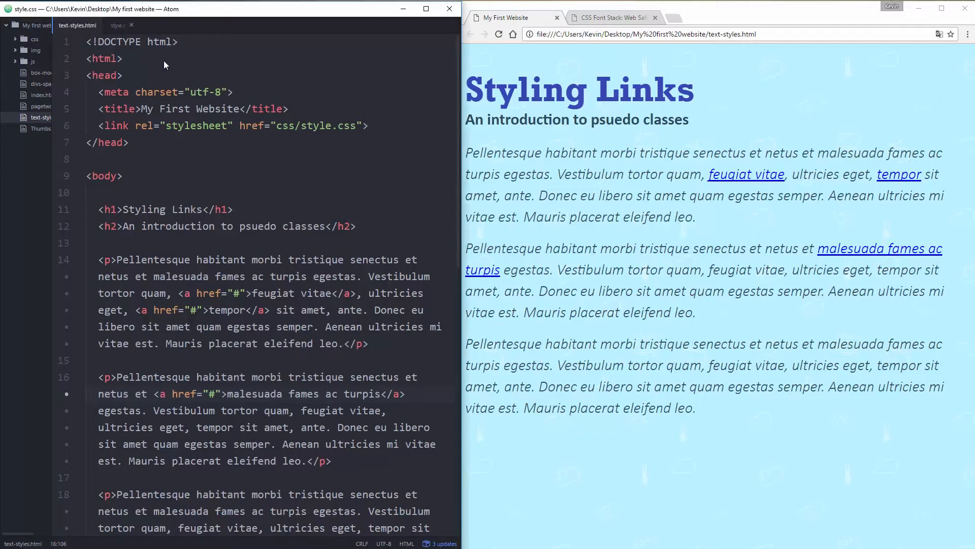
left_click(120, 25)
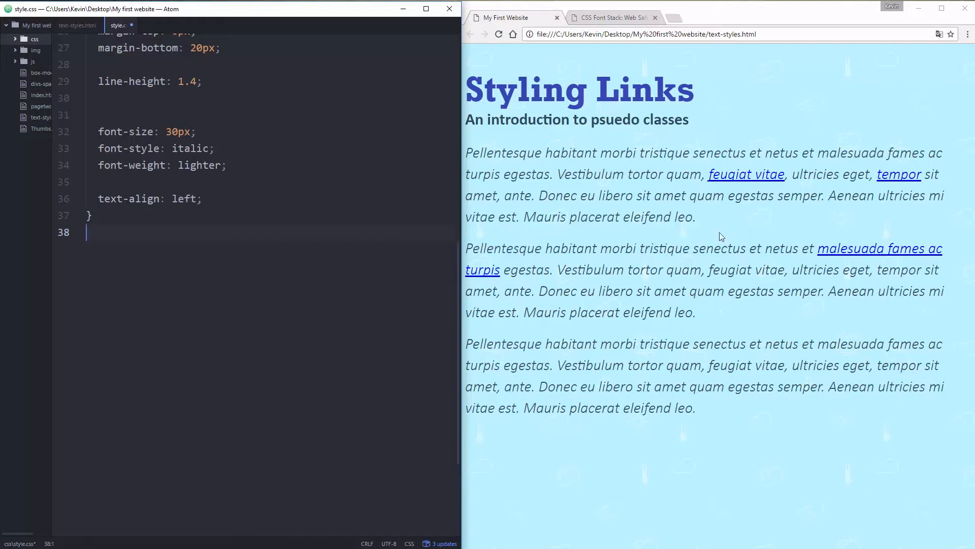
mouse_move(581, 341)
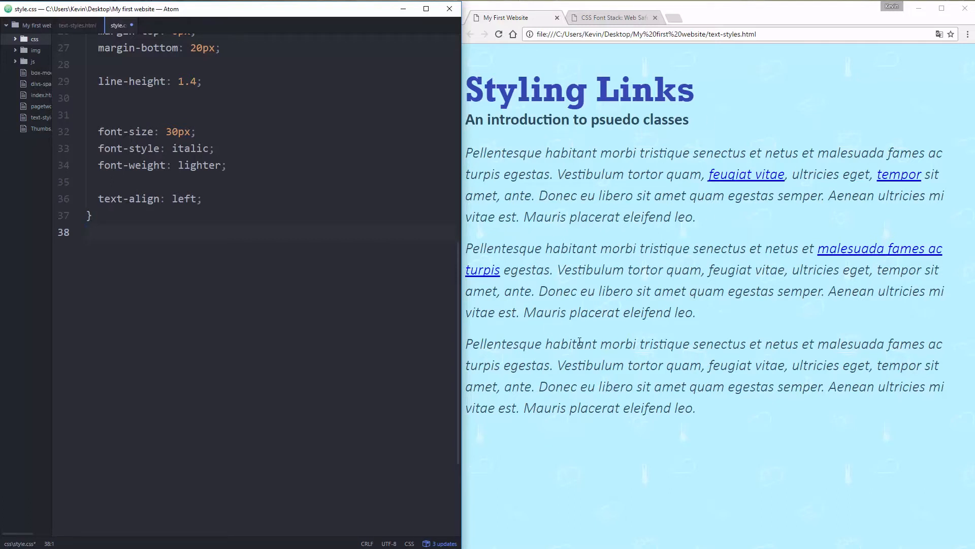
mouse_move(898, 175)
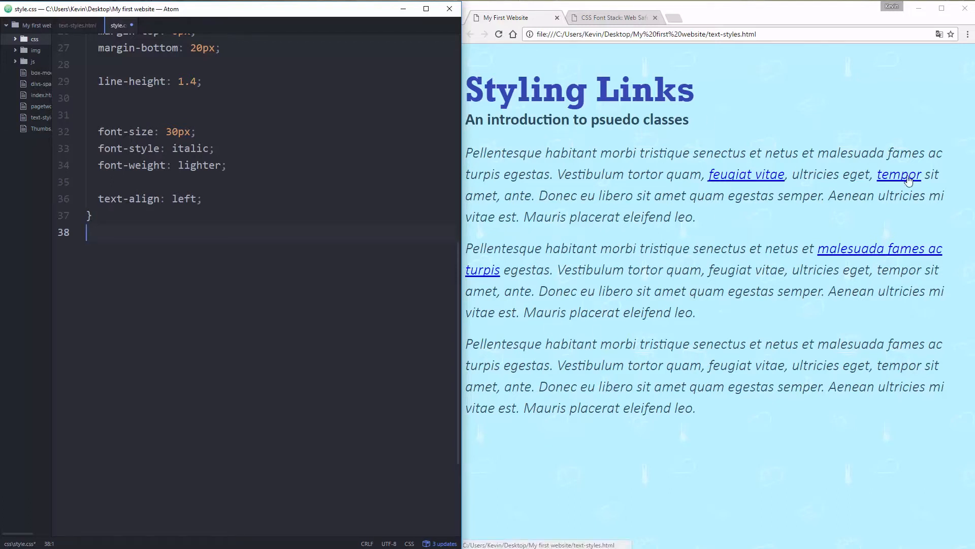
mouse_move(664, 229)
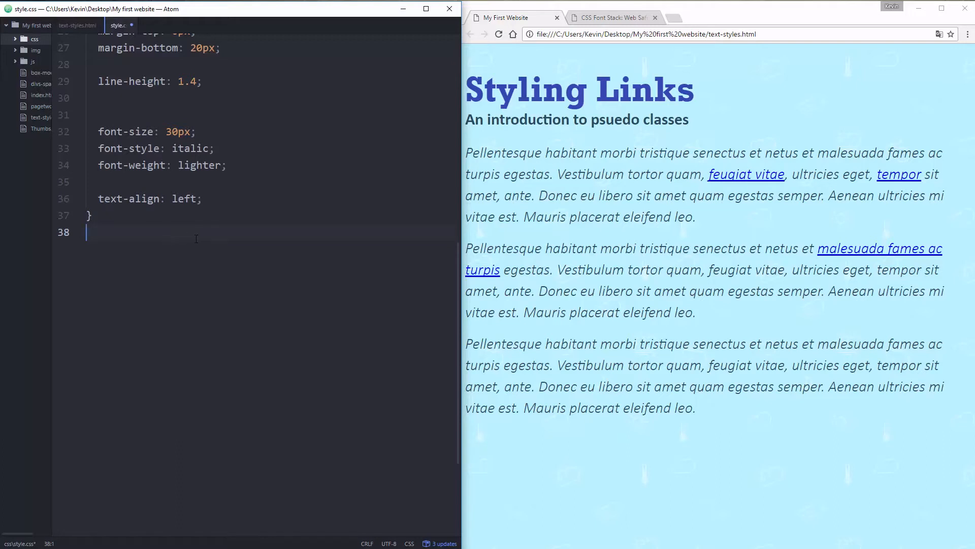
Give the paragraph rule color: red and font-size: 30px, dropping the italic, weight and alignment lines.
scroll("up", 3)
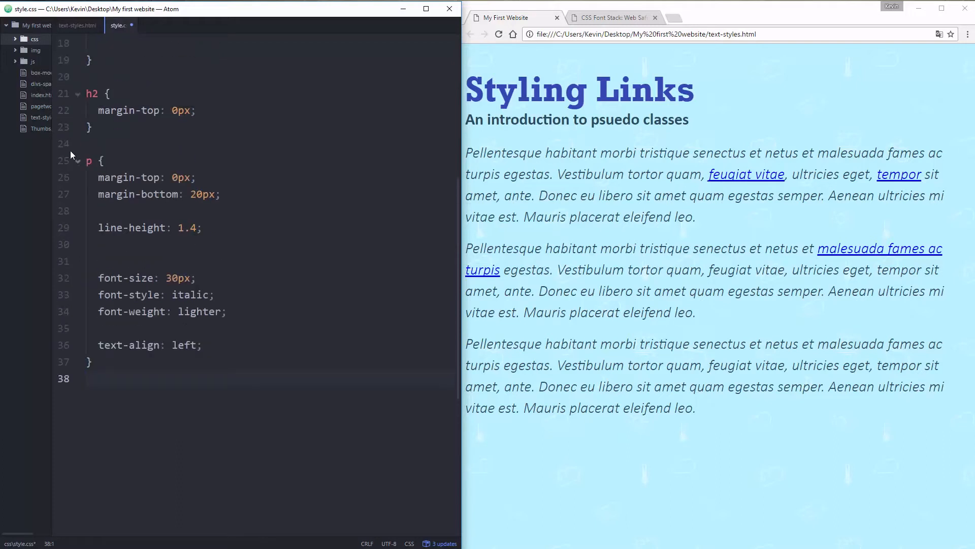
left_click(204, 344)
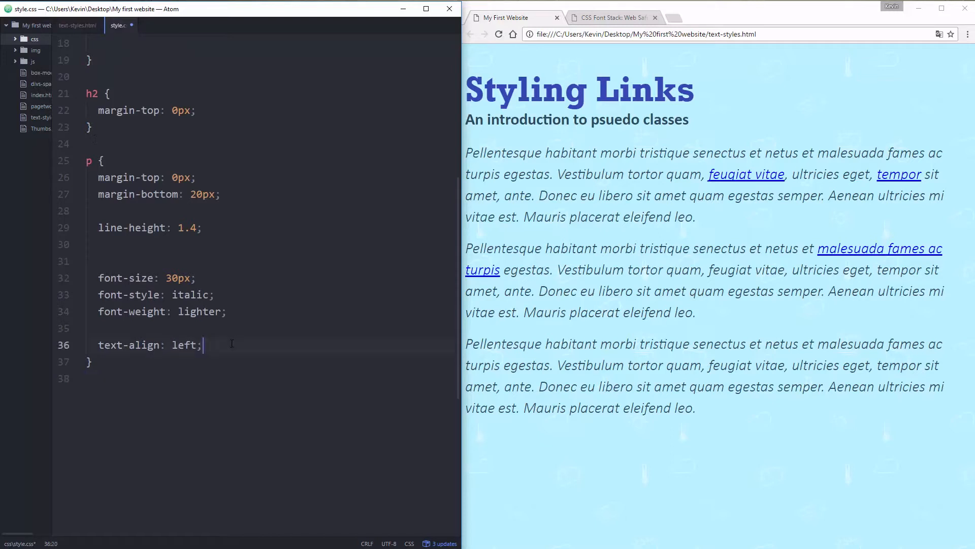
type("color: red;")
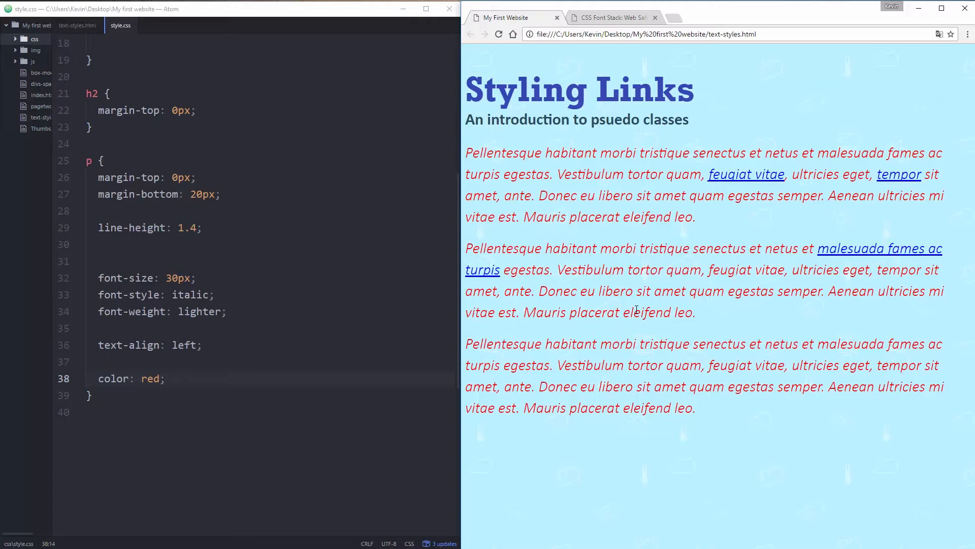
left_click(228, 311)
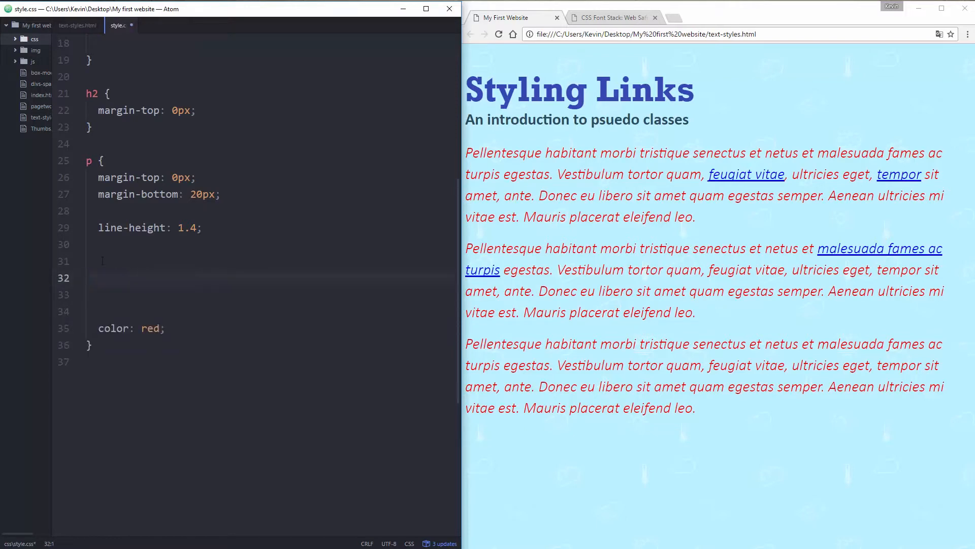
type("font-size: 30px;")
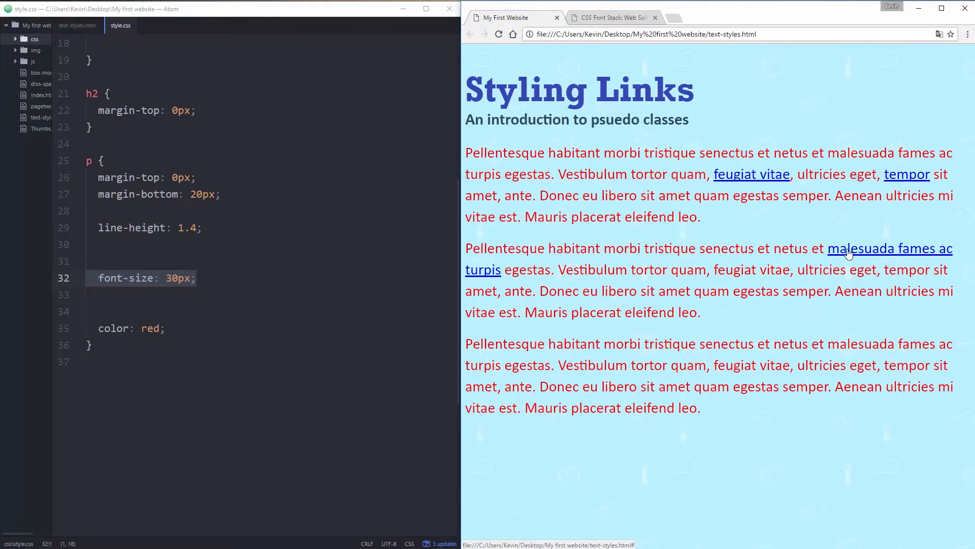
mouse_move(694, 262)
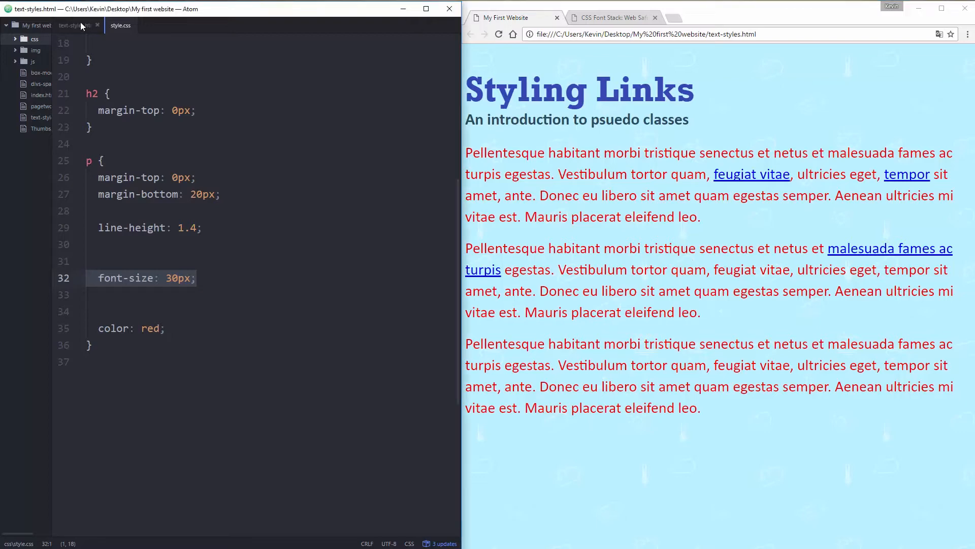
Review the first paragraph's markup and its feugiat vitae link in text-styles.html.
left_click(76, 25)
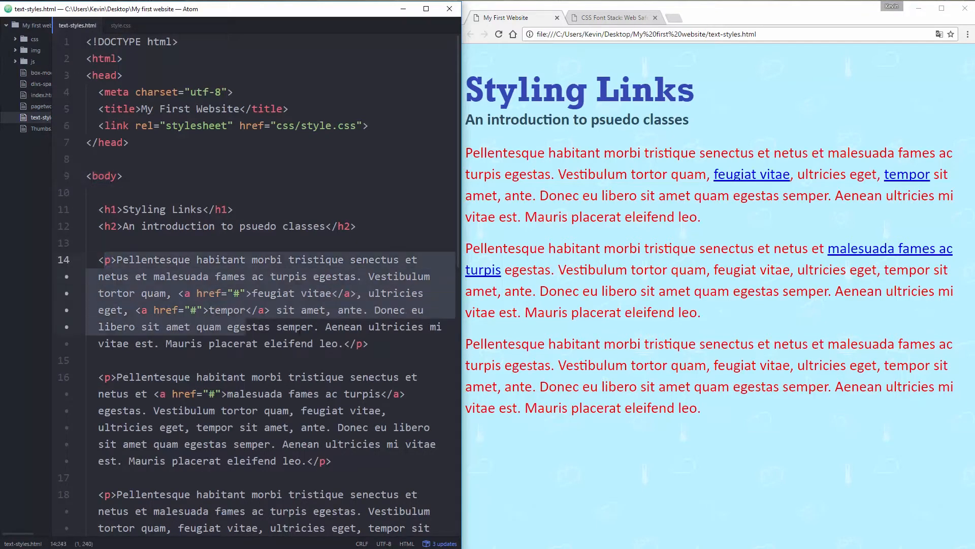
left_click(368, 343)
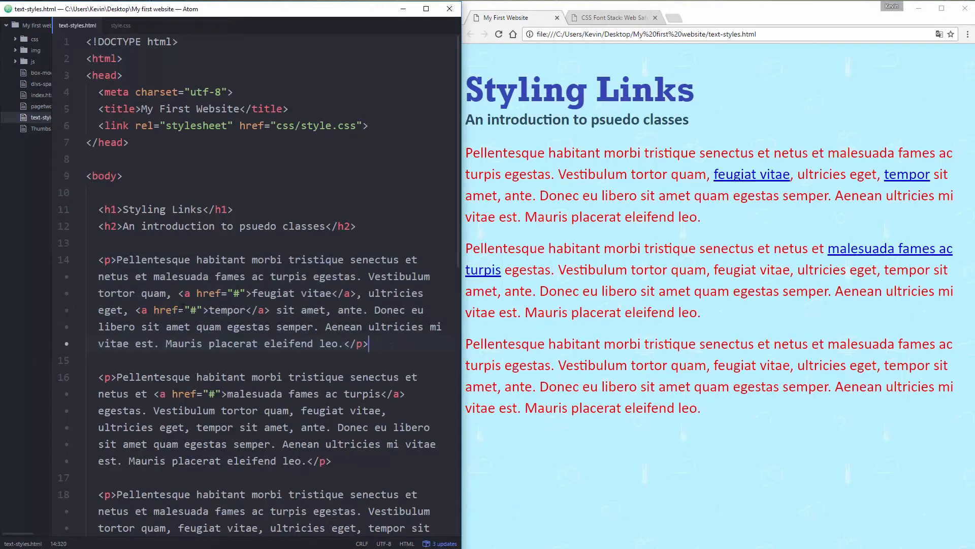
left_click(111, 259)
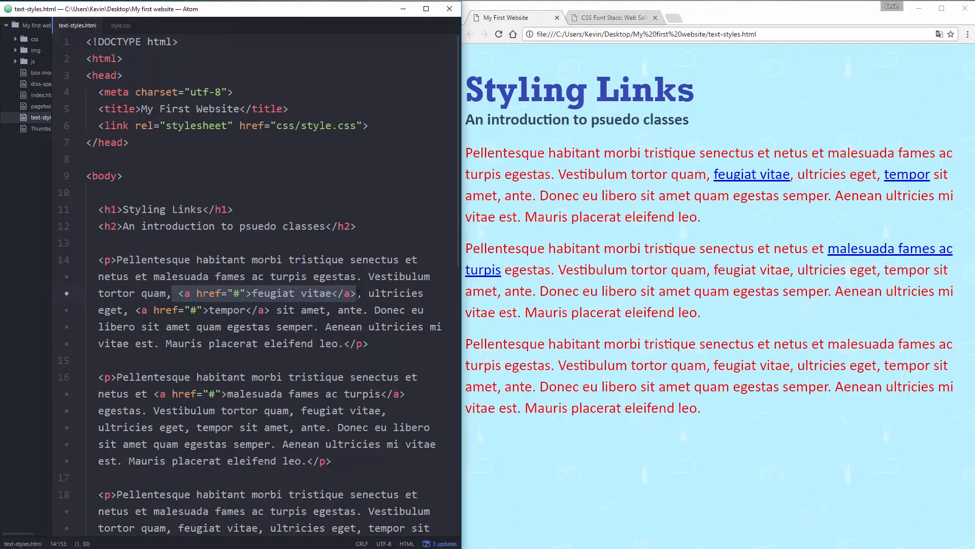
left_click(110, 176)
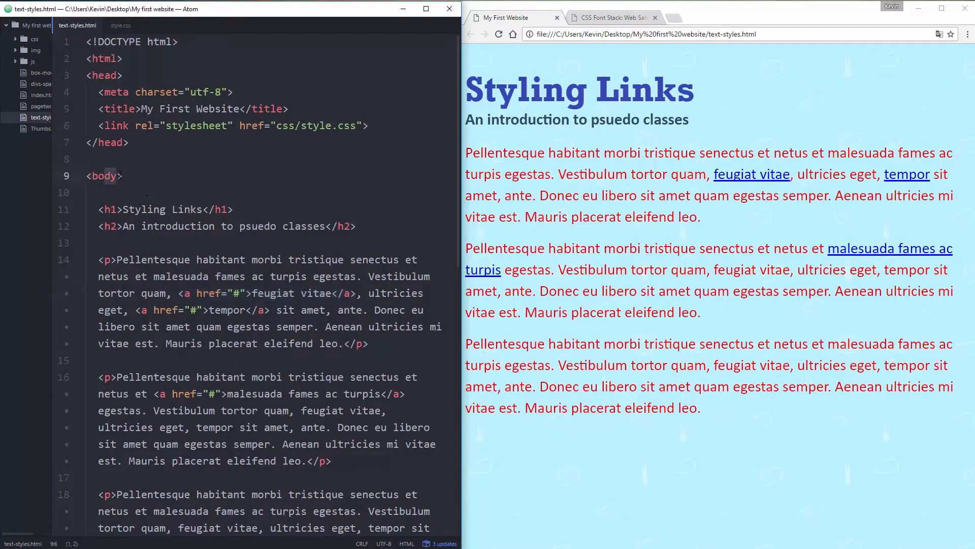
Change the body text colour to green in style.css.
left_click(121, 25)
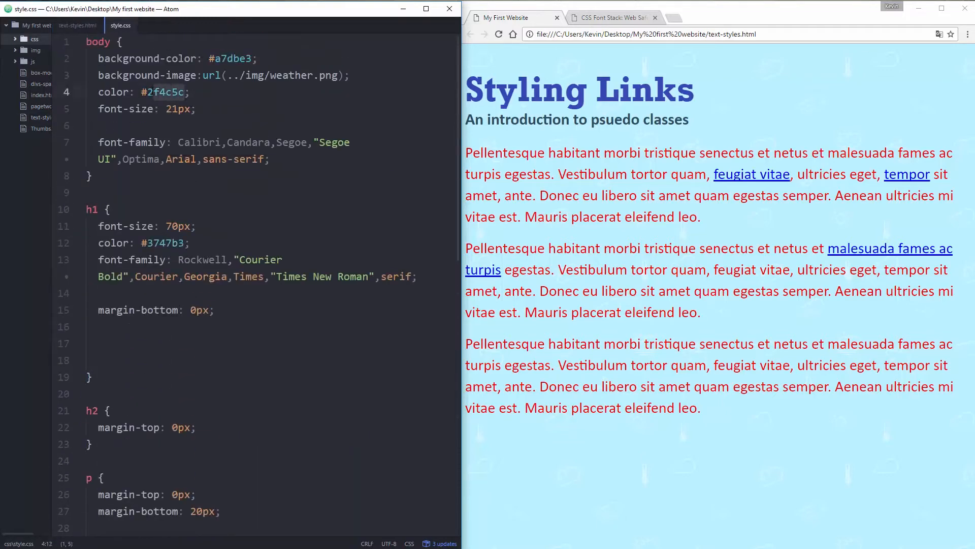
type("greebn")
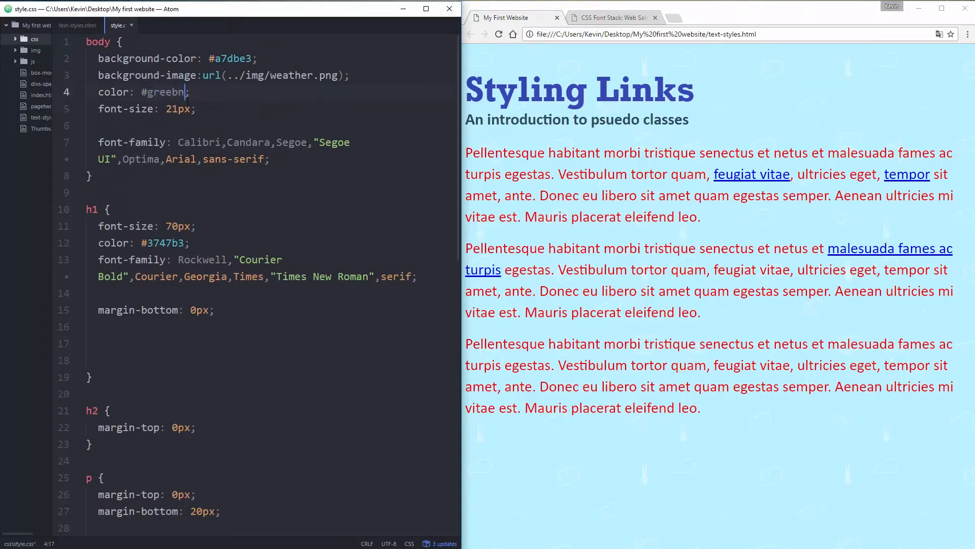
key("BackSpace")
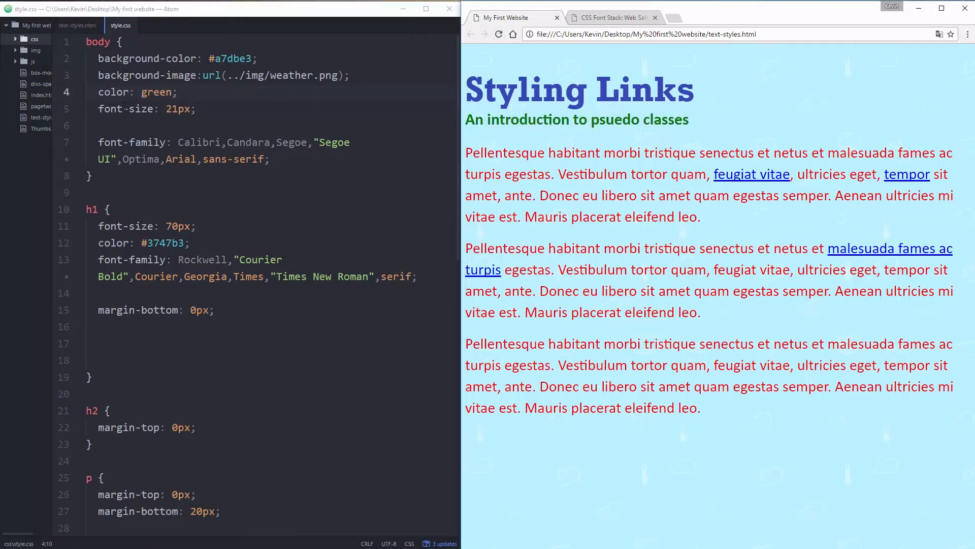
scroll("down", 3)
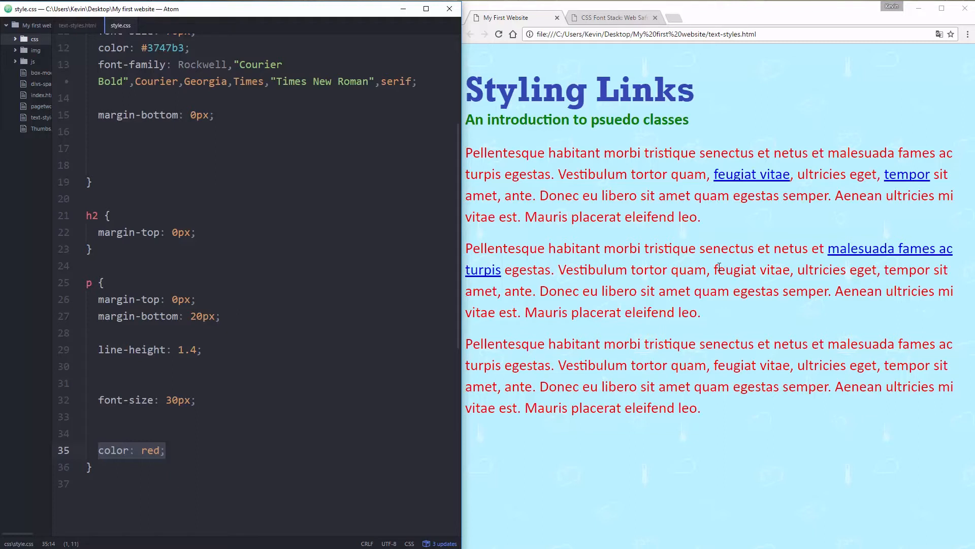
mouse_move(641, 242)
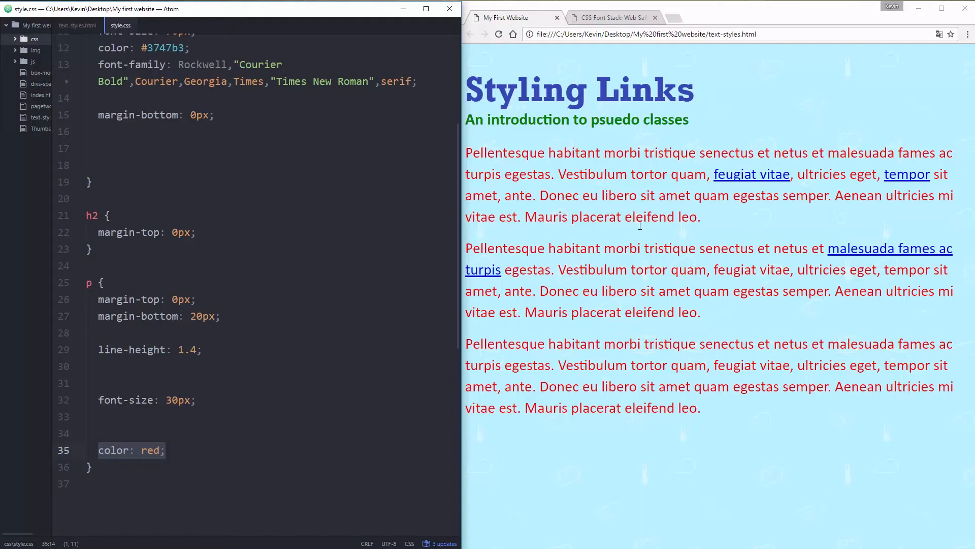
mouse_move(647, 333)
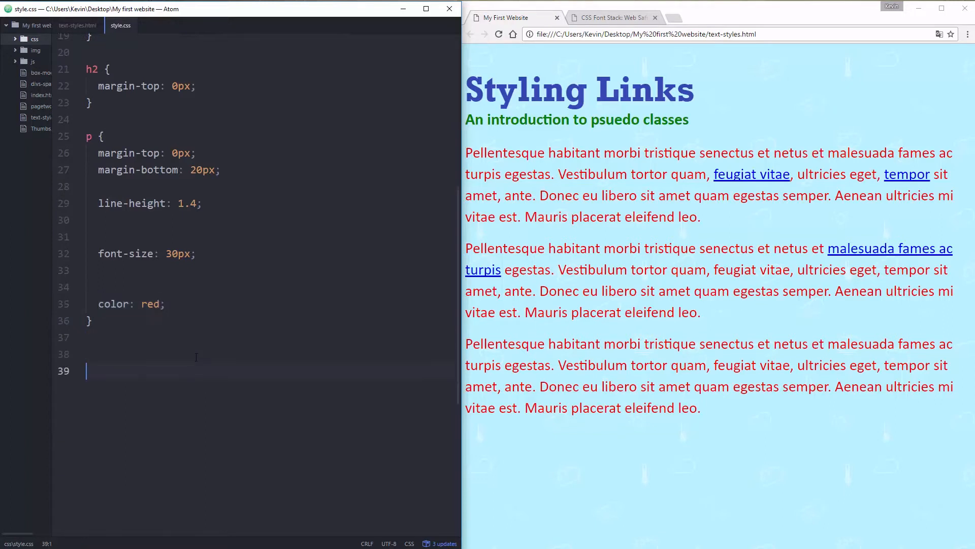
Add an a rule colouring links yellow and reload the page to check it.
type("a {")
type("color")
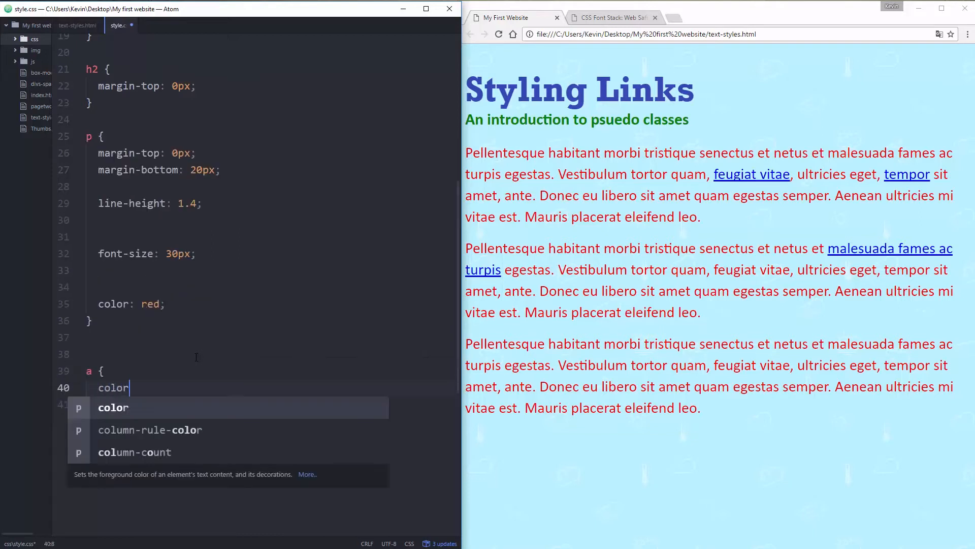
type(": g")
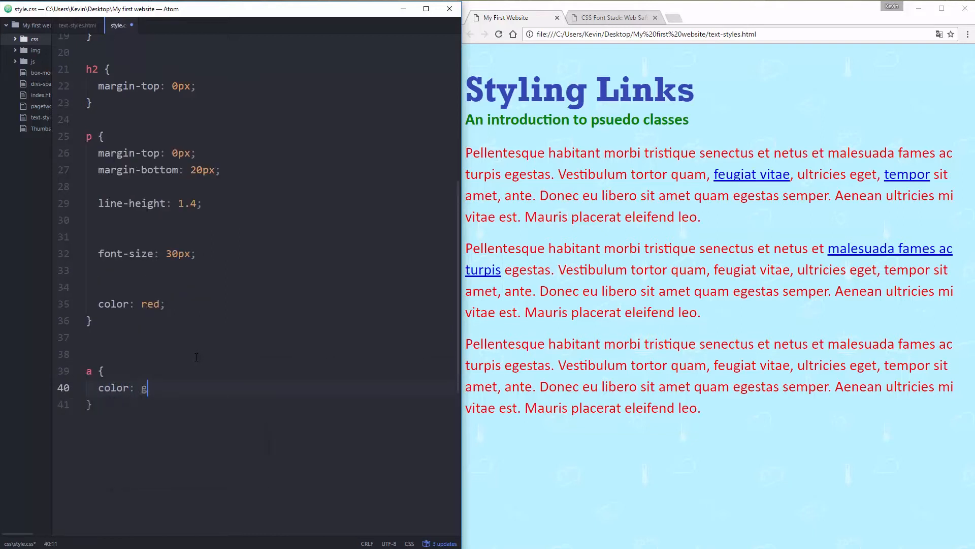
type("ellow;")
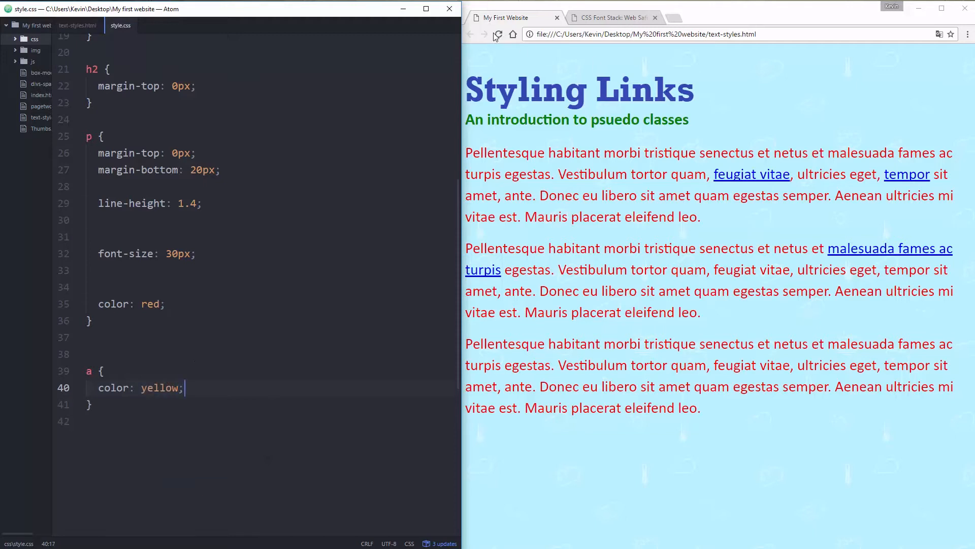
left_click(497, 34)
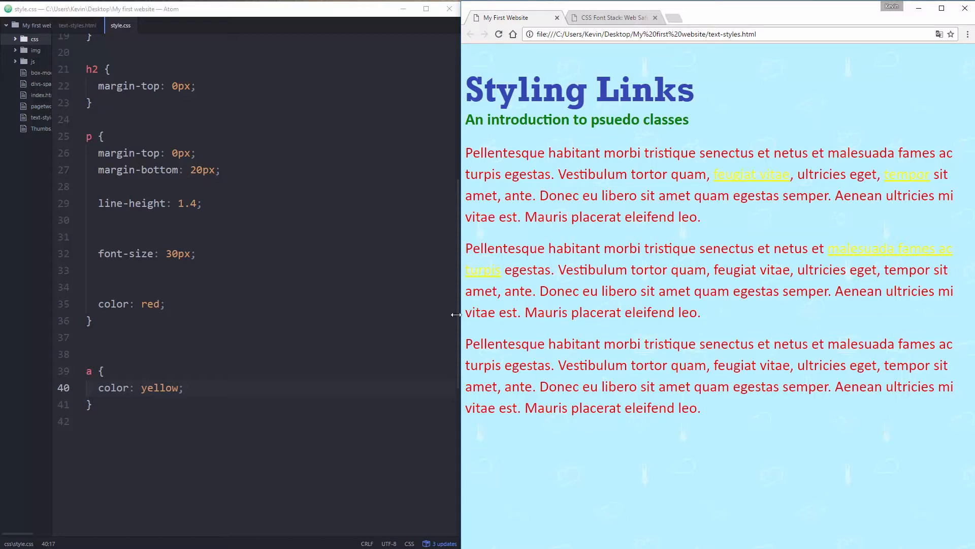
Change links to black and paragraphs to firebrick, reload, then start a line below the link rule.
type("black")
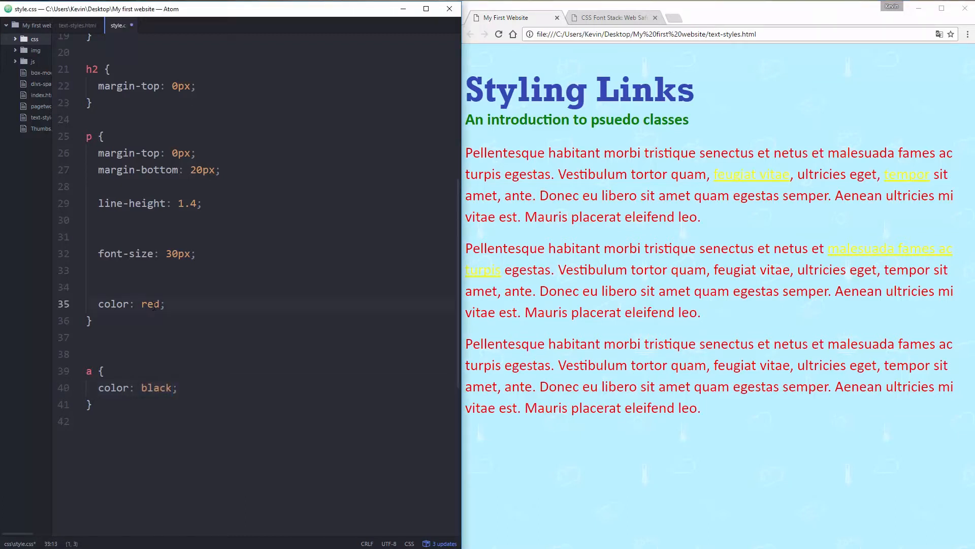
type("frir")
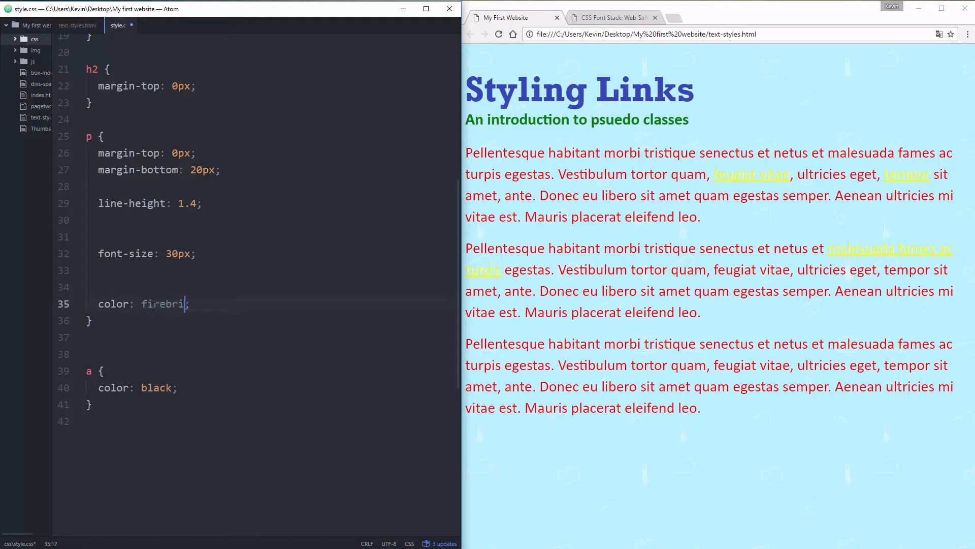
left_click(499, 35)
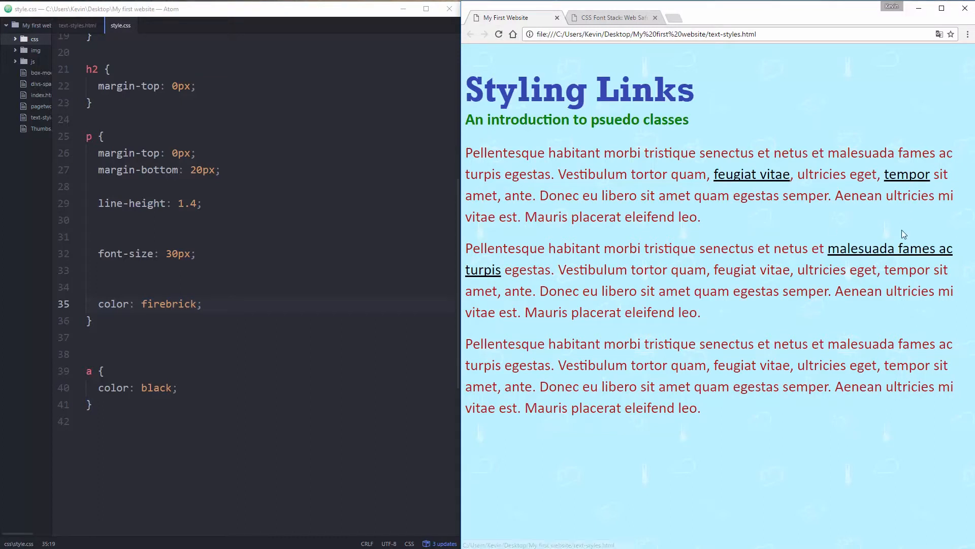
mouse_move(718, 185)
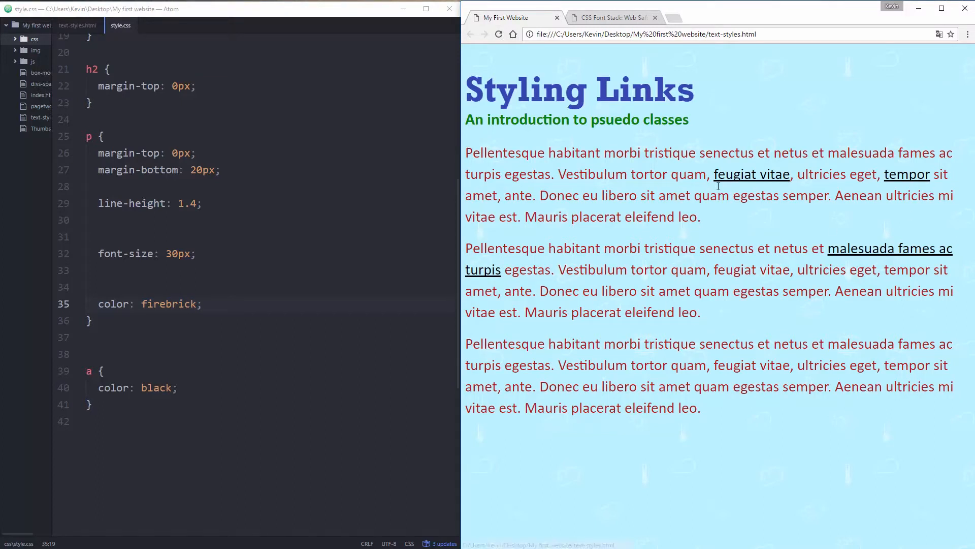
mouse_move(722, 226)
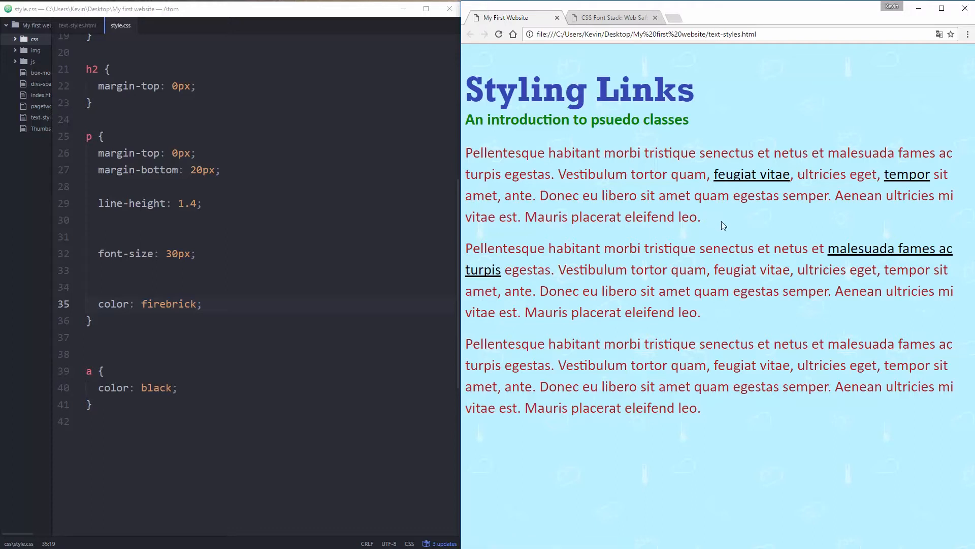
mouse_move(907, 187)
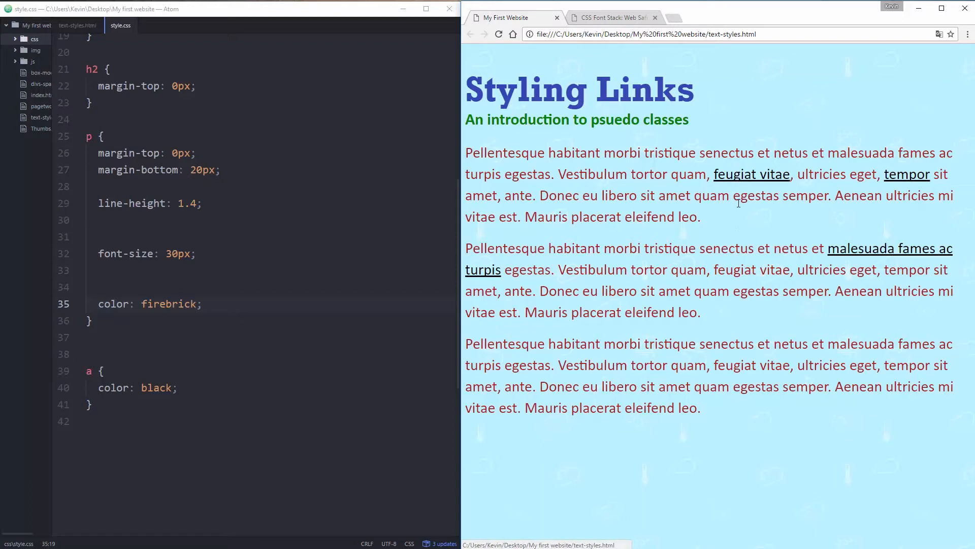
mouse_move(771, 272)
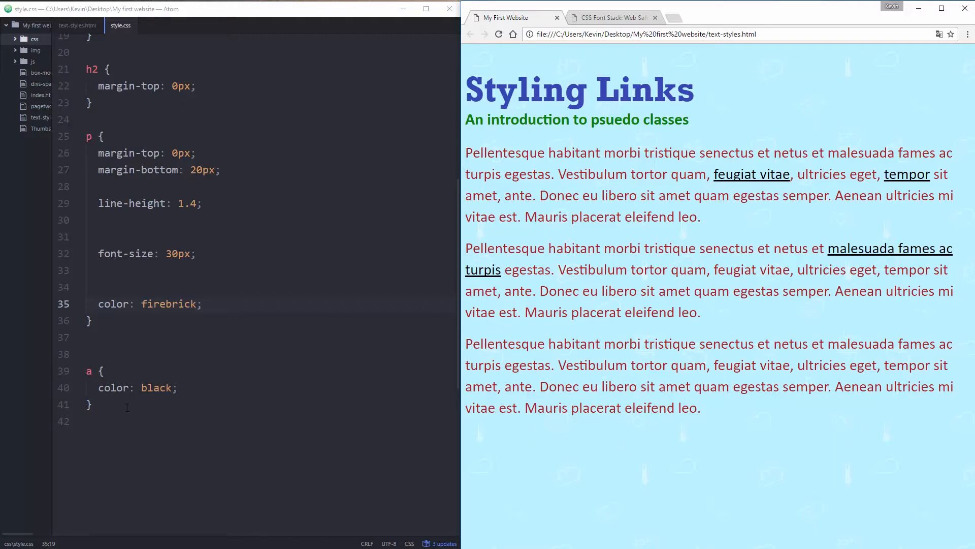
left_click(93, 405)
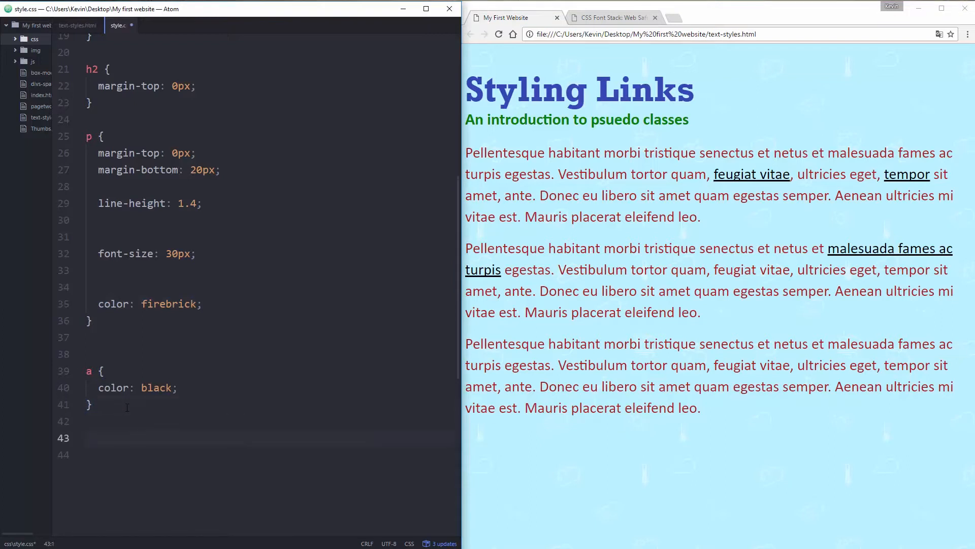
Add an a:hover rule with color: yellow so hovered links turn yellow.
type("a:")
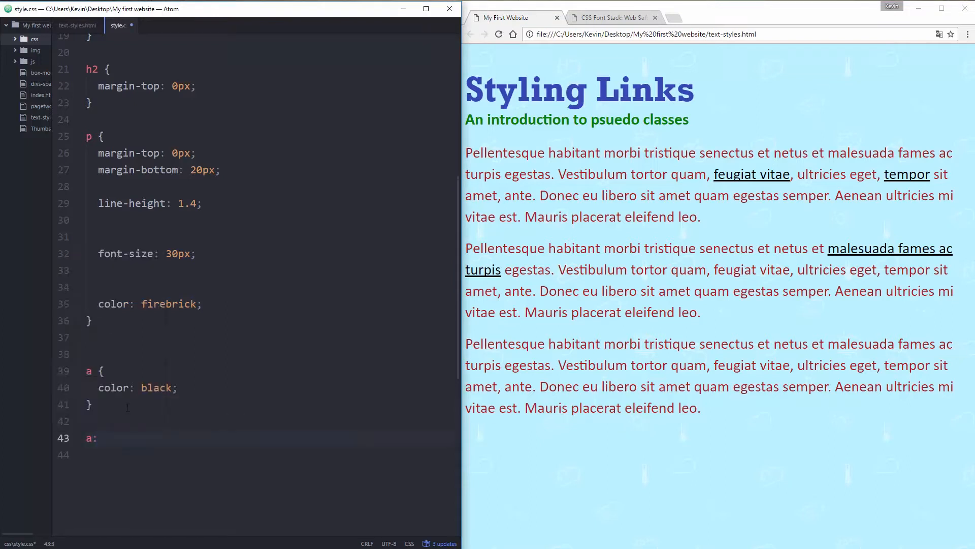
type("hover {")
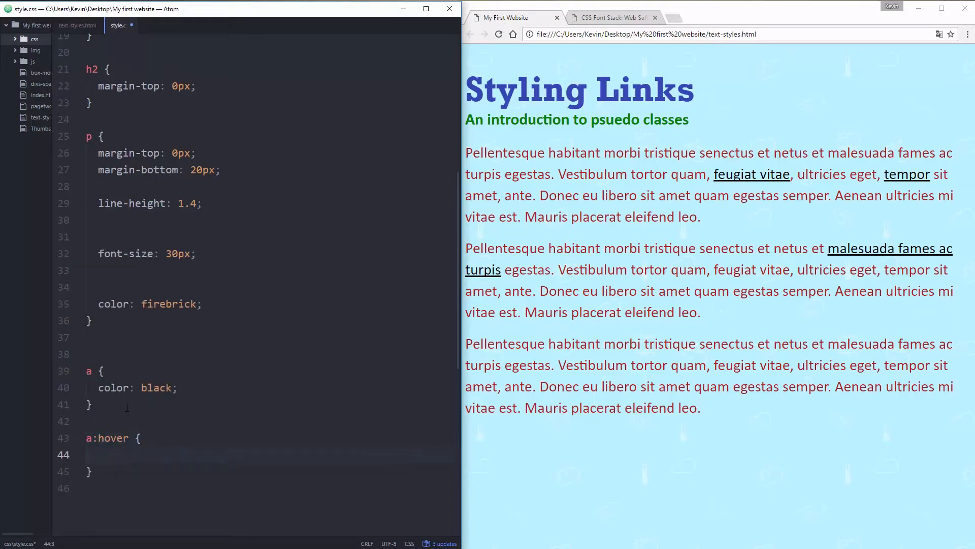
left_click(100, 455)
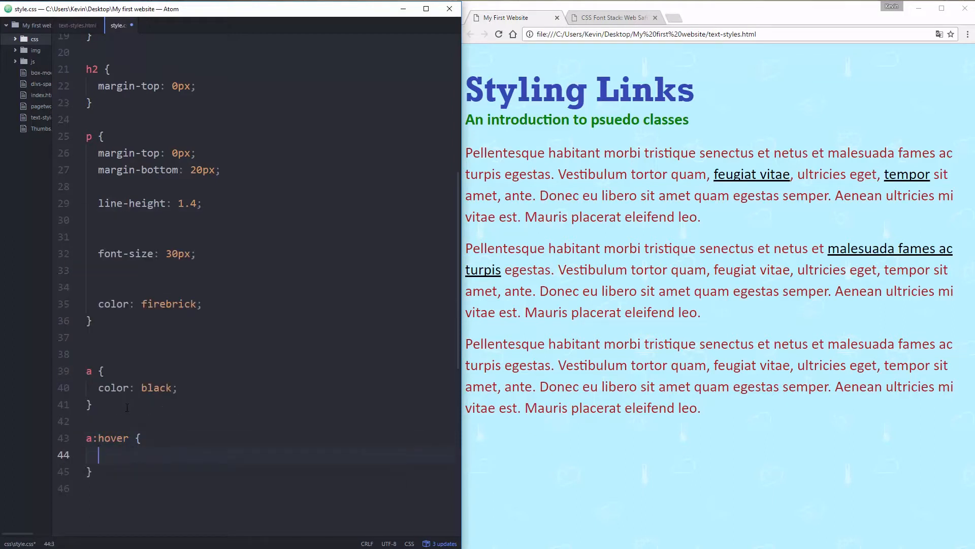
type("color:")
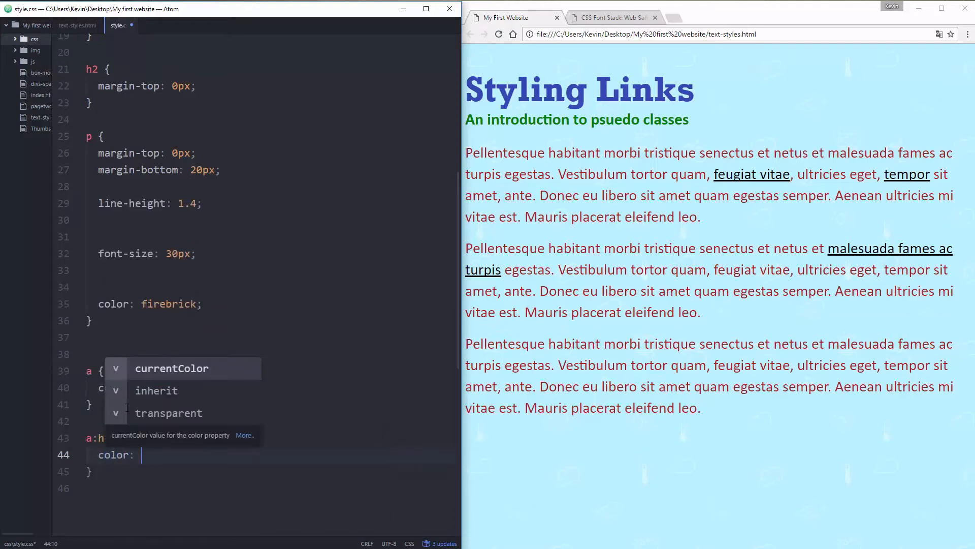
type("yellow;")
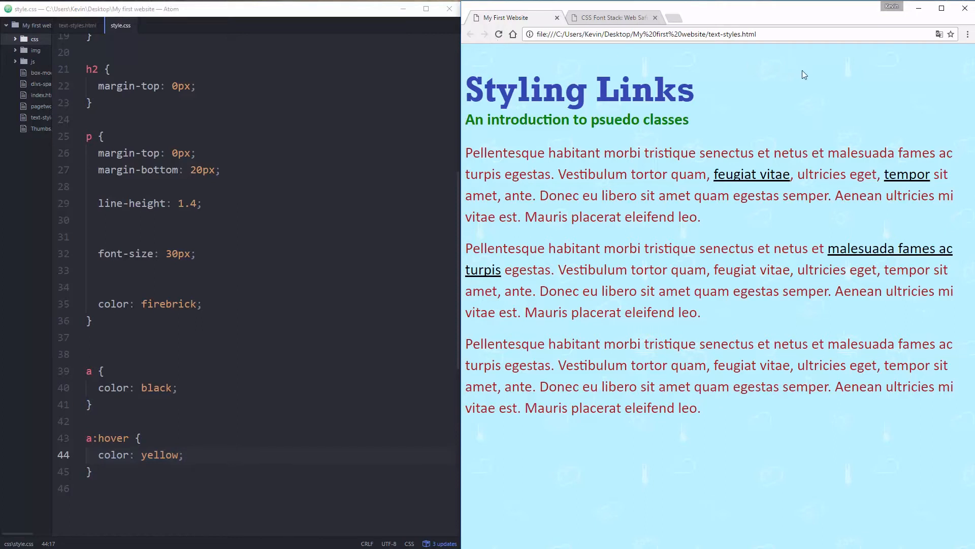
mouse_move(889, 247)
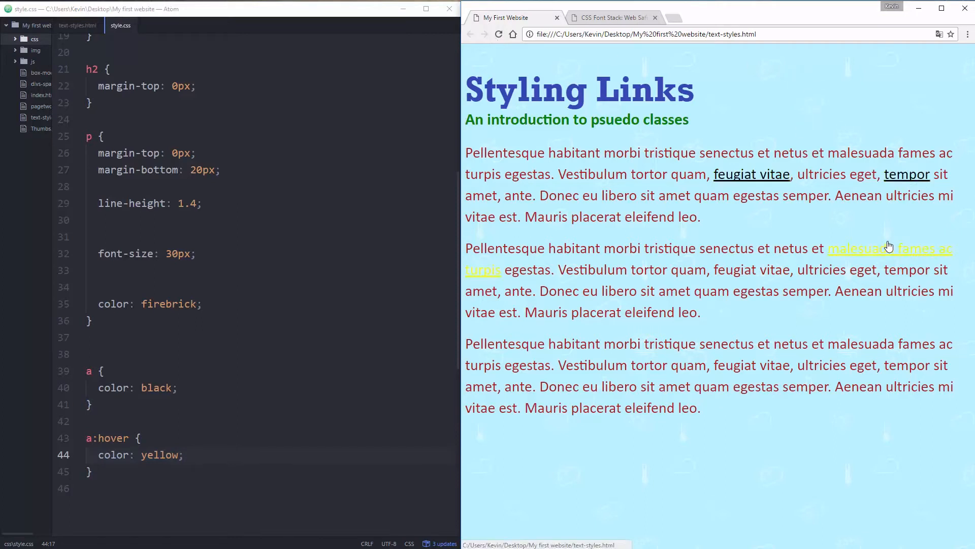
mouse_move(751, 174)
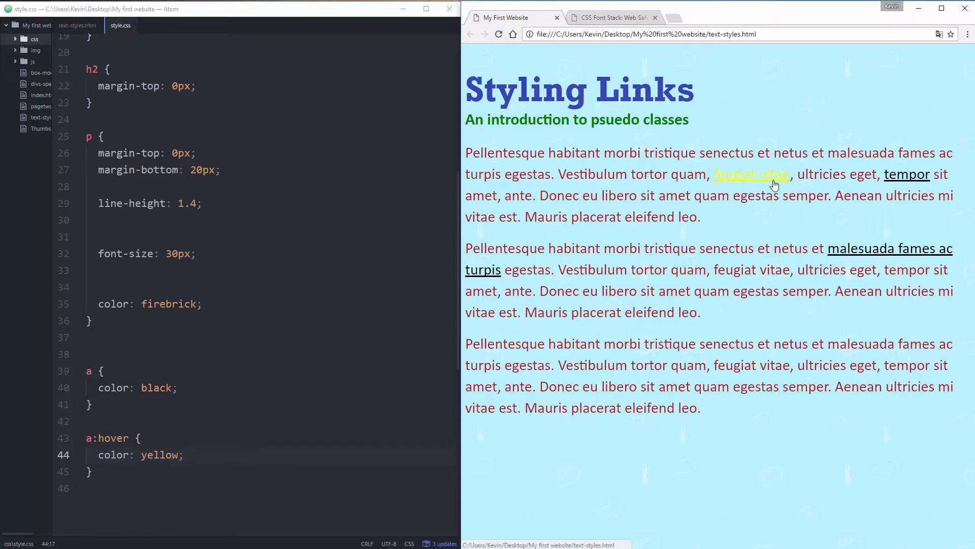
mouse_move(883, 248)
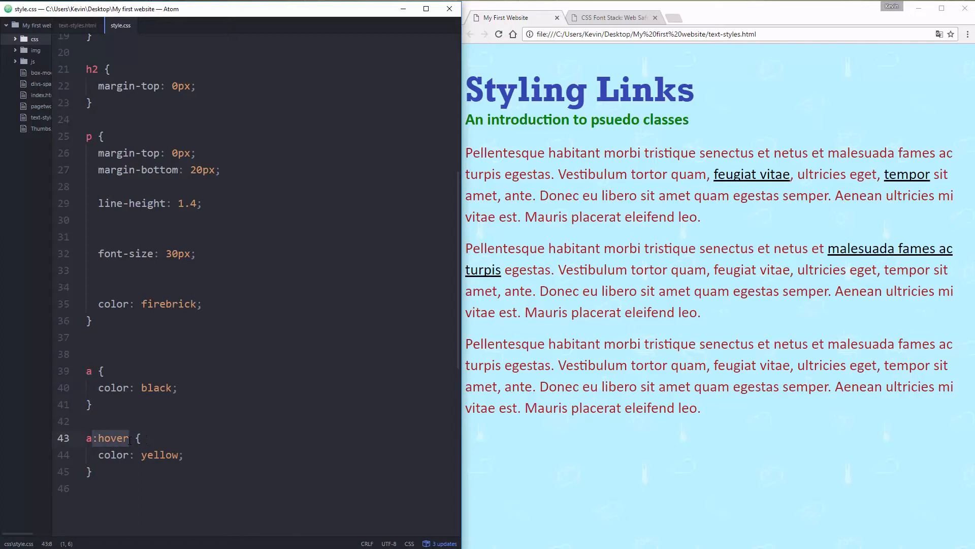
mouse_move(751, 174)
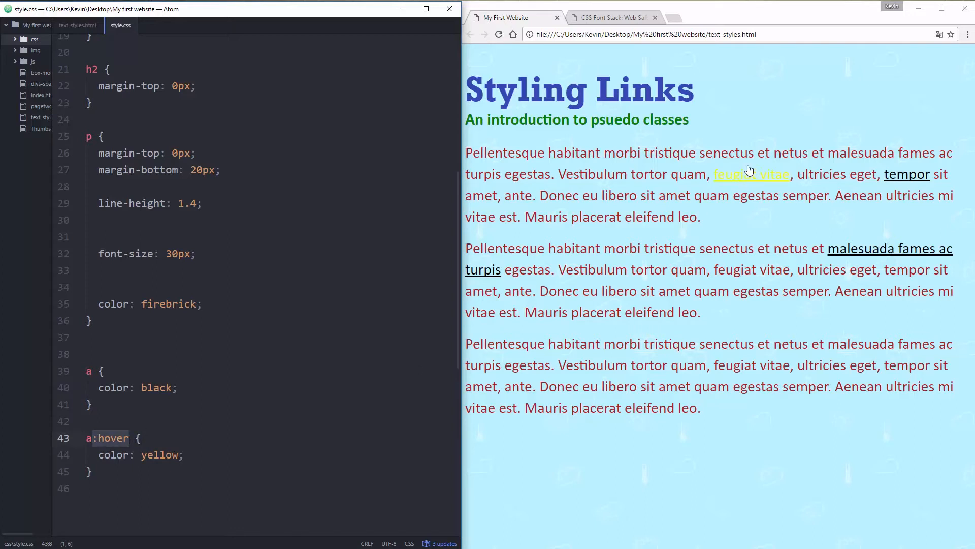
mouse_move(749, 190)
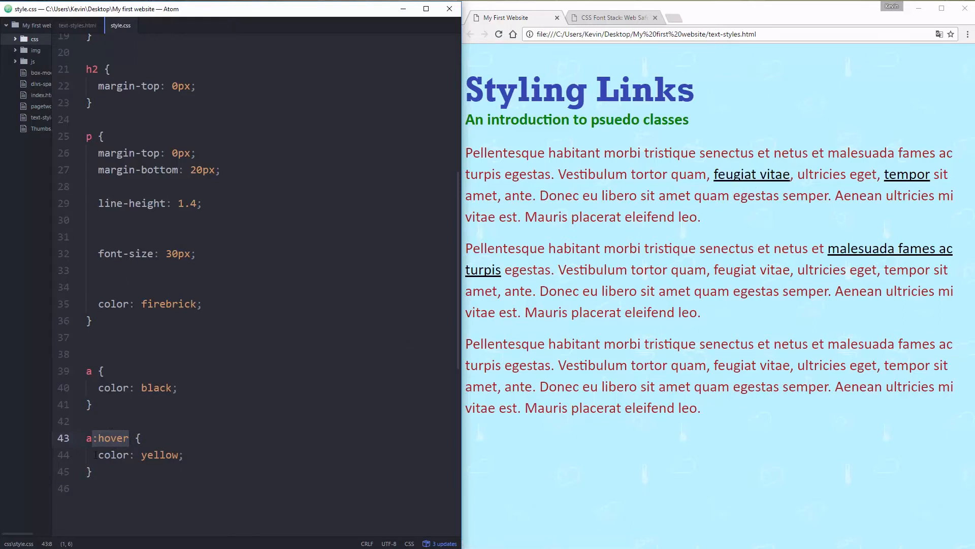
left_click(193, 456)
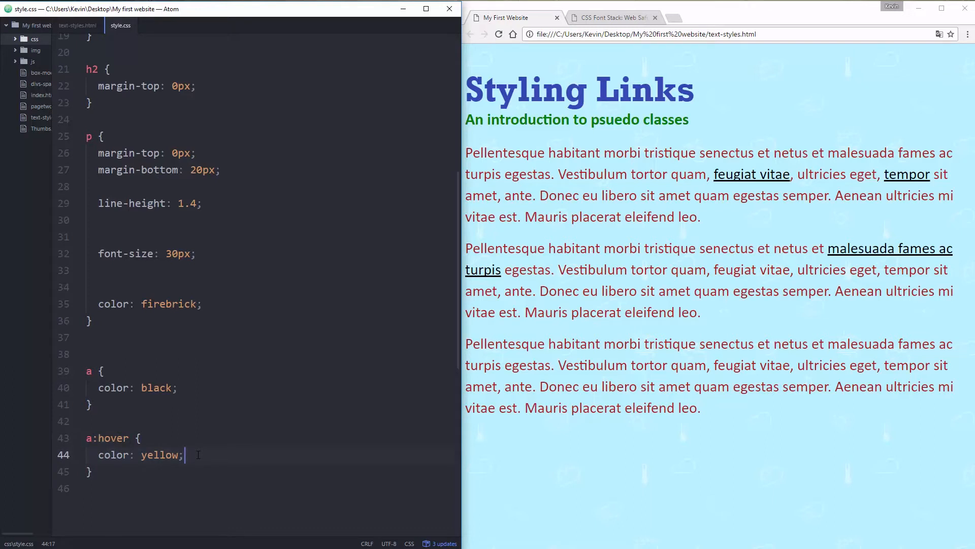
type("fotn")
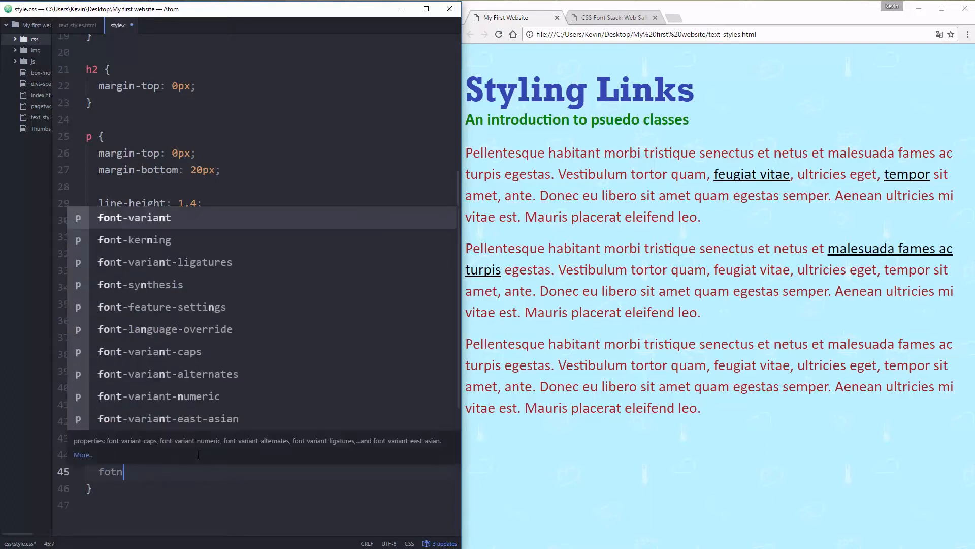
type("font-size:")
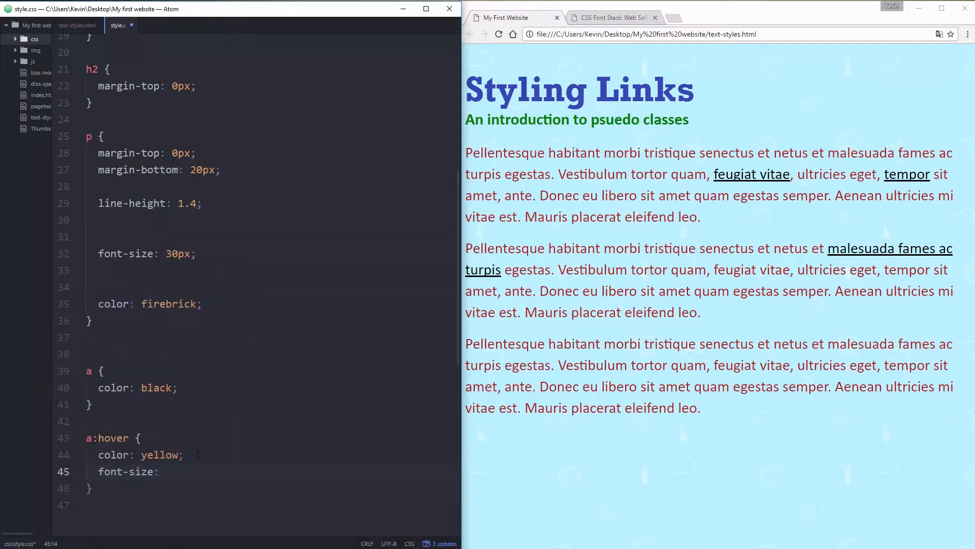
type("50px;")
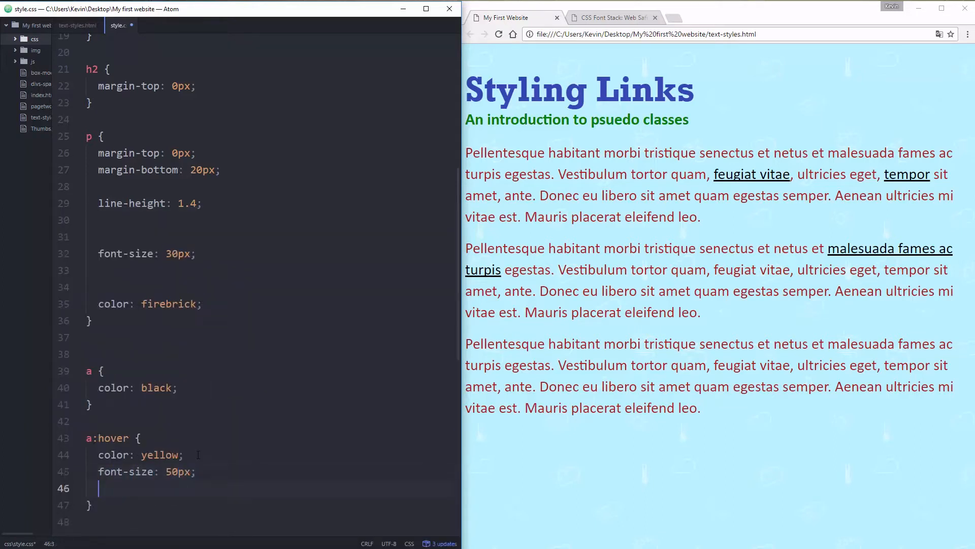
type("font-family: sans-serif;")
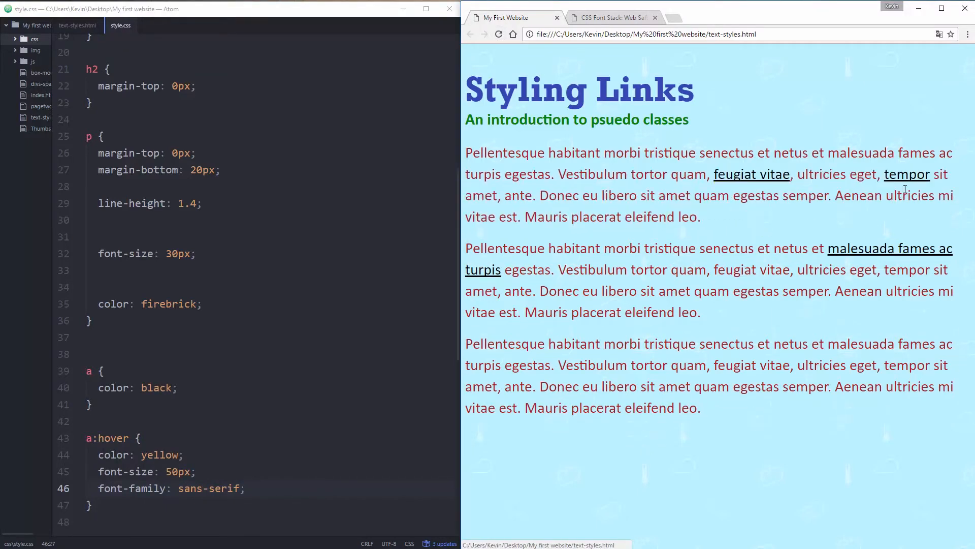
mouse_move(732, 241)
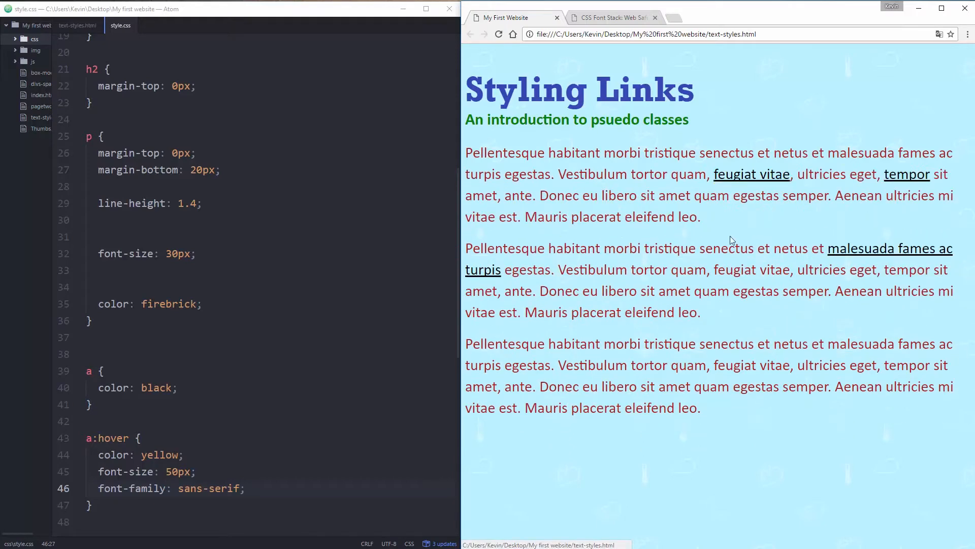
mouse_move(828, 235)
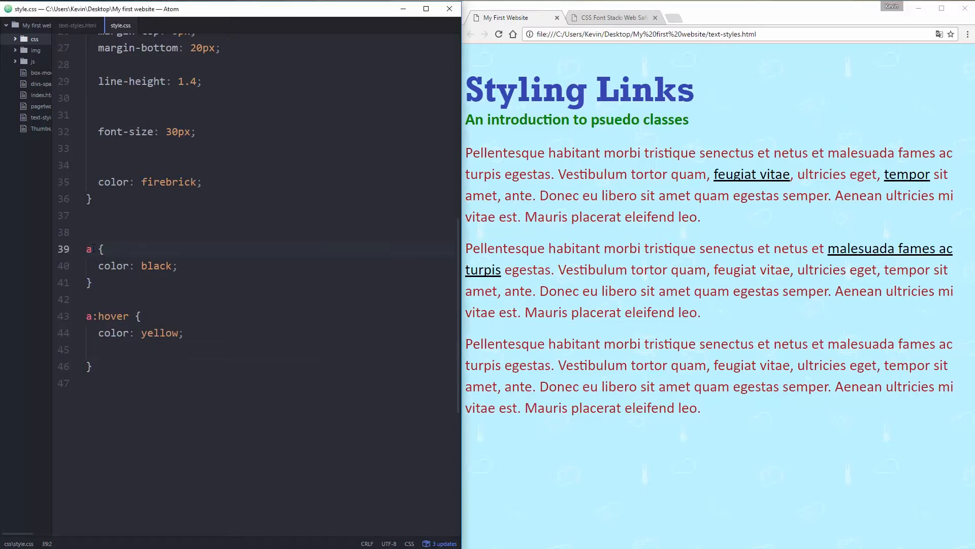
Turn the black link rule into a:link { color: black; }.
type(":link")
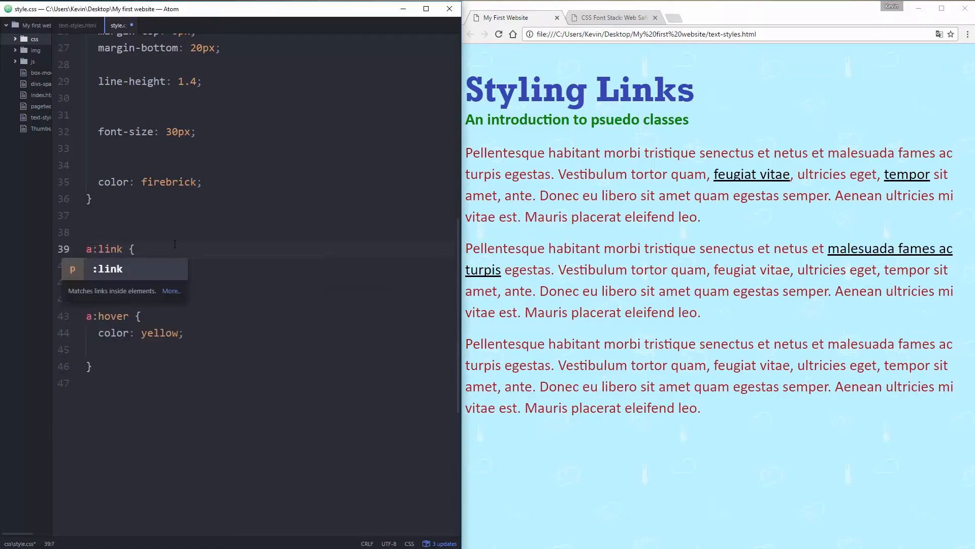
type("color: black;")
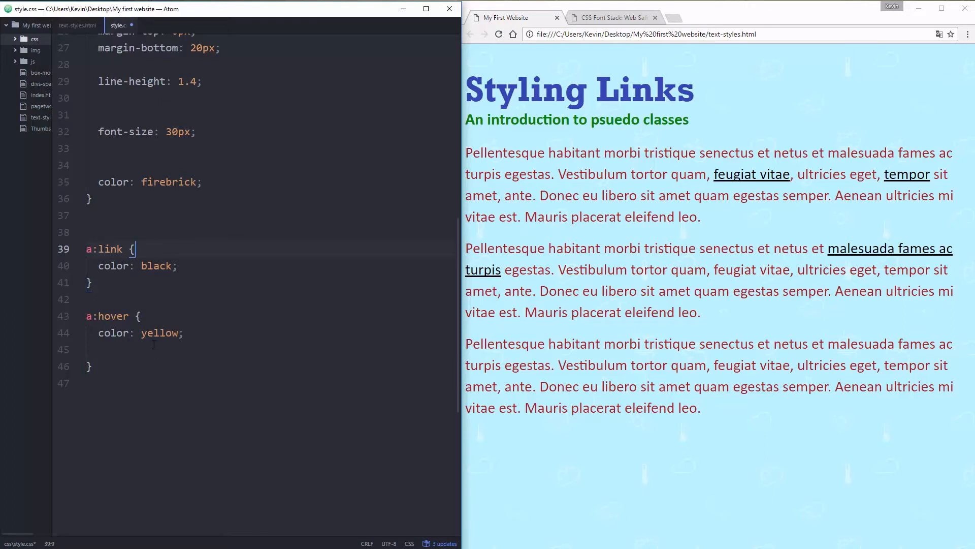
mouse_move(829, 178)
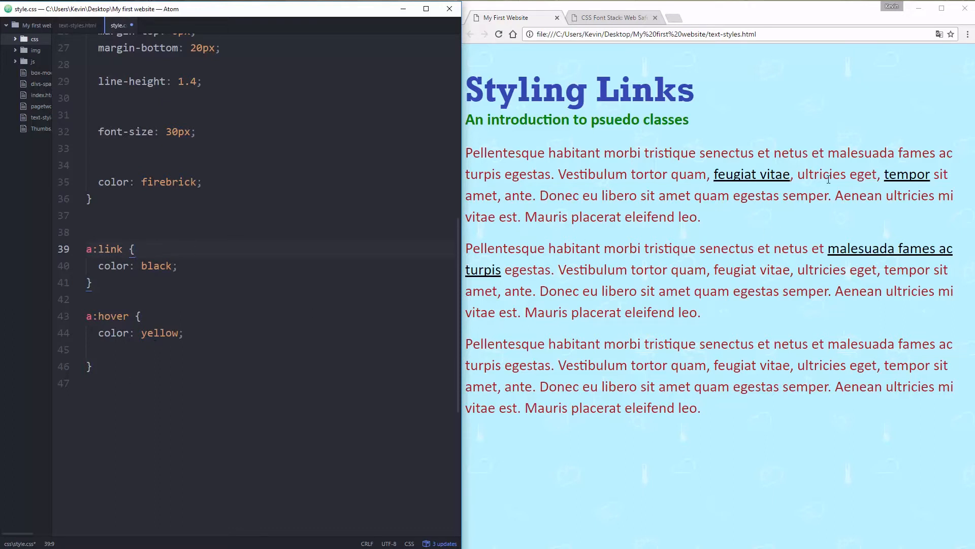
left_click(93, 282)
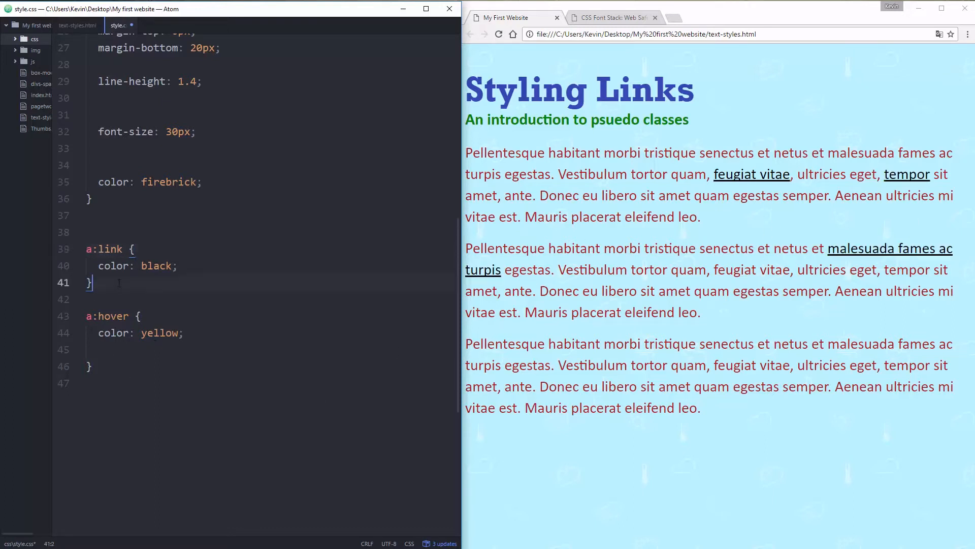
Add an empty a:visited rule between the a:link and a:hover rules.
type("a:vis")
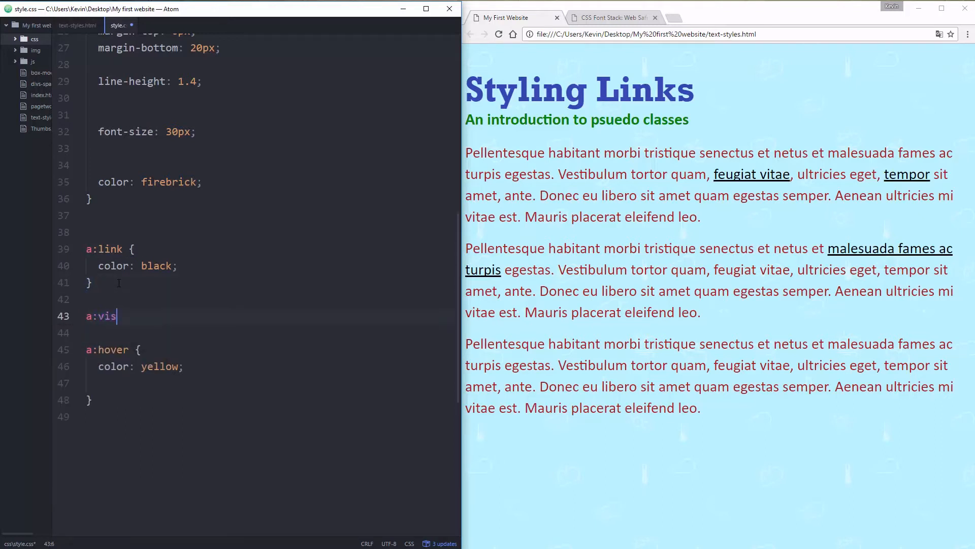
type("ited {")
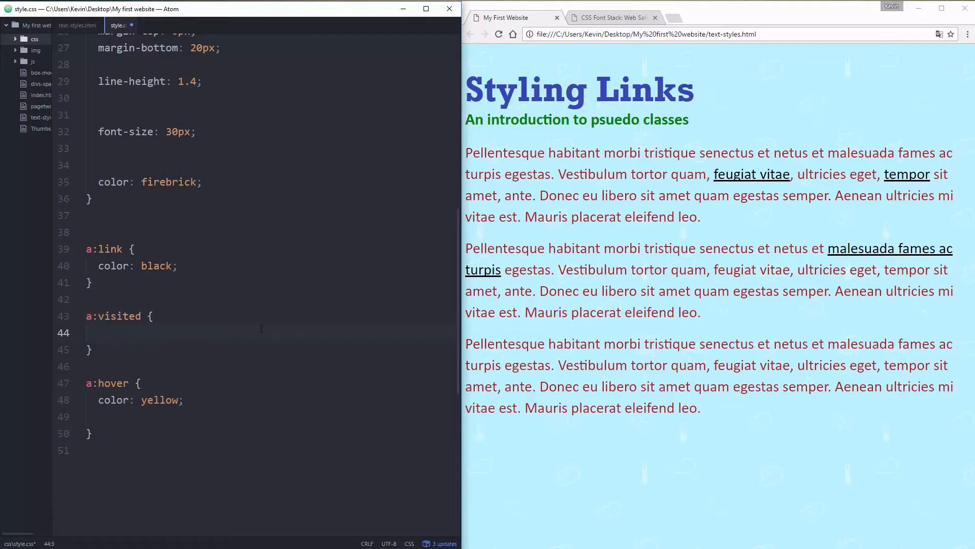
left_click(99, 333)
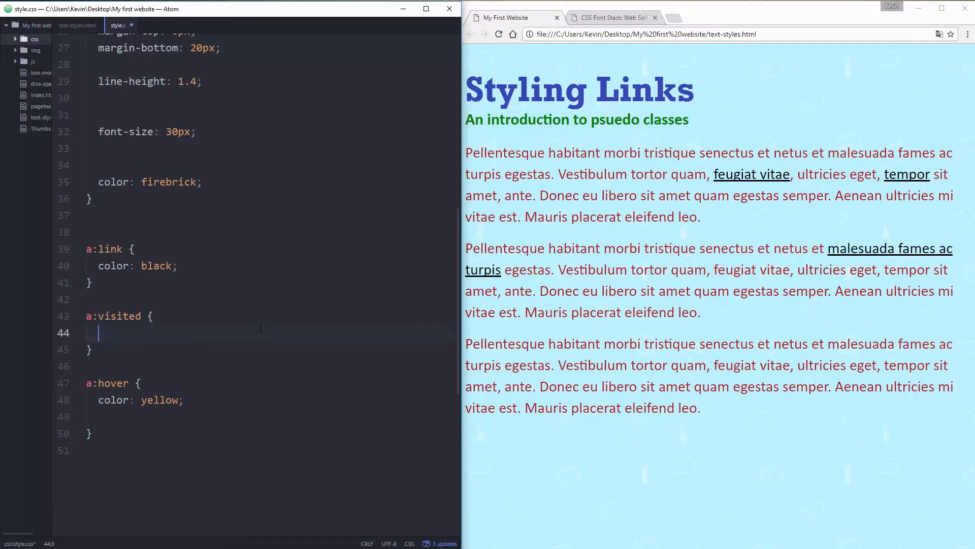
left_click(769, 18)
type("css font family")
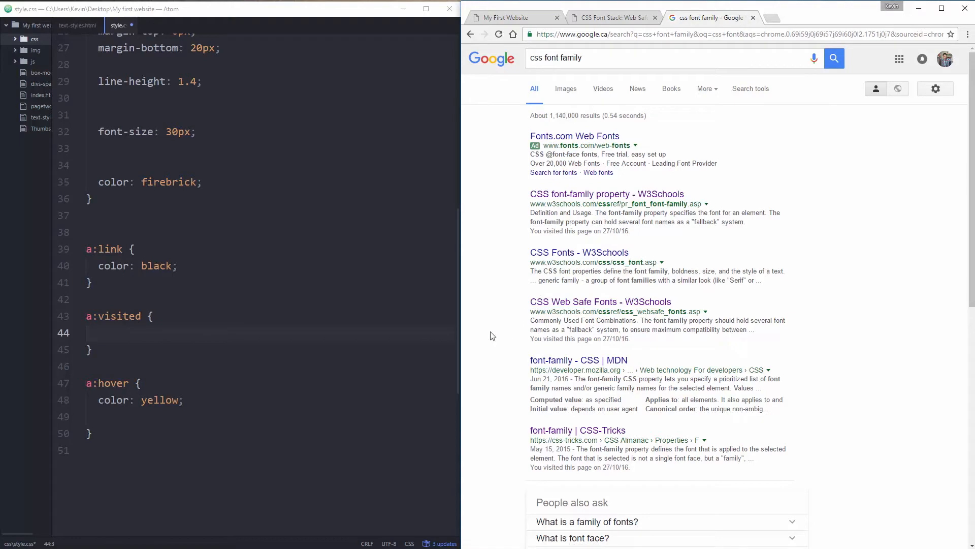
mouse_move(501, 334)
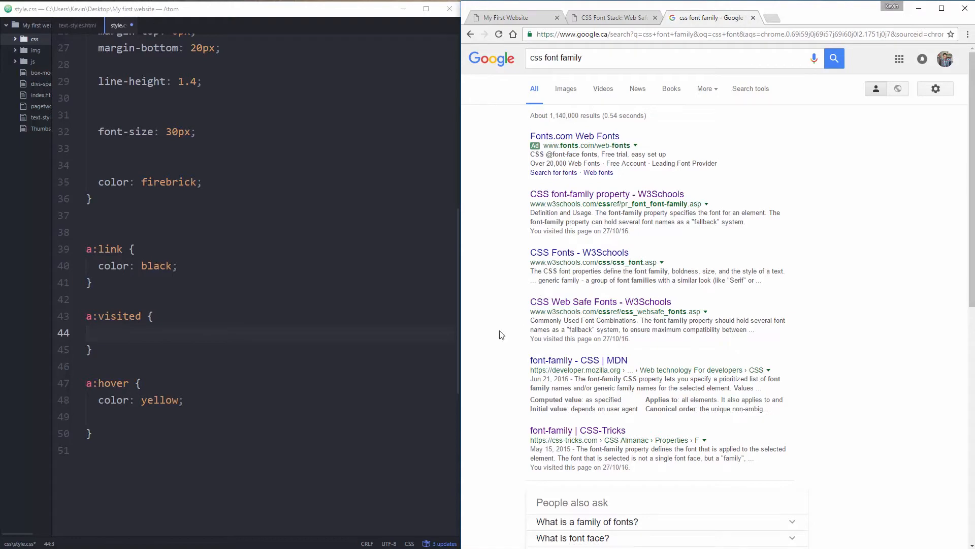
Close the Google font-family search tab to return to the Styling Links page.
scroll("down", 3)
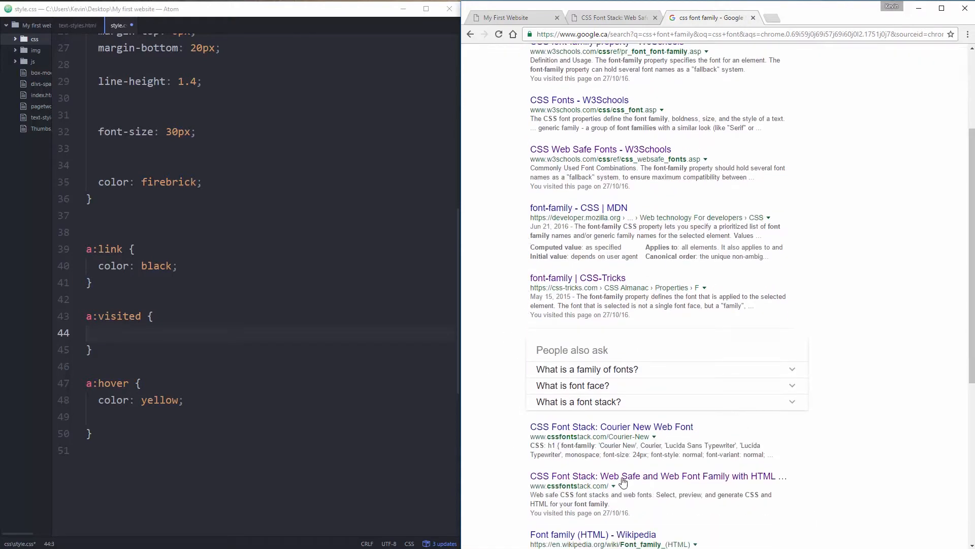
scroll("up", 3)
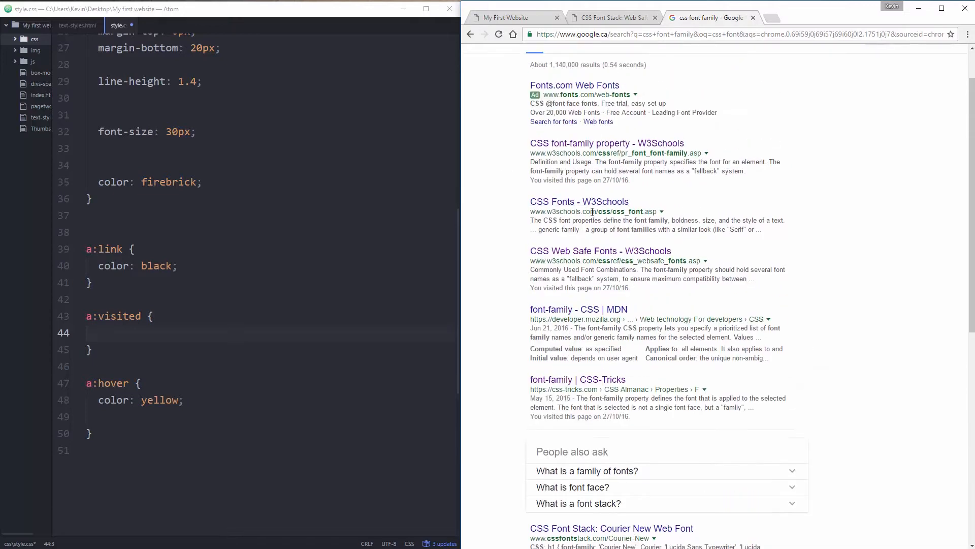
mouse_move(669, 390)
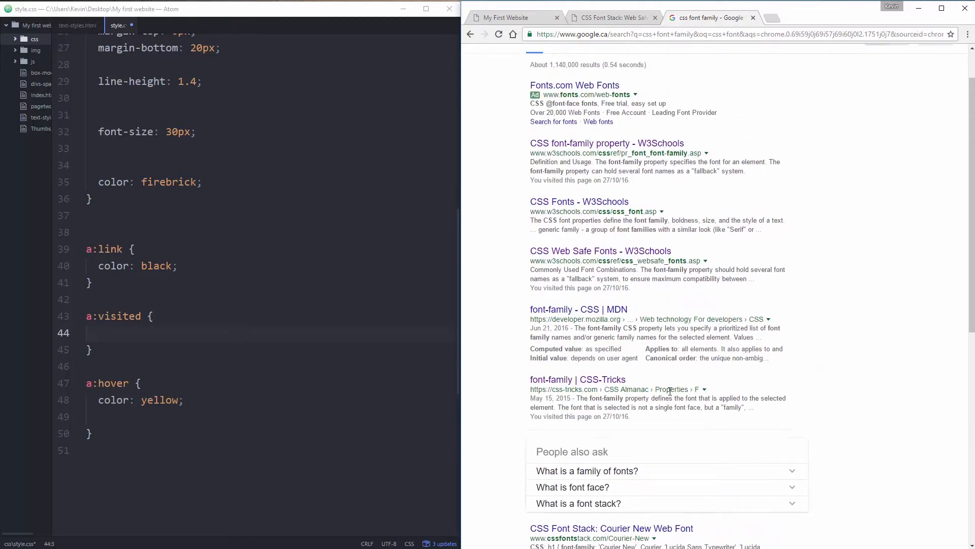
mouse_move(706, 20)
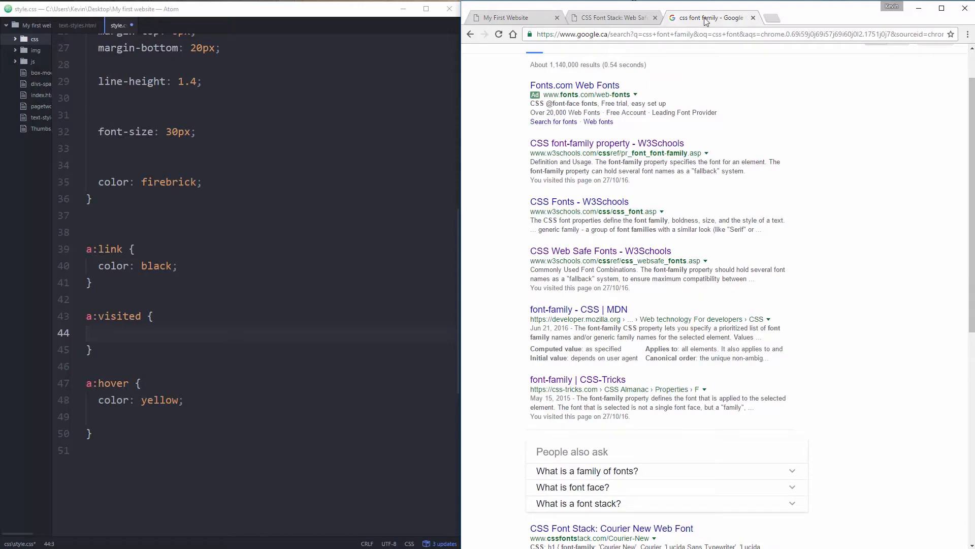
left_click(752, 17)
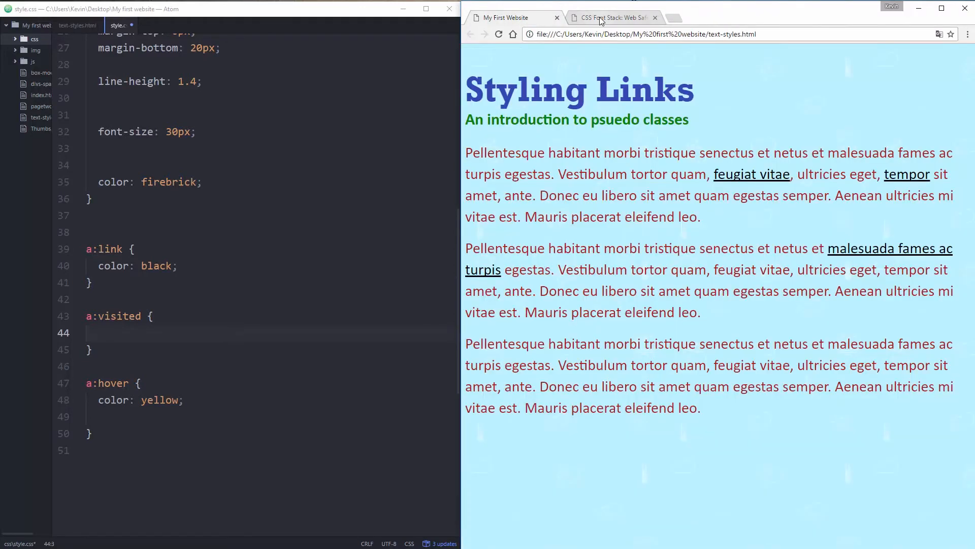
Give the a:visited rule color: pink so visited links appear pink.
left_click(655, 17)
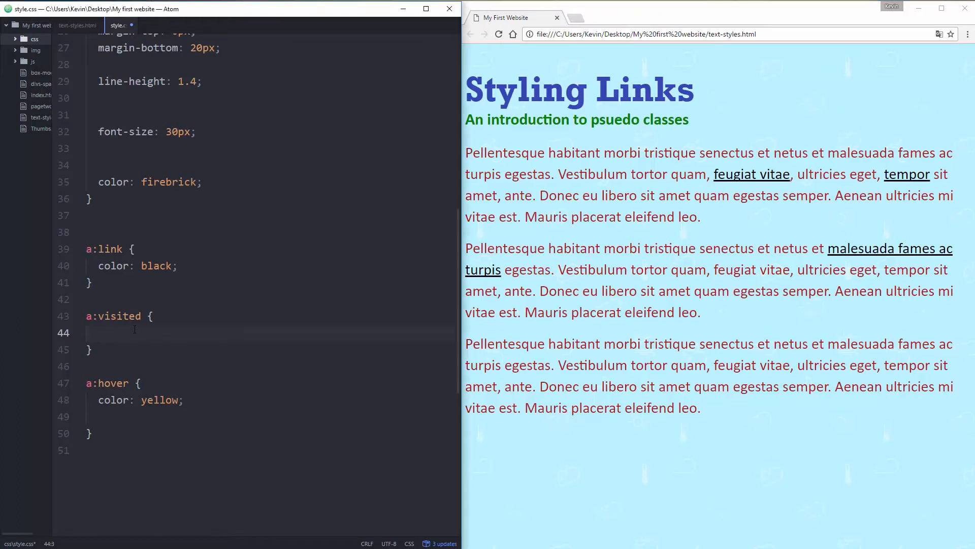
type("color:")
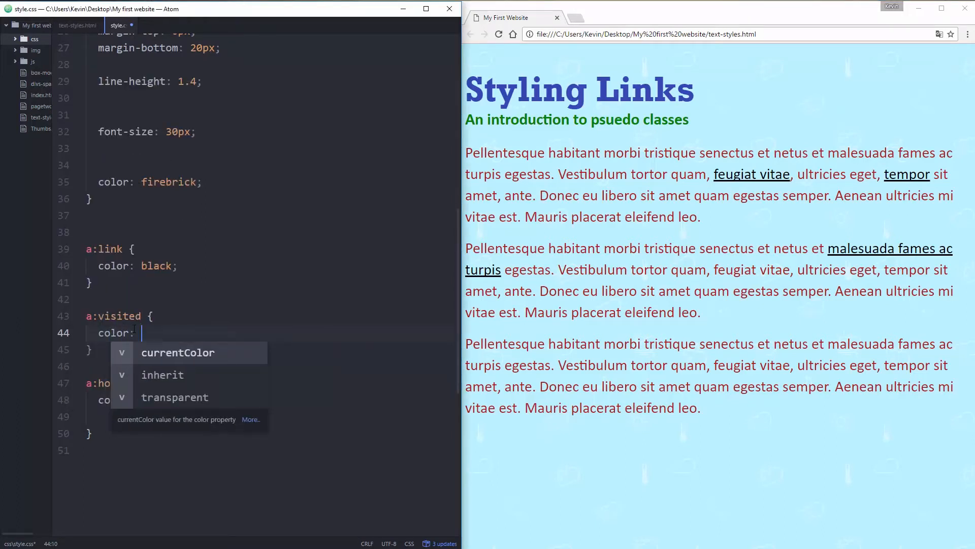
type("pin")
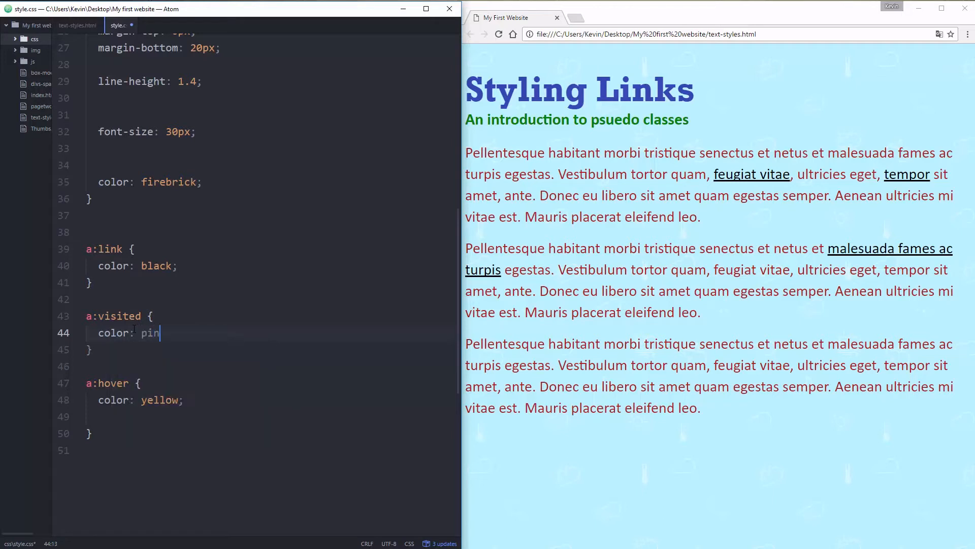
type("k;")
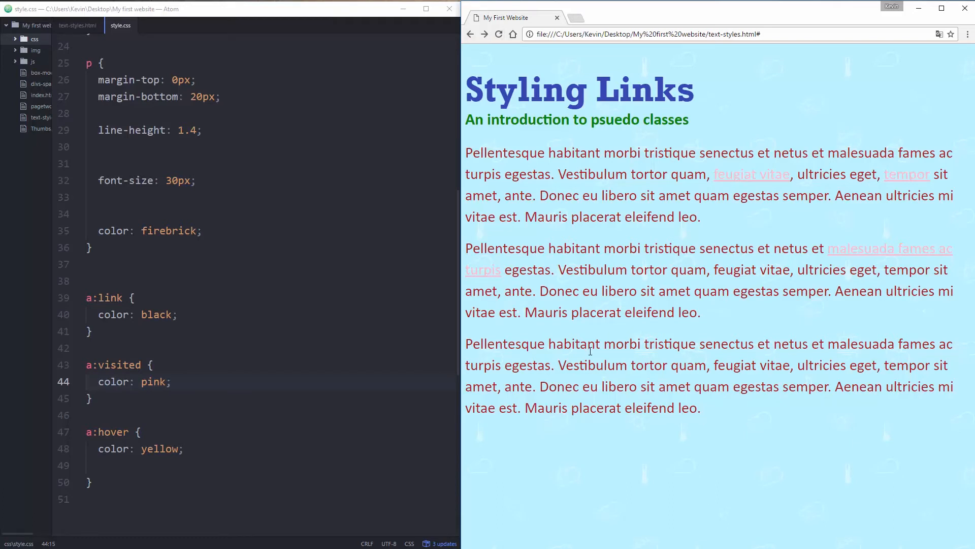
mouse_move(346, 368)
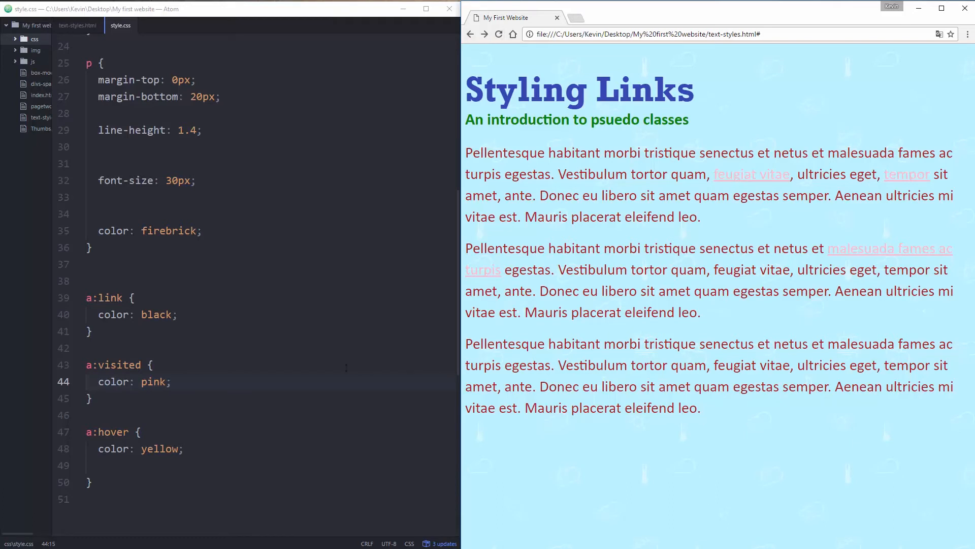
left_click(78, 24)
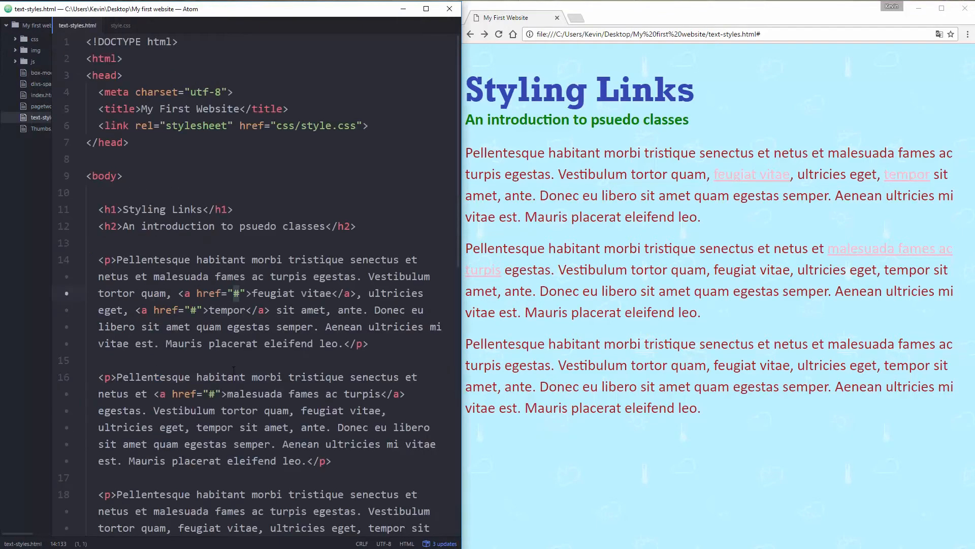
mouse_move(750, 174)
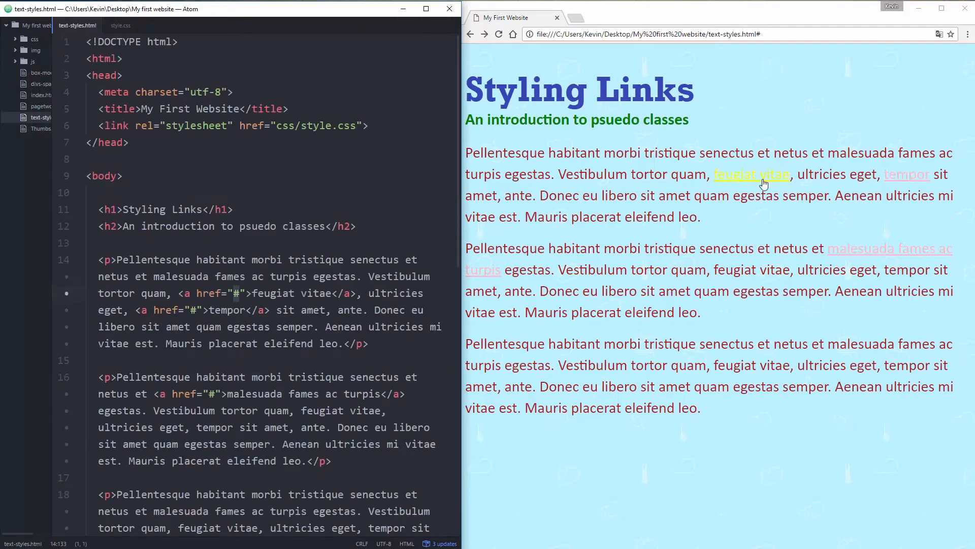
mouse_move(752, 173)
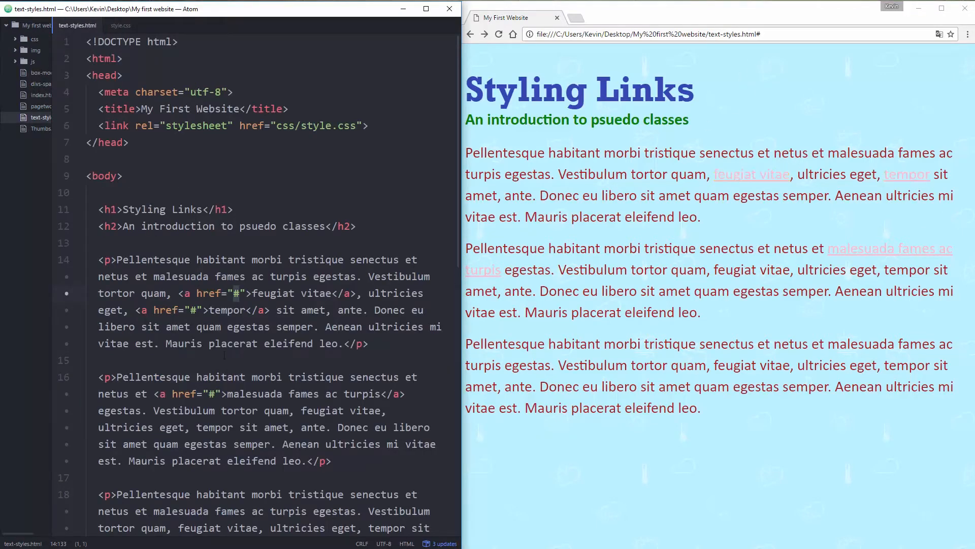
mouse_move(801, 151)
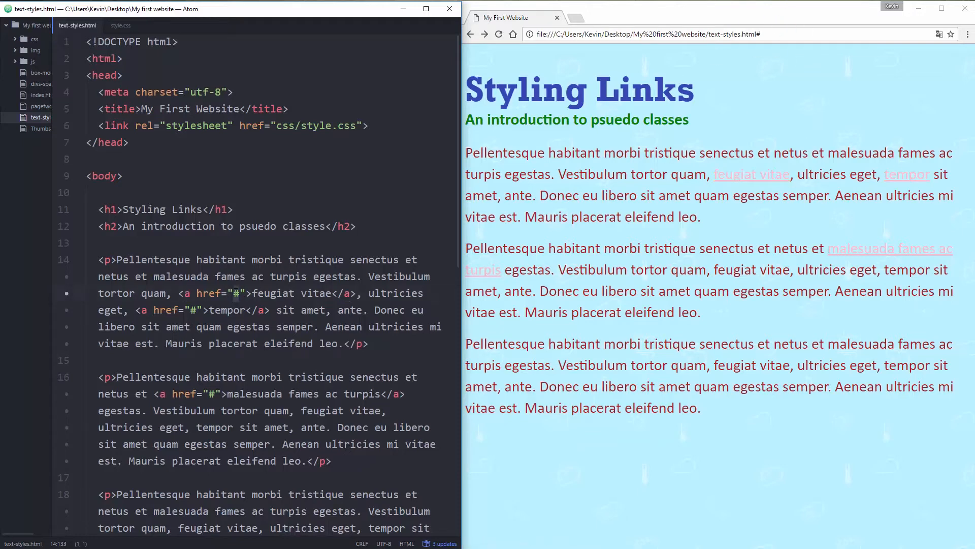
type("http://www.google.com")
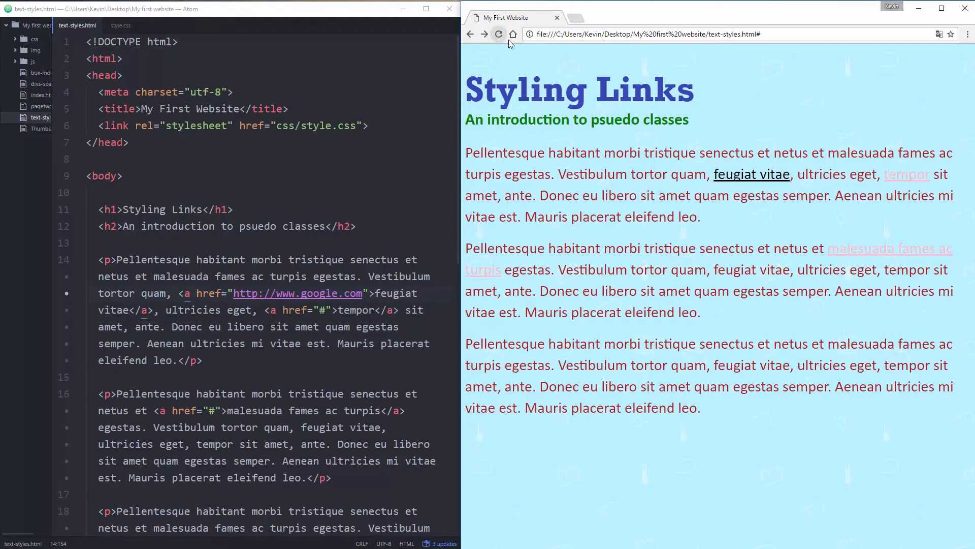
mouse_move(906, 175)
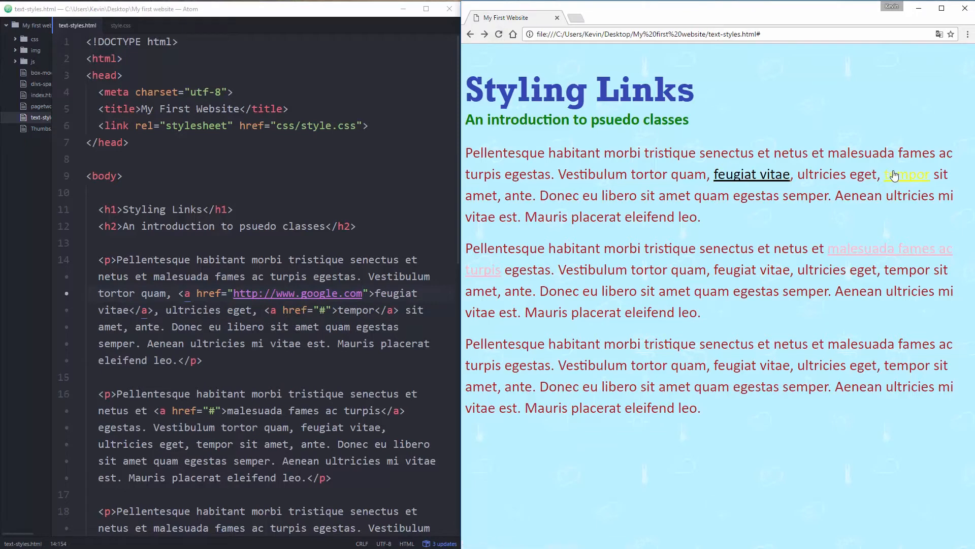
mouse_move(747, 190)
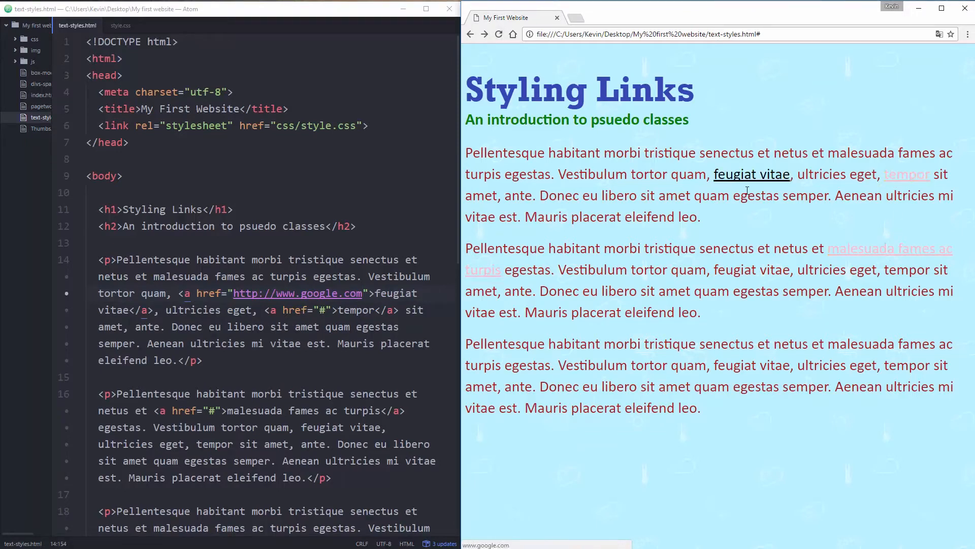
mouse_move(752, 175)
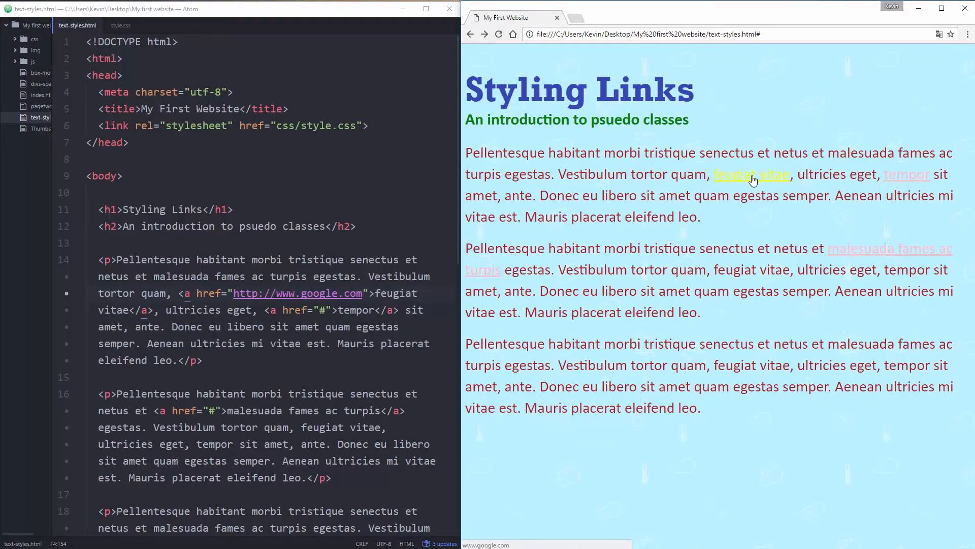
mouse_move(876, 188)
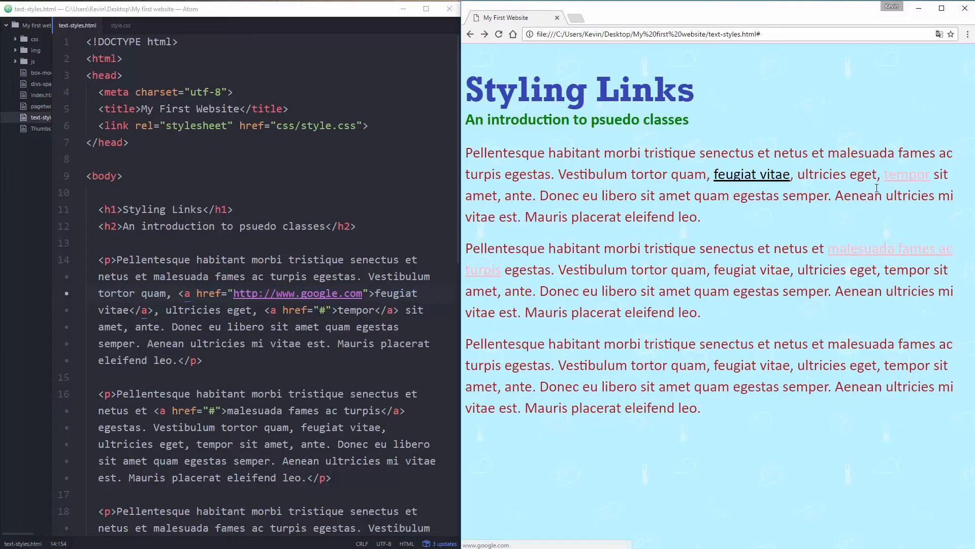
mouse_move(86, 39)
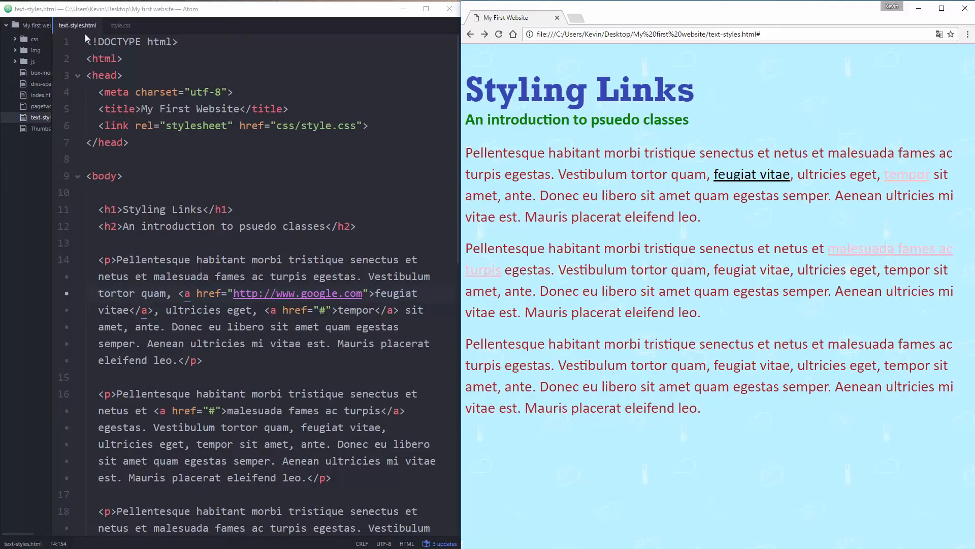
Return to style.css and delete the blank line inside the a:hover rule.
left_click(120, 26)
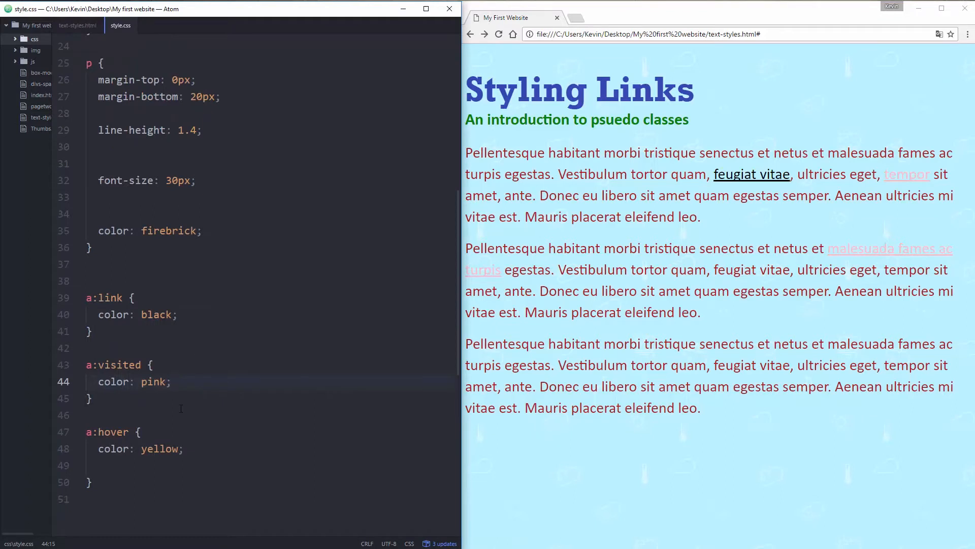
left_click(184, 448)
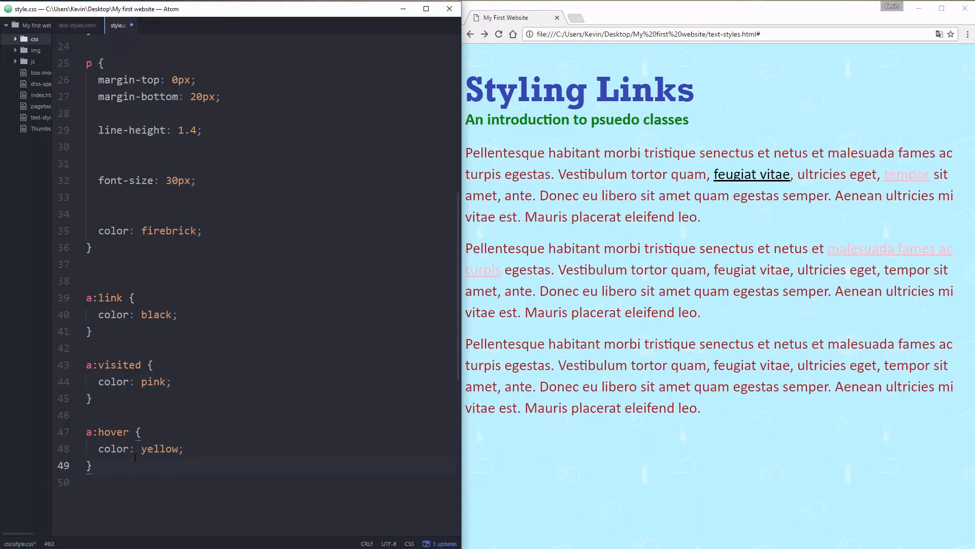
Write an a:active rule with color: blue below the a:hover rule.
type("a:active {")
type("co")
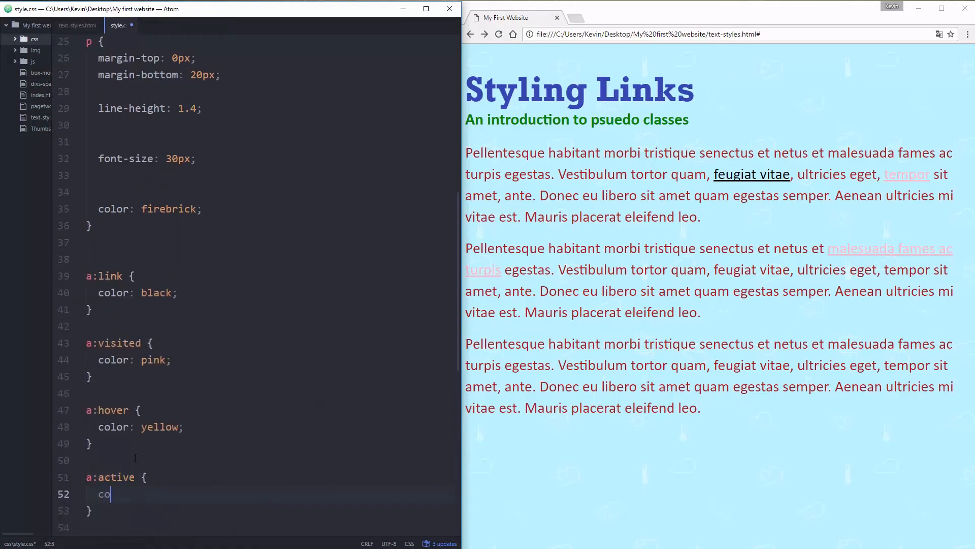
type("lor:")
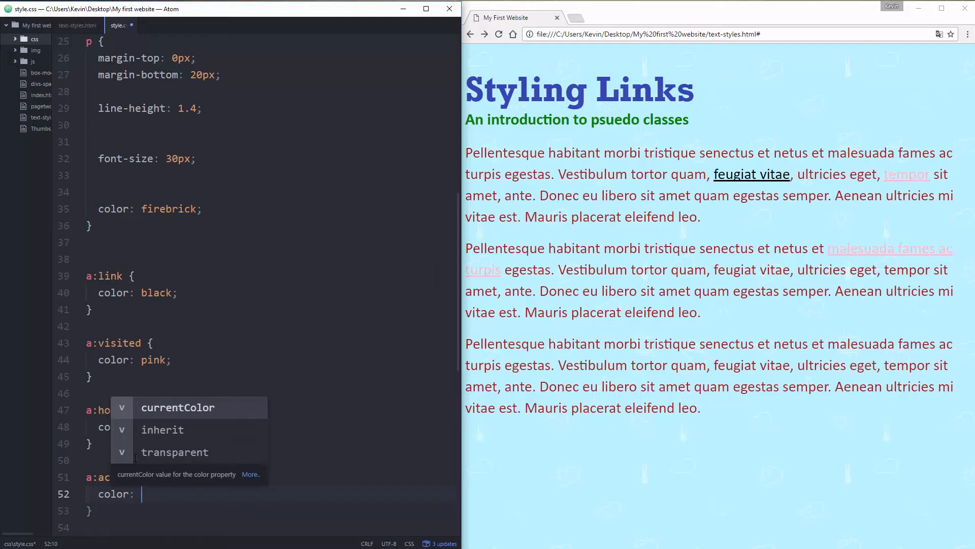
type("blue;")
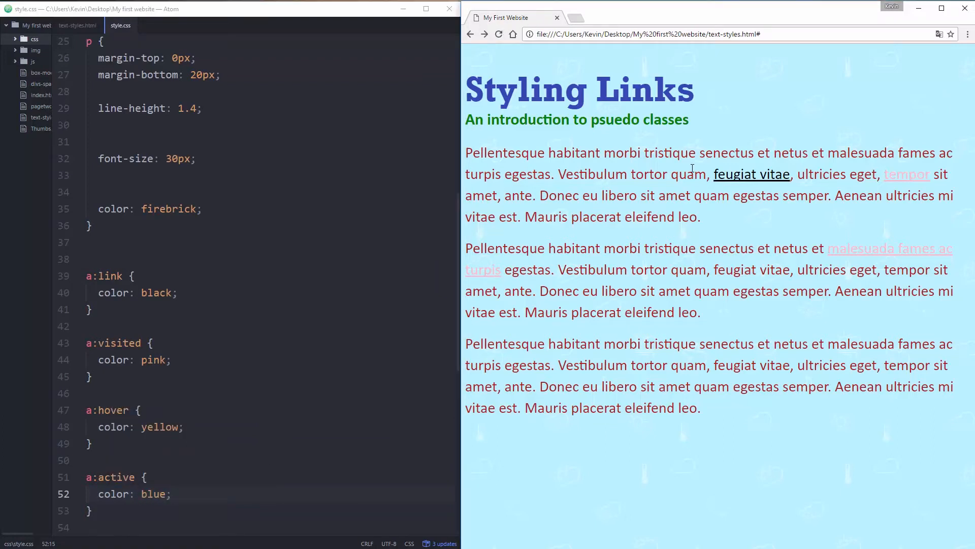
mouse_move(727, 129)
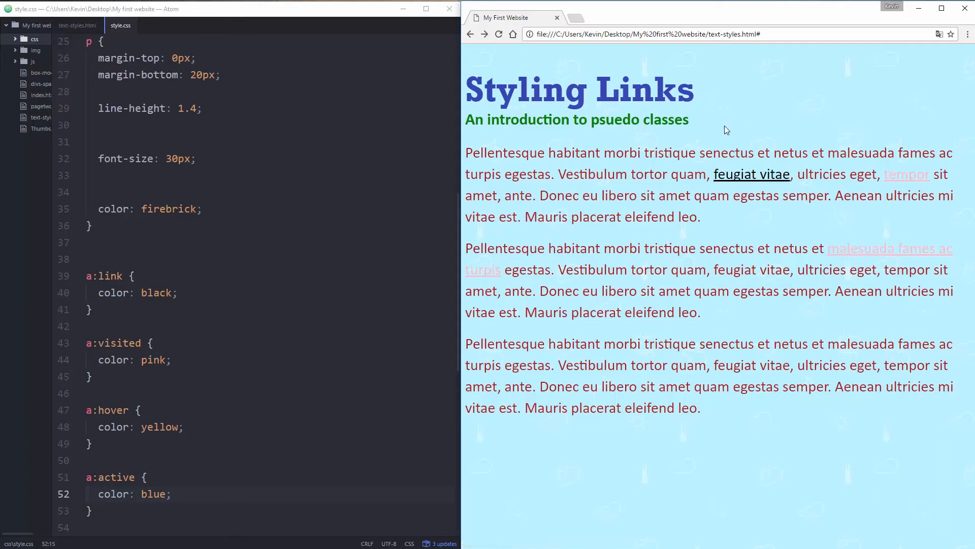
mouse_move(751, 174)
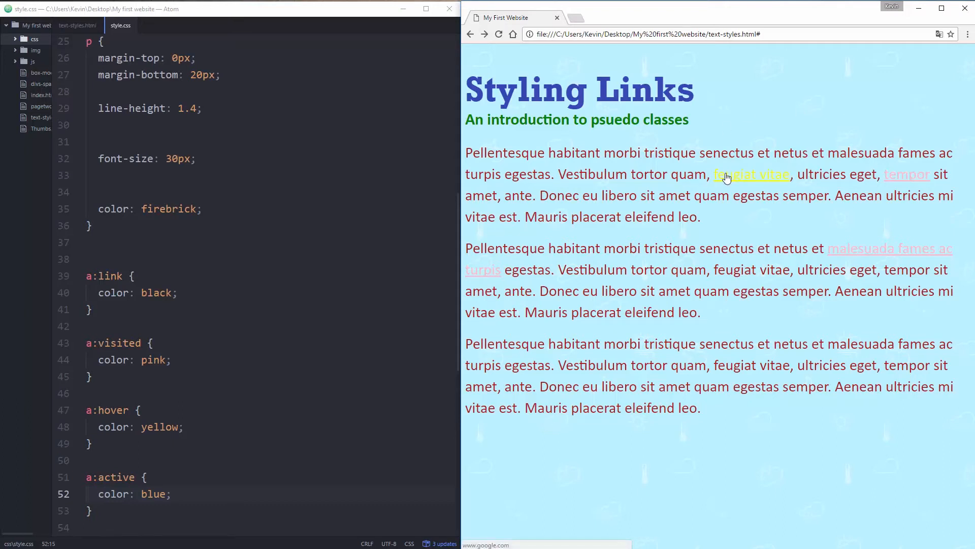
mouse_move(840, 176)
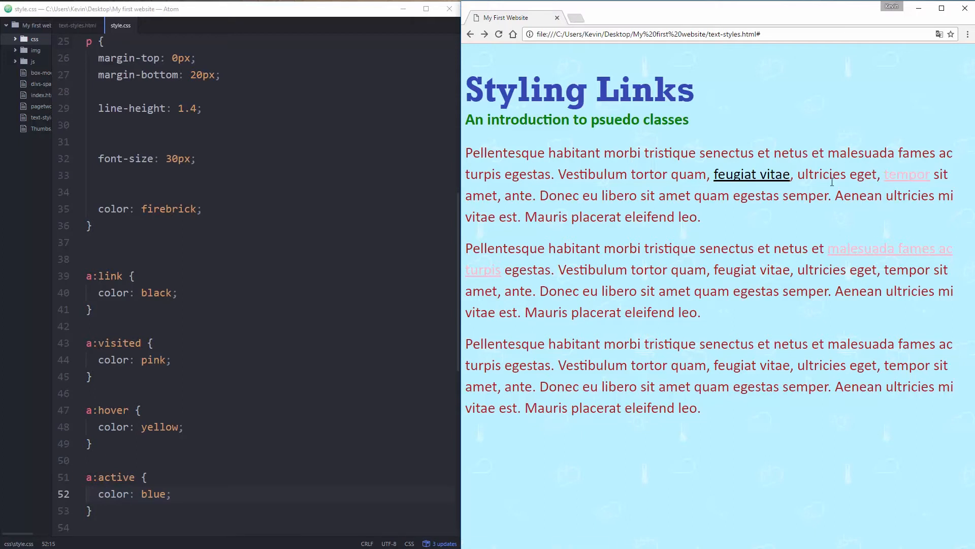
mouse_move(751, 174)
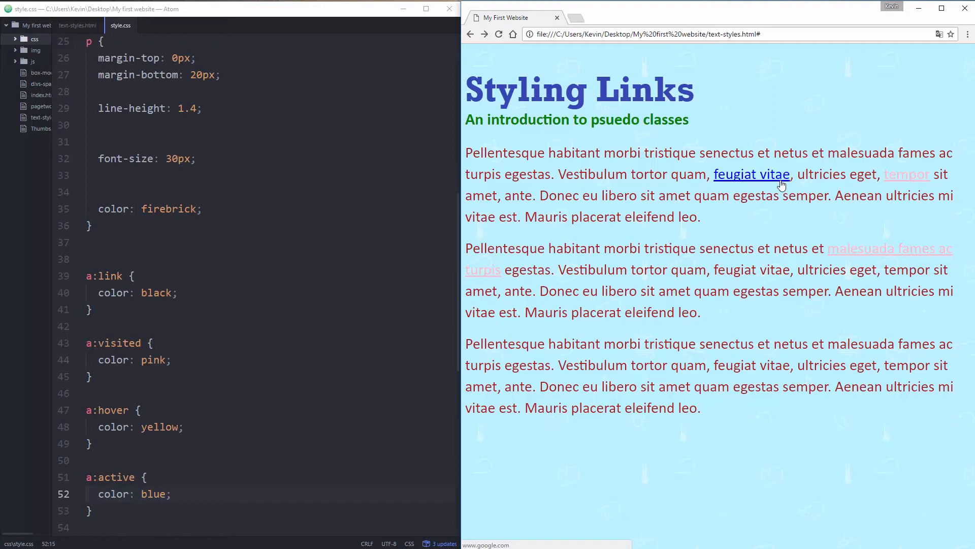
mouse_move(815, 156)
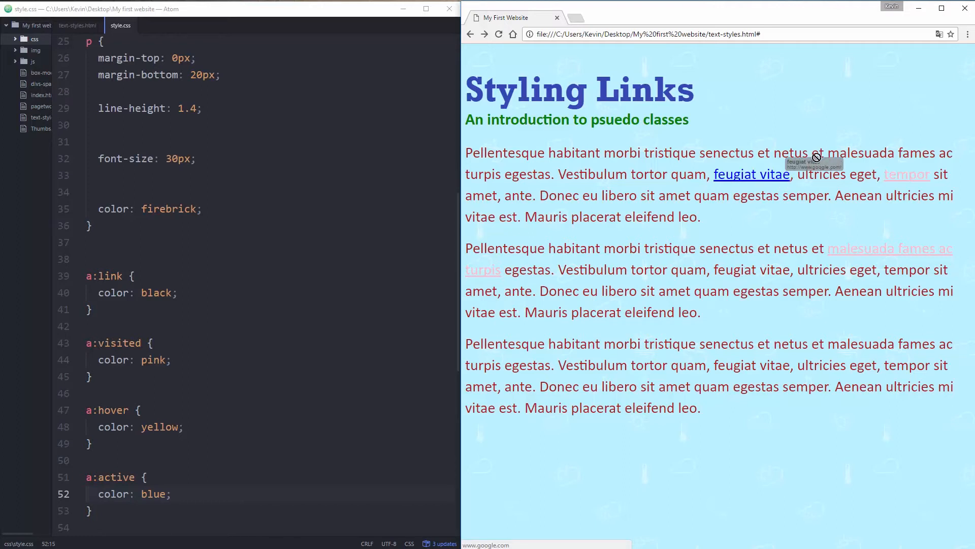
mouse_move(752, 174)
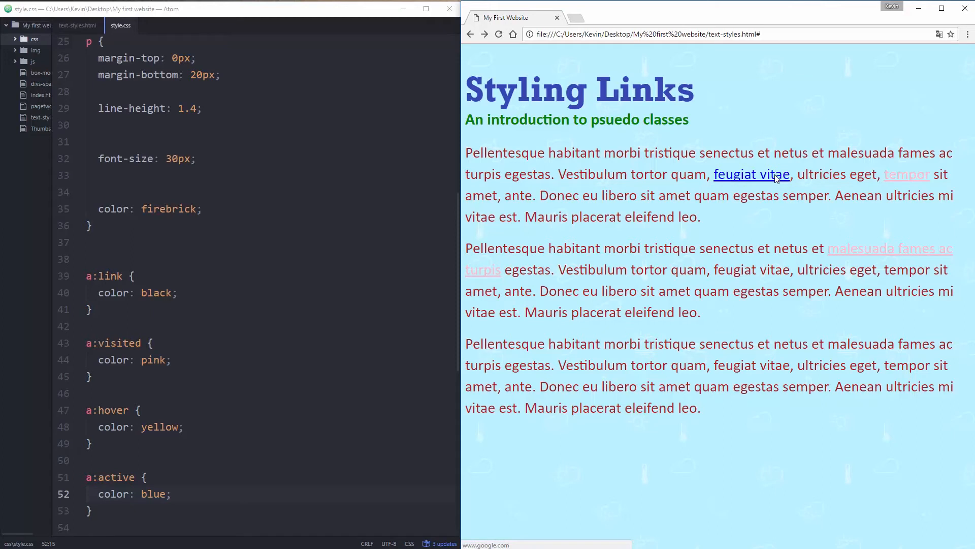
mouse_move(783, 204)
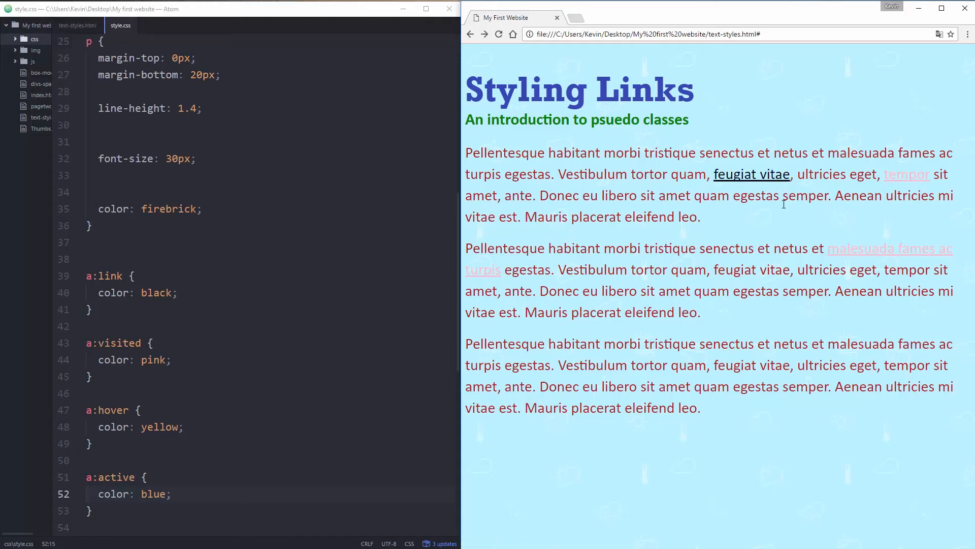
mouse_move(788, 210)
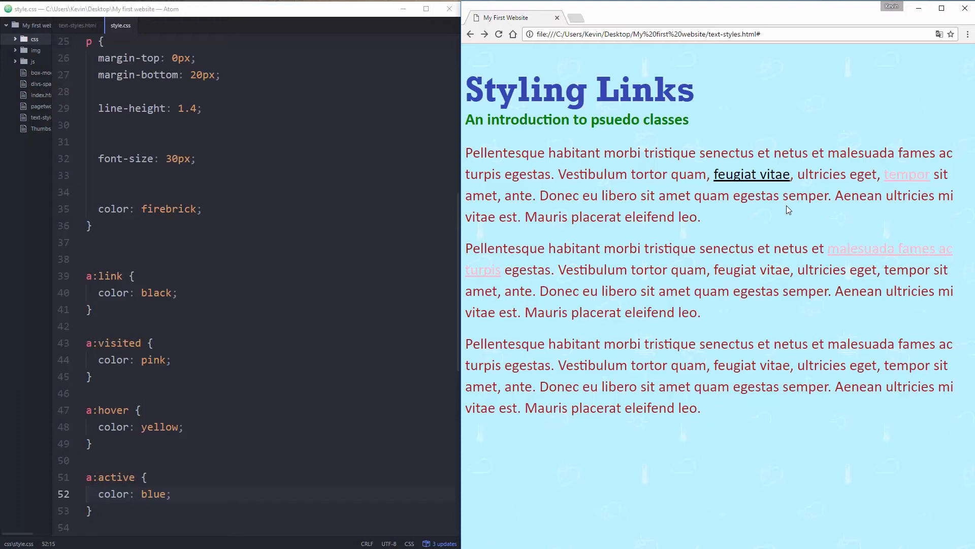
mouse_move(858, 248)
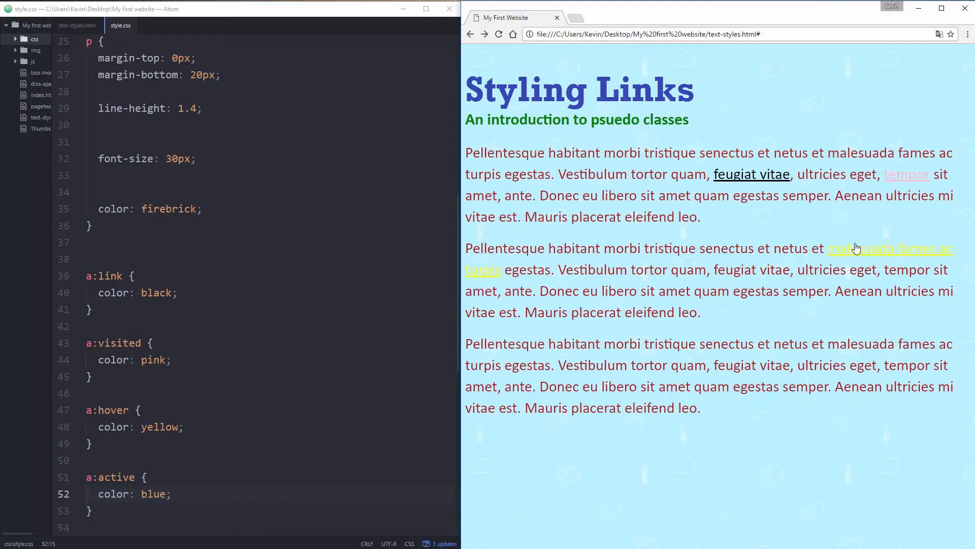
mouse_move(840, 262)
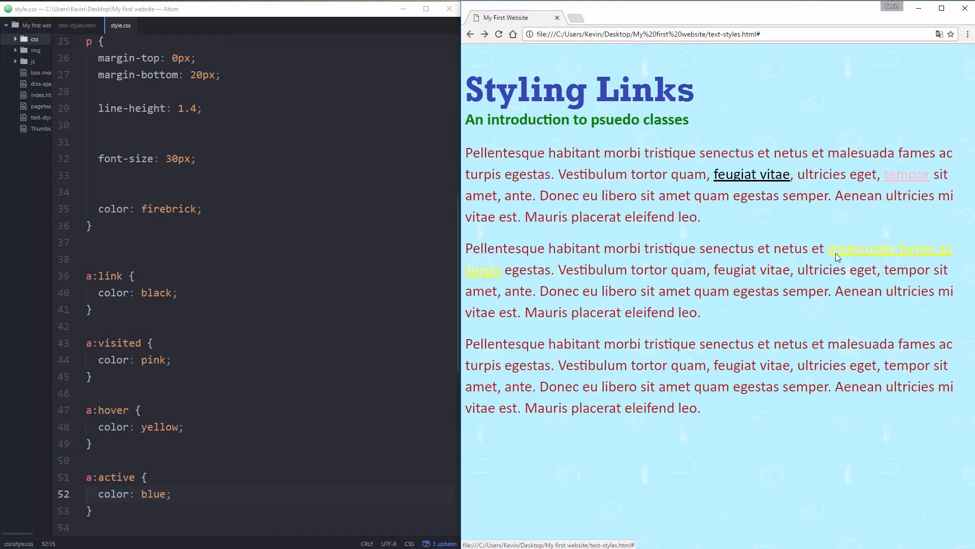
left_click(177, 293)
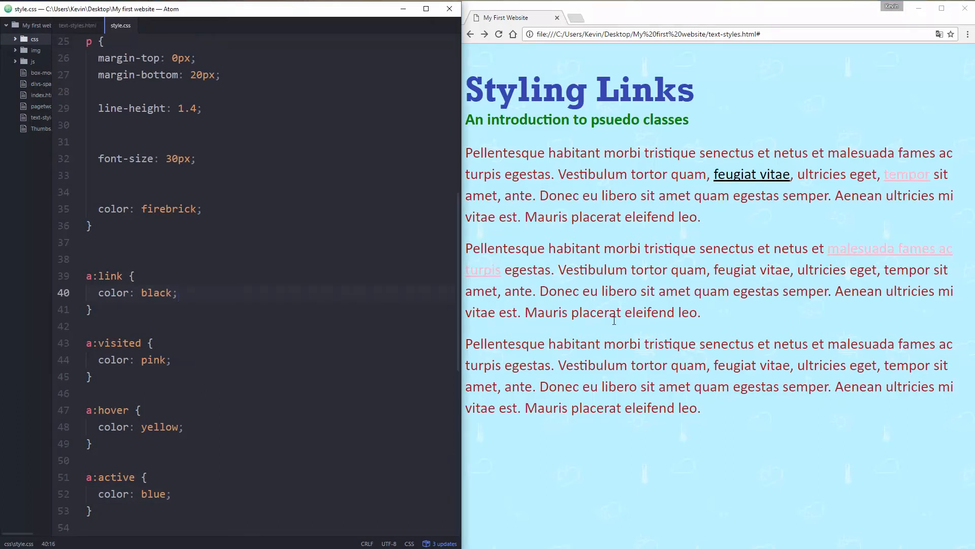
Cut the a:hover block and place it above the a:link and a:visited rules.
left_click(178, 293)
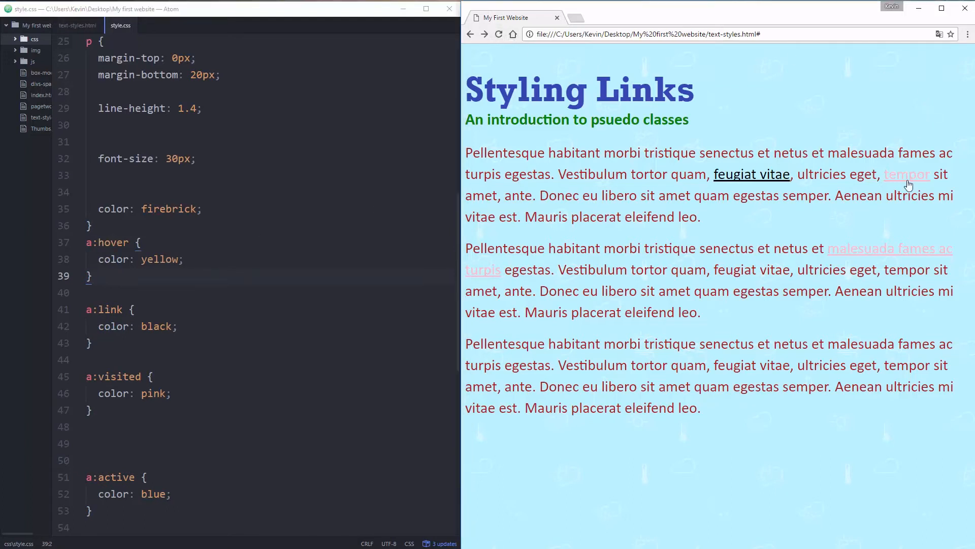
mouse_move(901, 254)
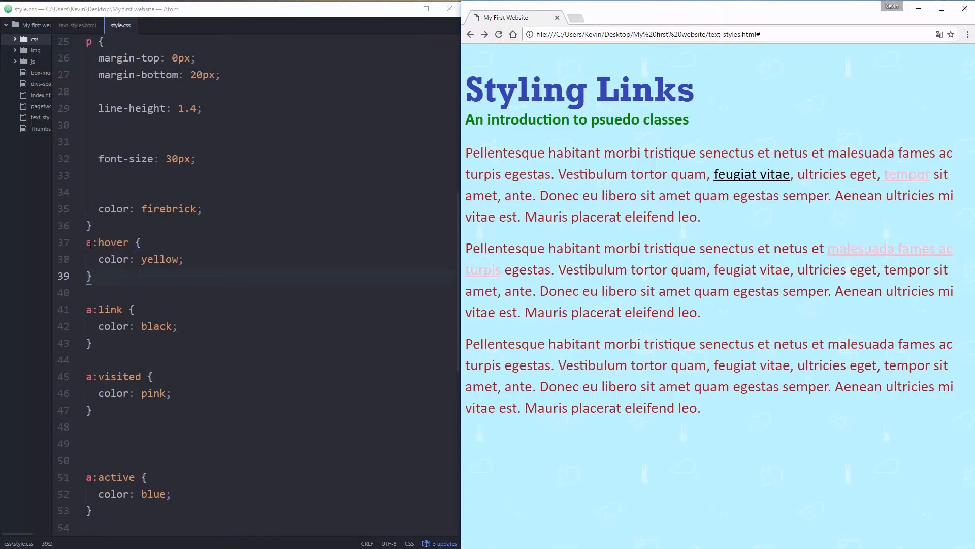
left_click(143, 277)
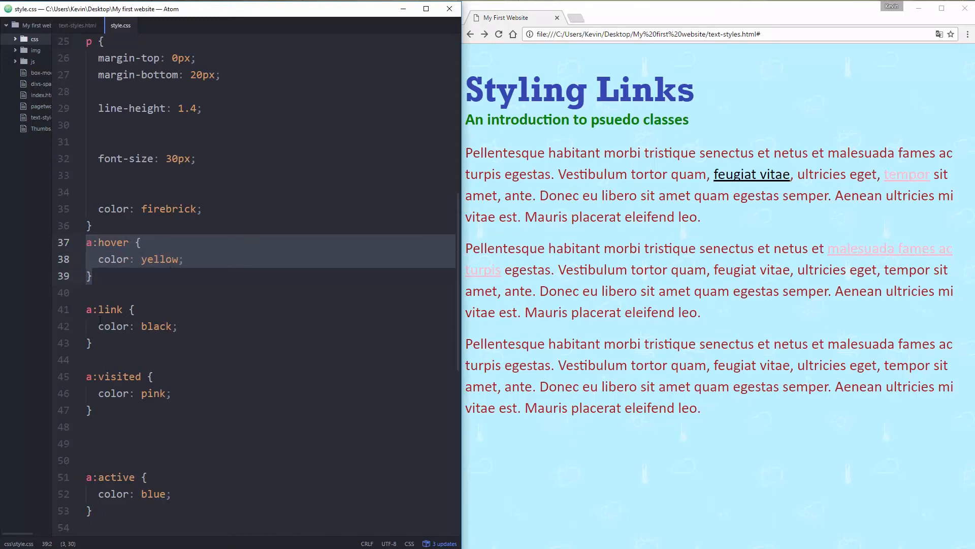
left_click(182, 326)
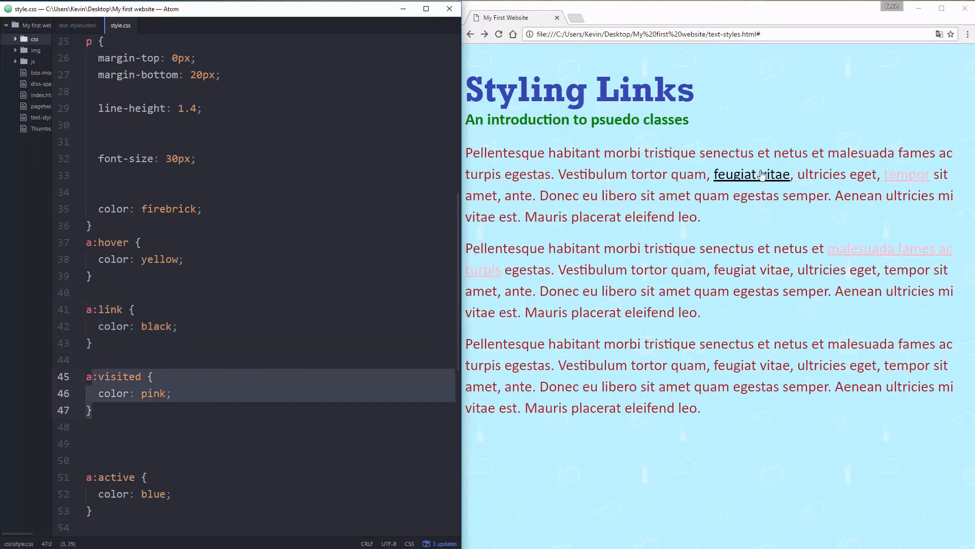
mouse_move(85, 311)
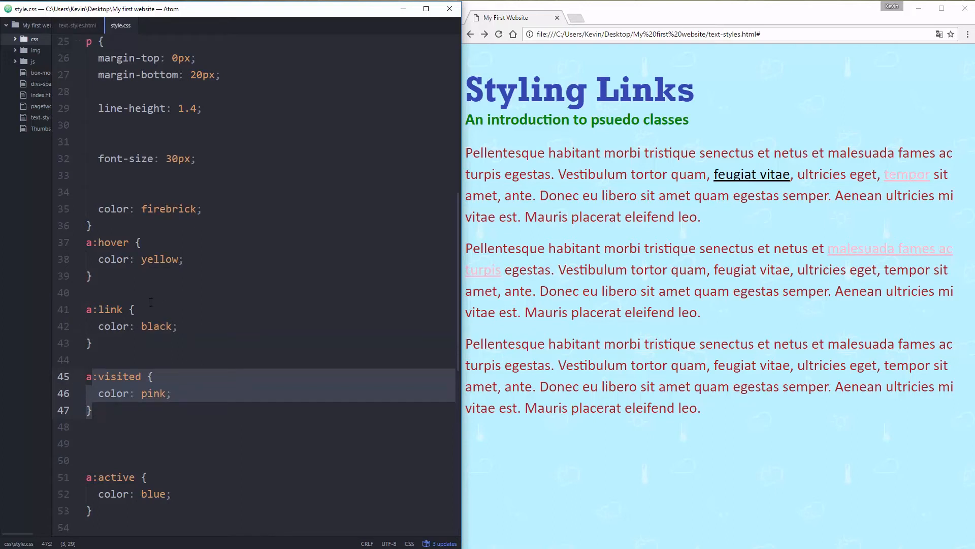
mouse_move(751, 174)
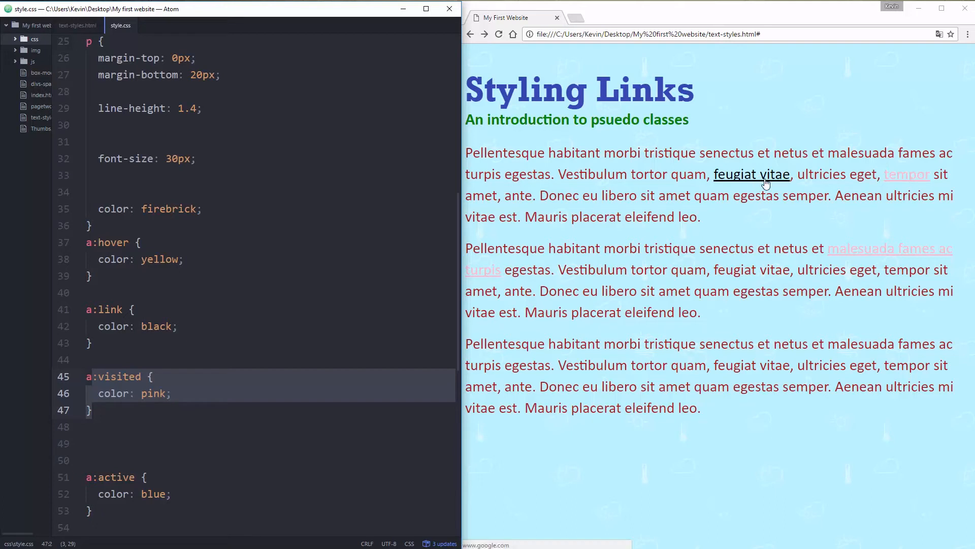
mouse_move(756, 170)
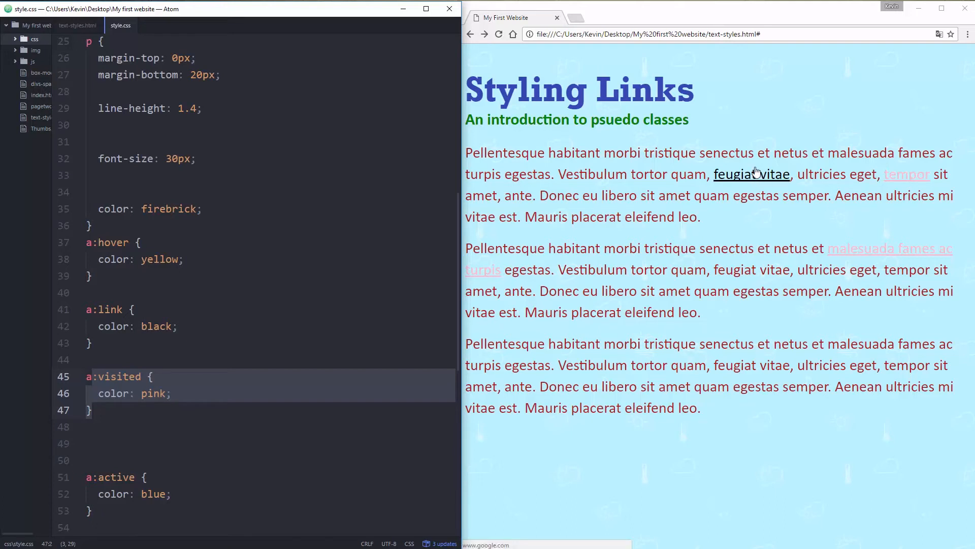
mouse_move(910, 185)
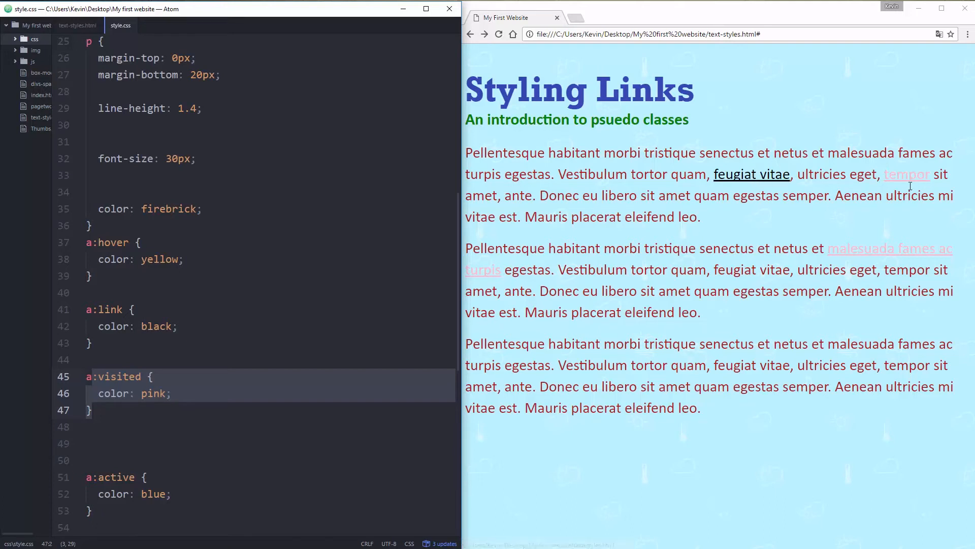
mouse_move(907, 181)
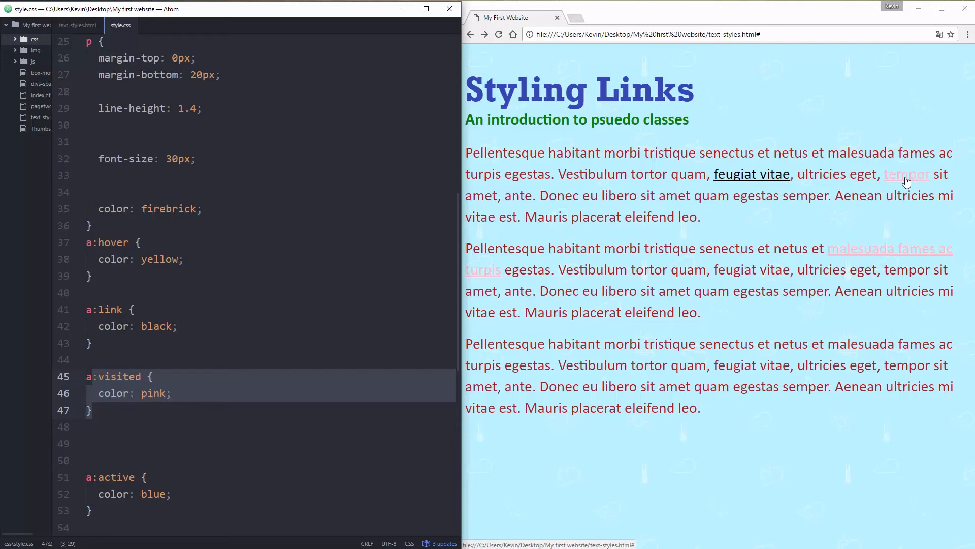
mouse_move(257, 264)
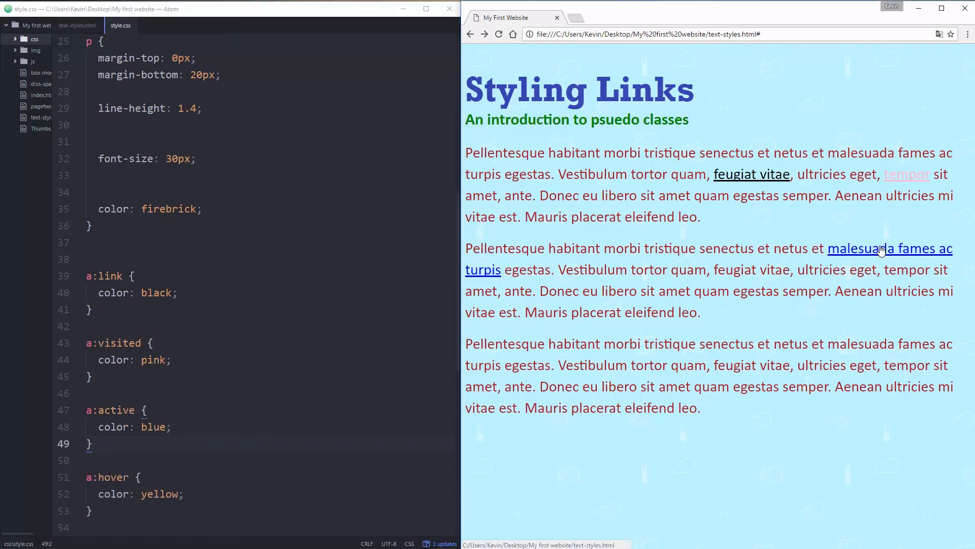
mouse_move(578, 137)
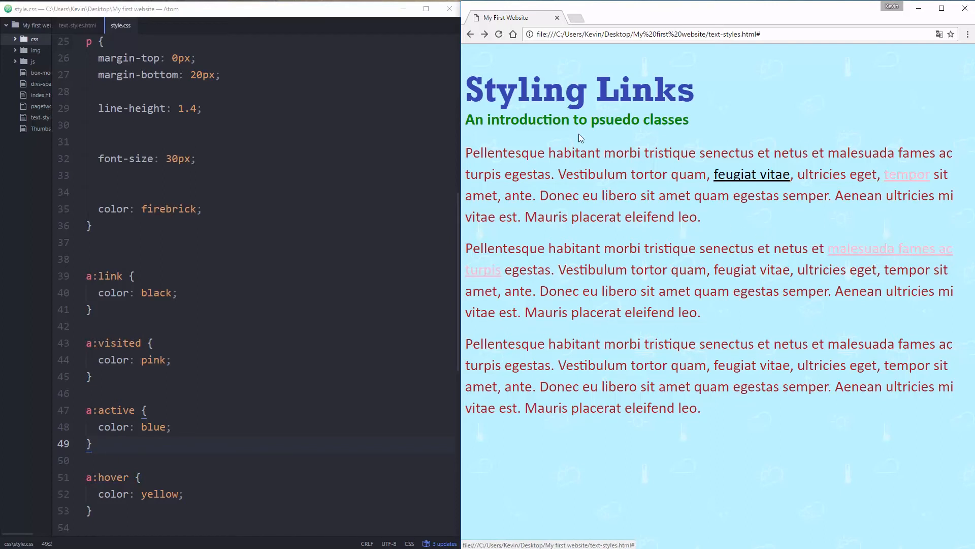
mouse_move(870, 254)
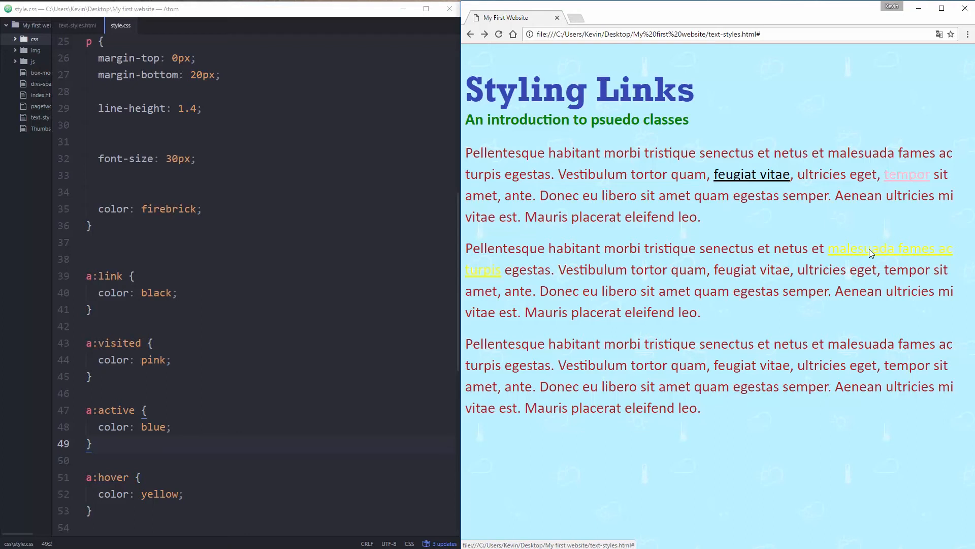
mouse_move(866, 257)
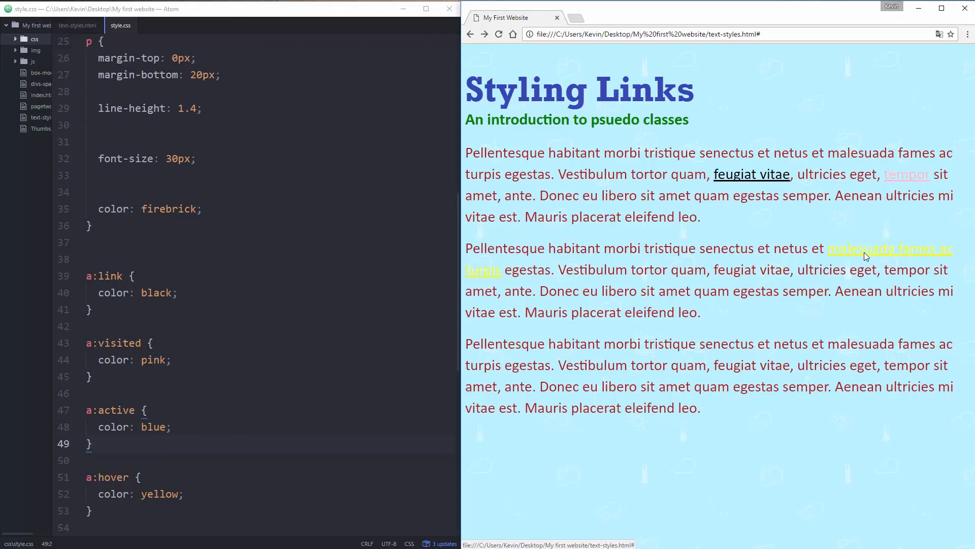
mouse_move(891, 249)
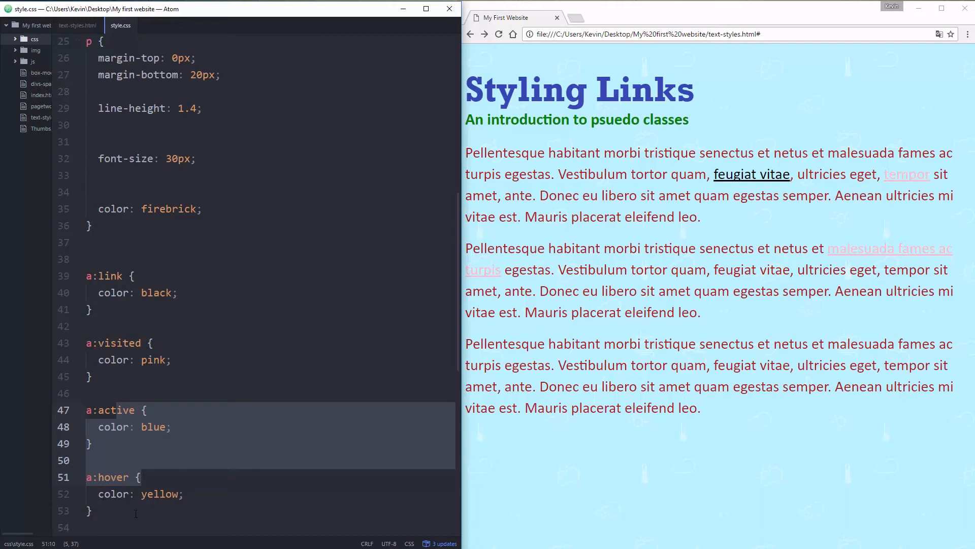
Move the a:hover rule back to the end of style.css after a:active.
left_click(91, 442)
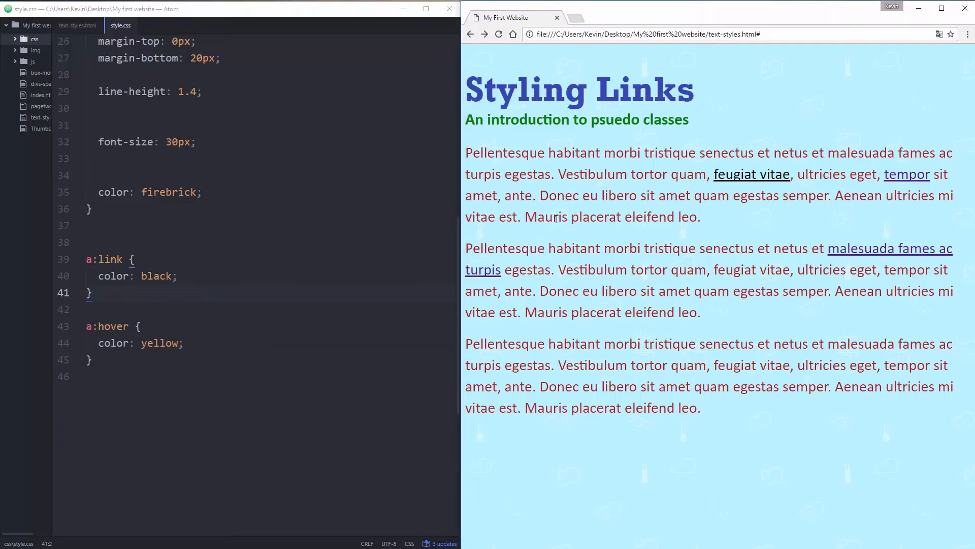
mouse_move(727, 264)
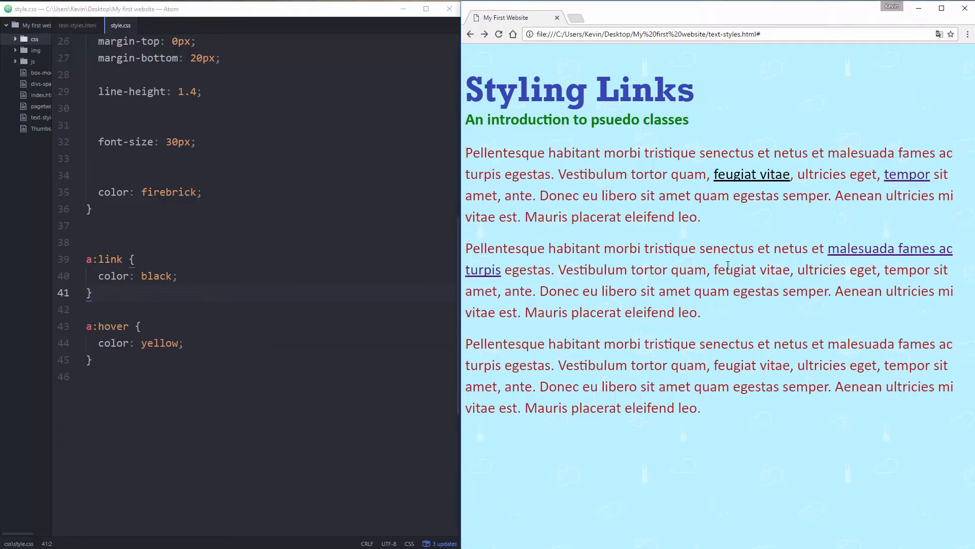
mouse_move(906, 174)
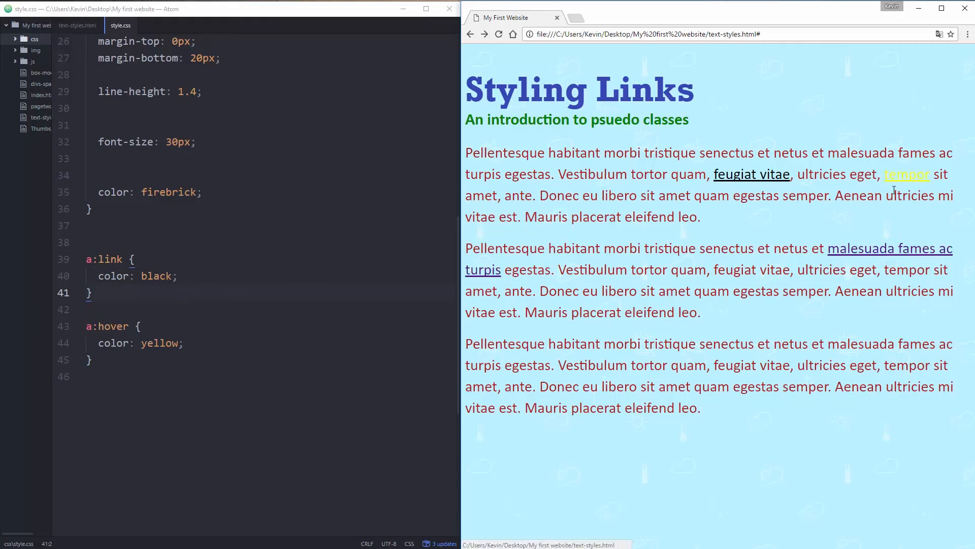
mouse_move(143, 290)
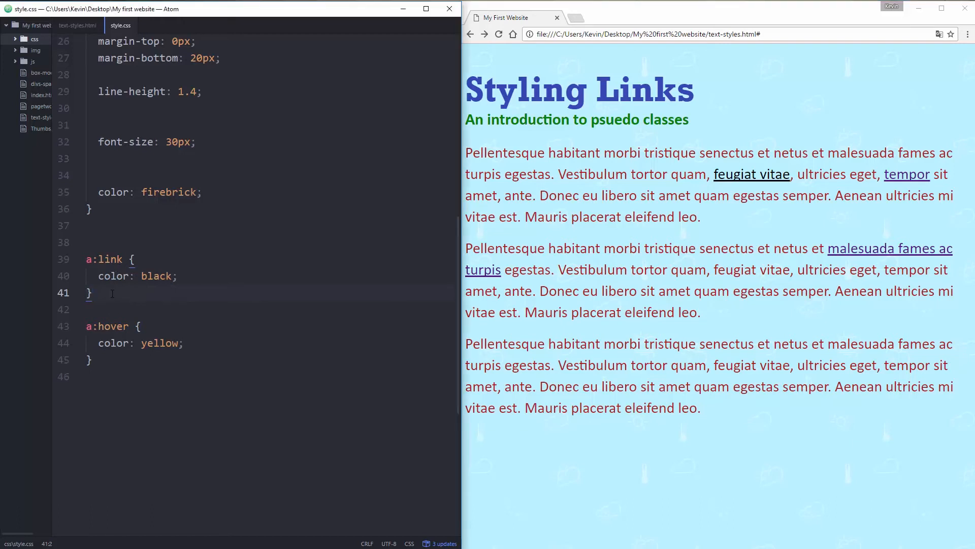
Draft an a:visited rule with color: black before undoing it.
type("a:visited")
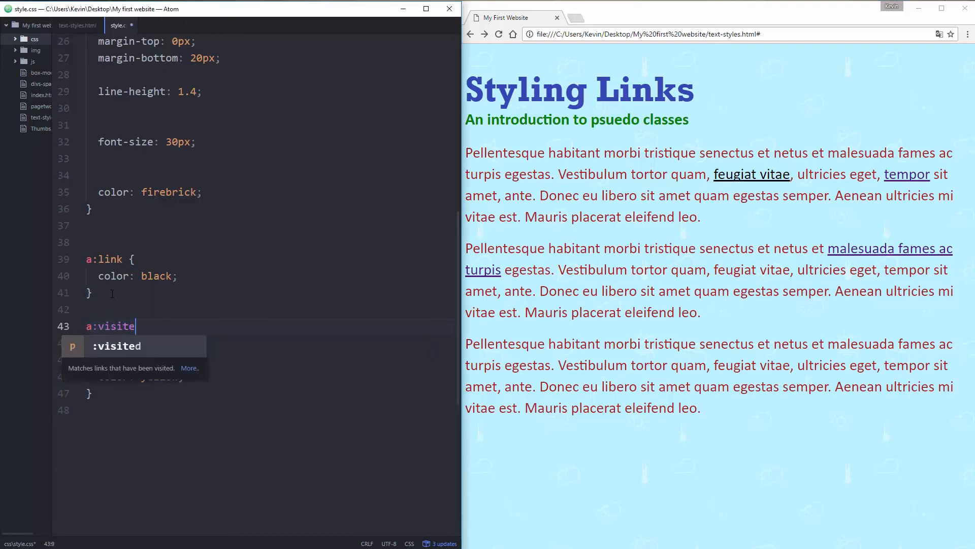
key("Enter")
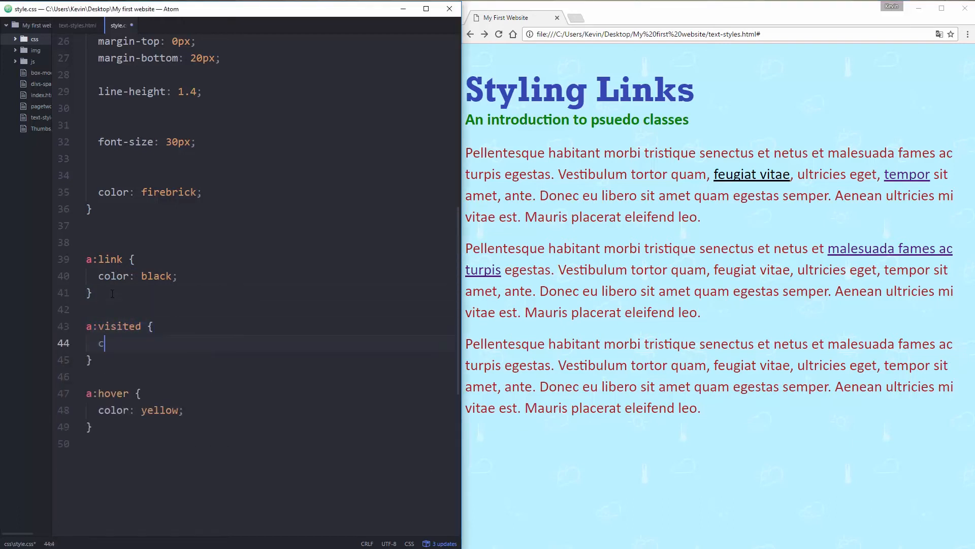
type("olor: black;")
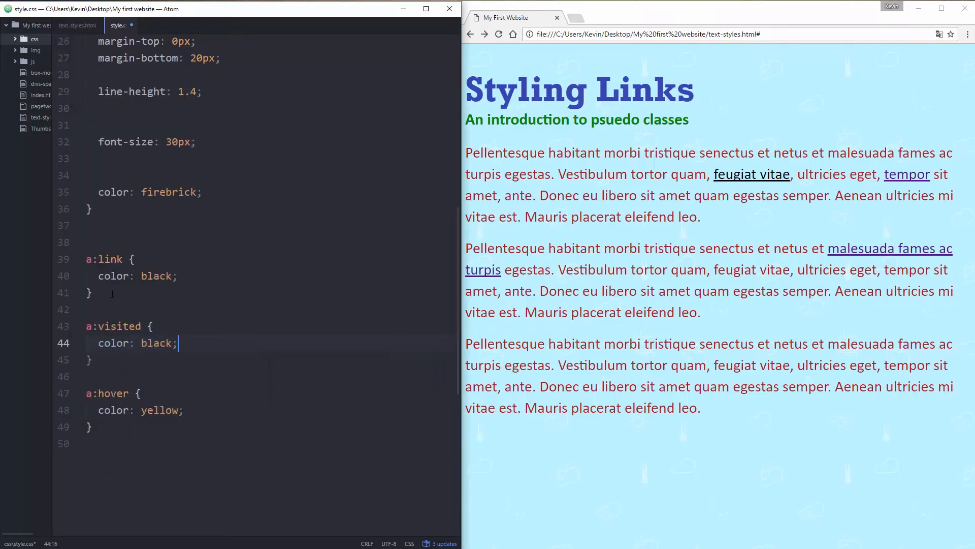
Change the a:link selector to a plain a selector so all links are black.
left_click(498, 34)
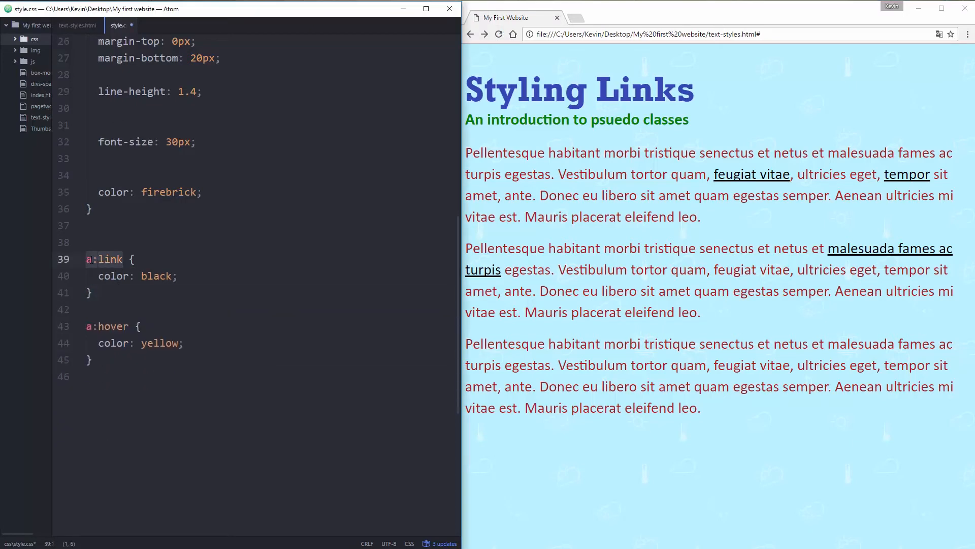
key("Backspace")
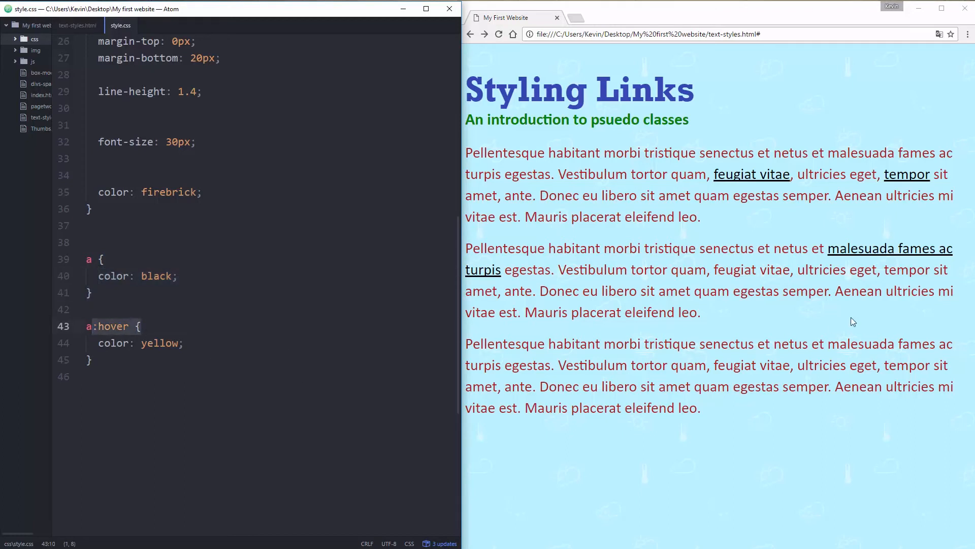
left_click(166, 342)
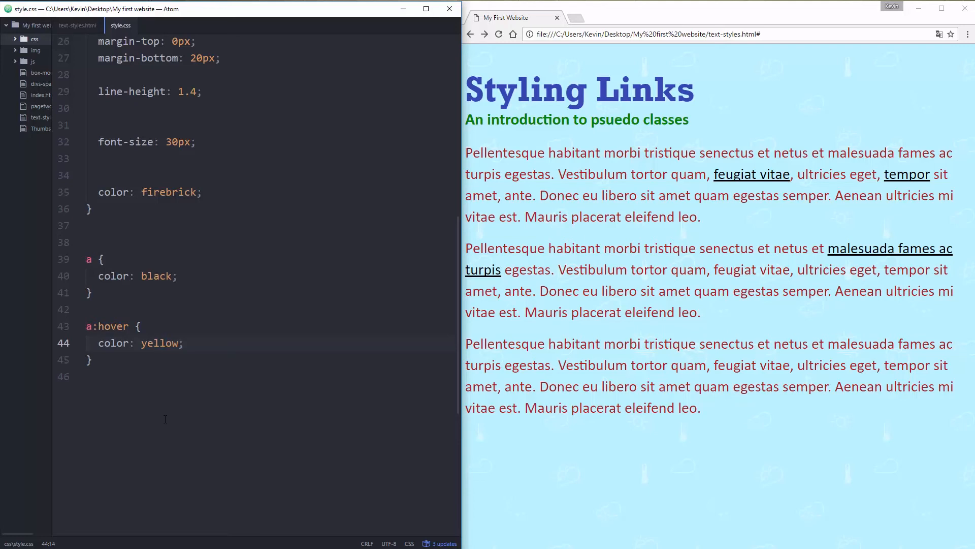
left_click(165, 342)
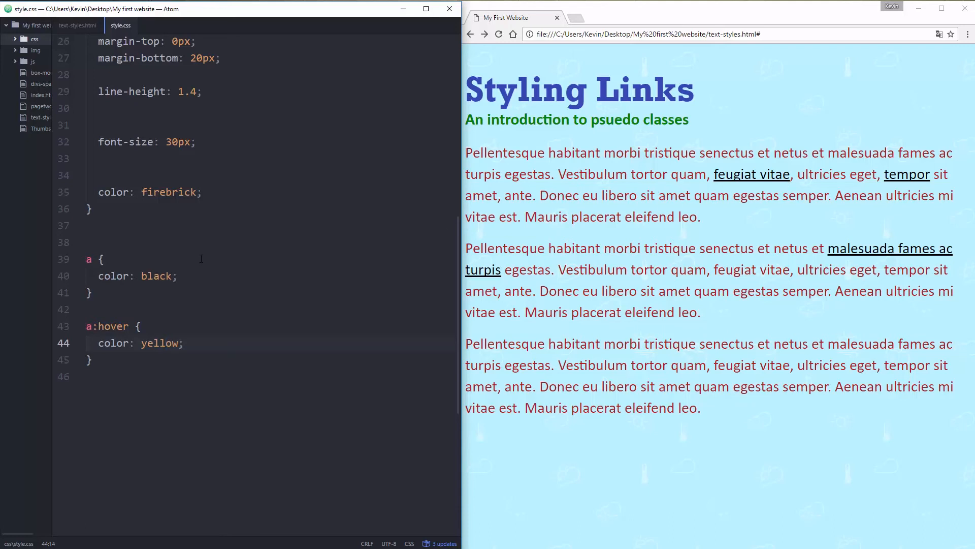
Add text-decoration: none to the a rule and reload the page to check.
type("text-decoration: none;")
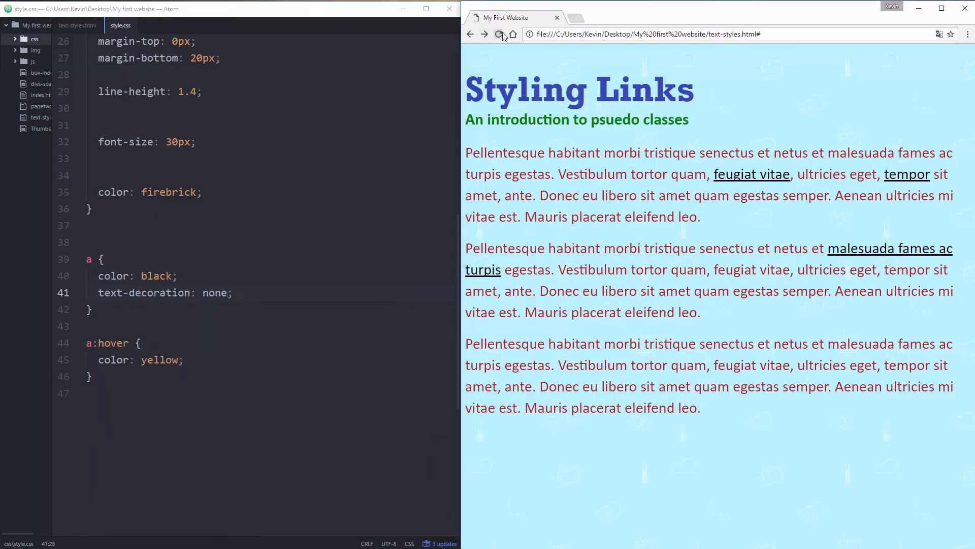
left_click(499, 34)
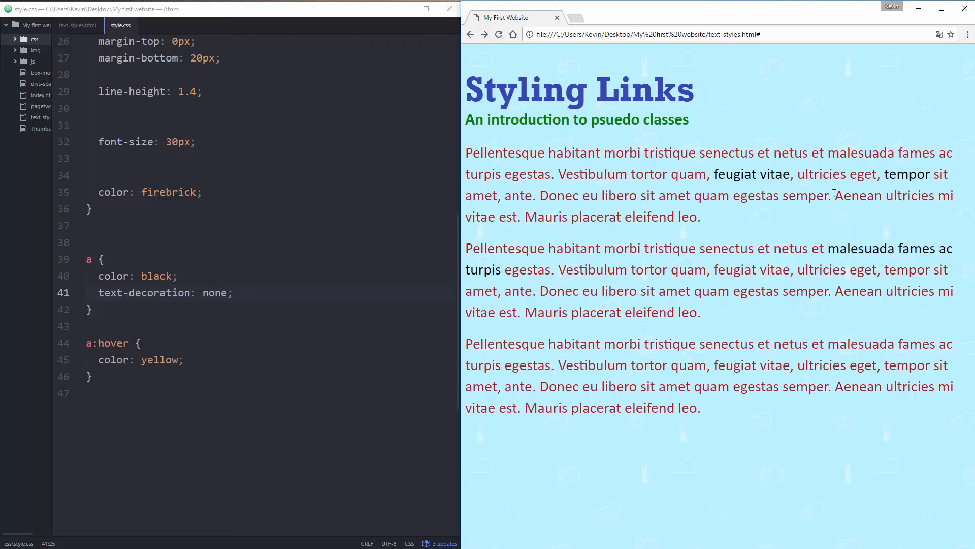
mouse_move(615, 264)
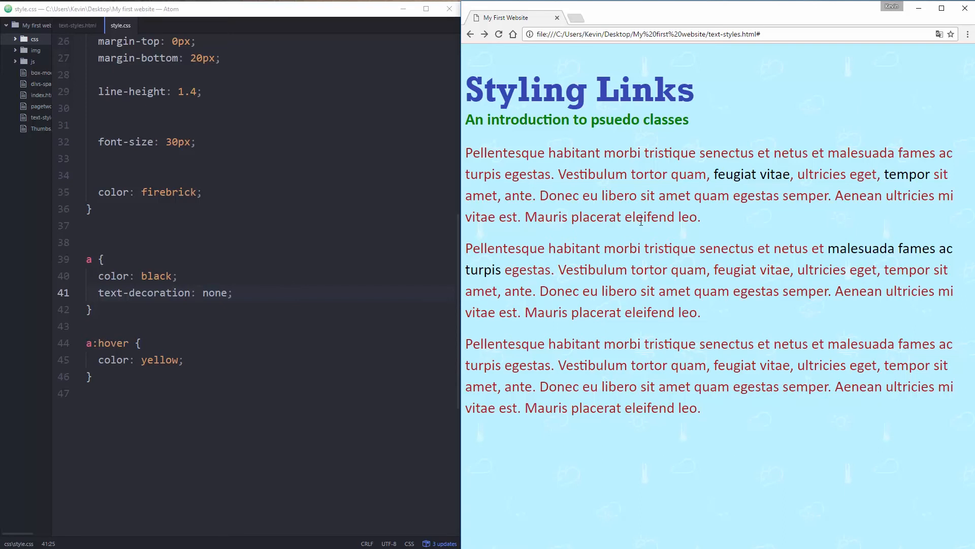
mouse_move(718, 243)
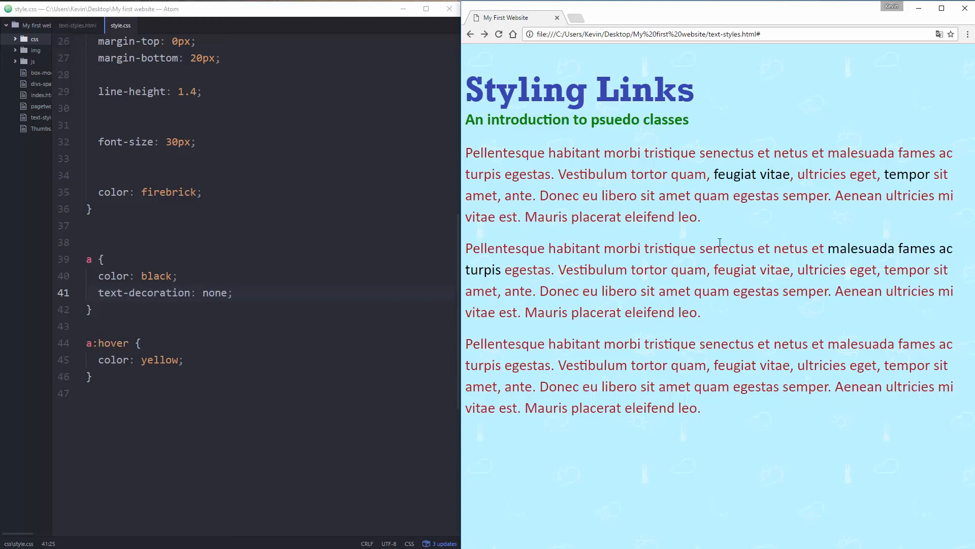
mouse_move(194, 359)
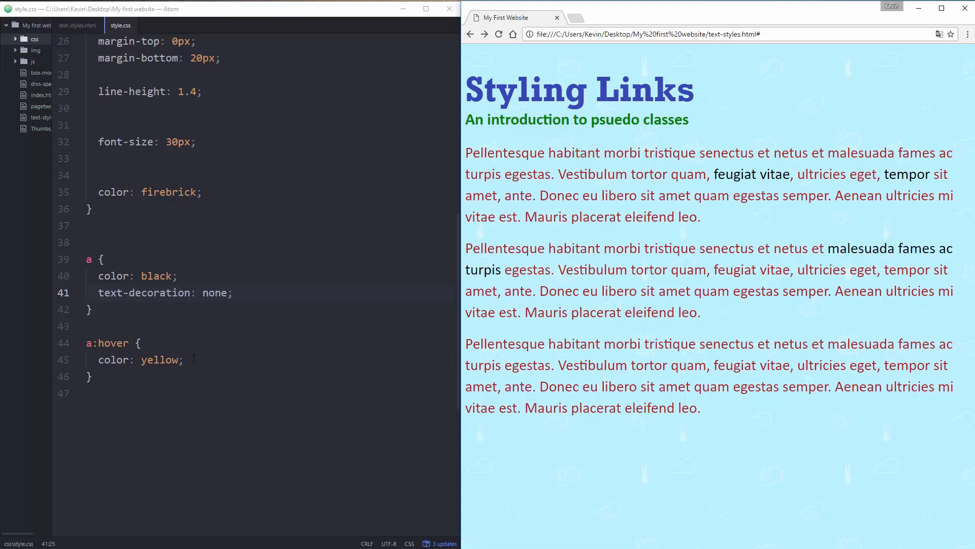
Replace the a:hover colour yellow with #555.
double_click(162, 360)
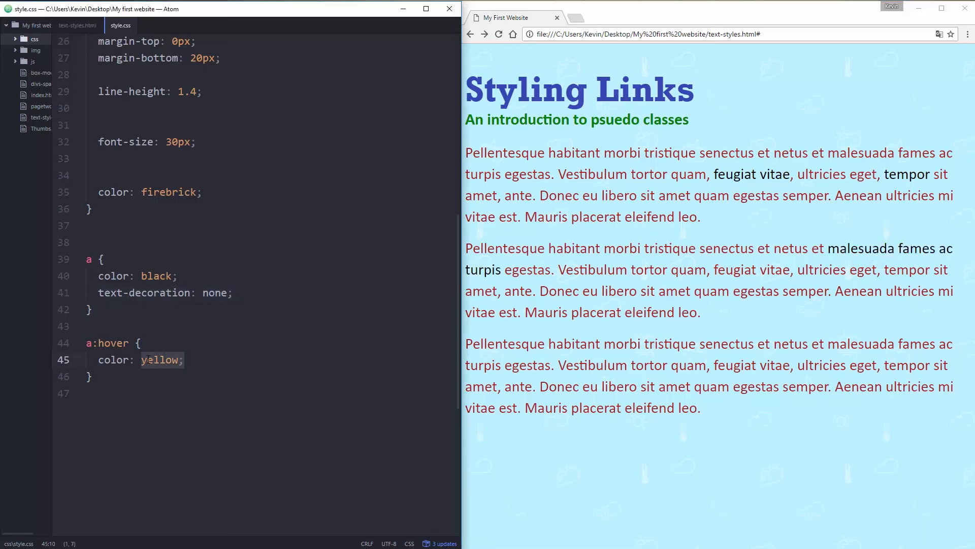
type("#")
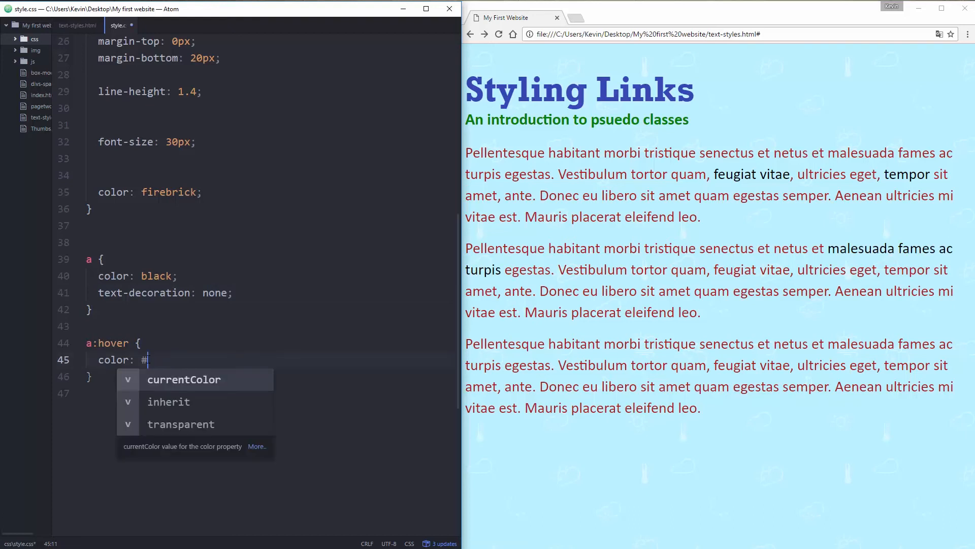
type("555;")
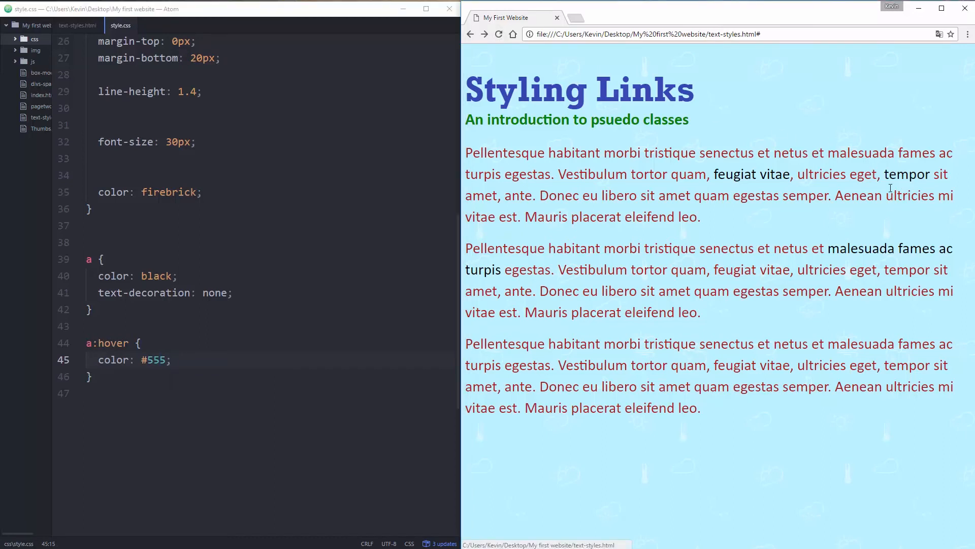
mouse_move(785, 185)
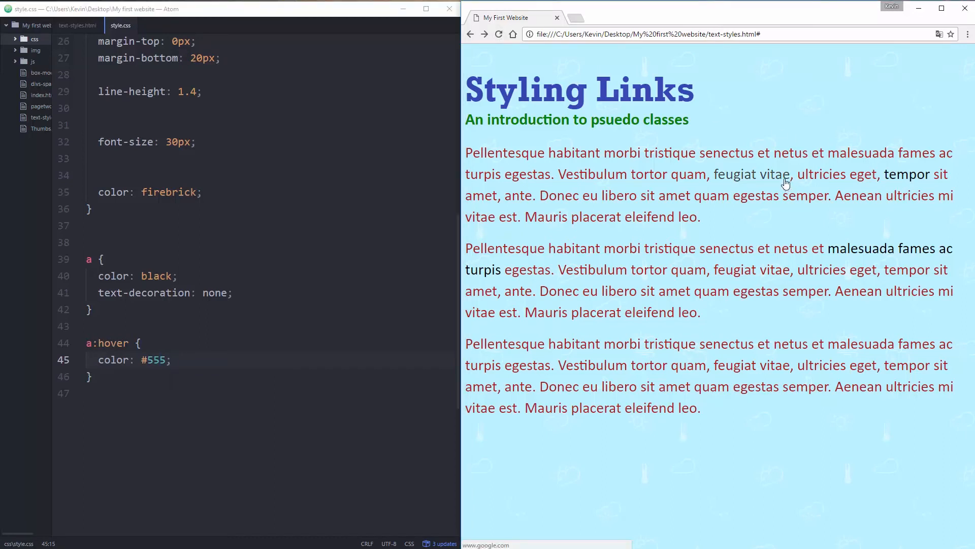
mouse_move(733, 181)
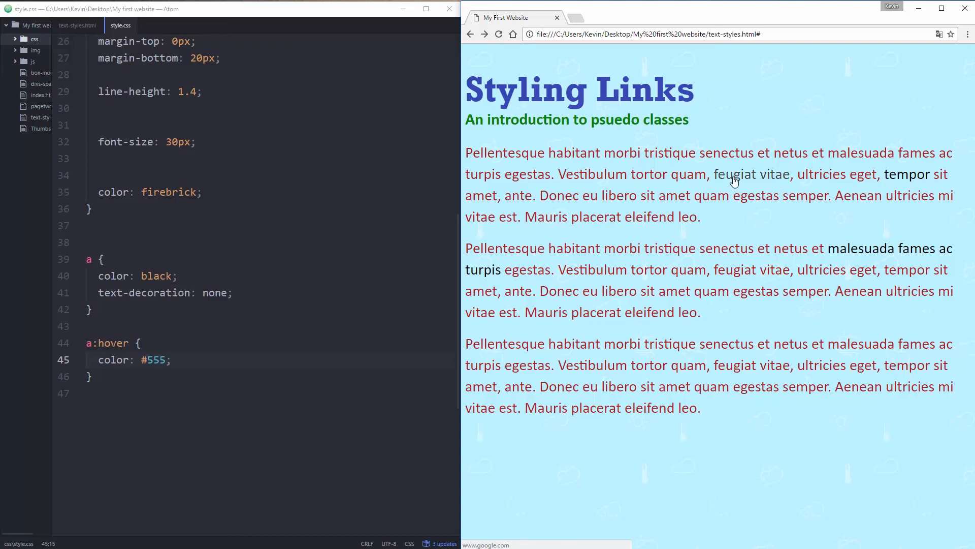
mouse_move(747, 187)
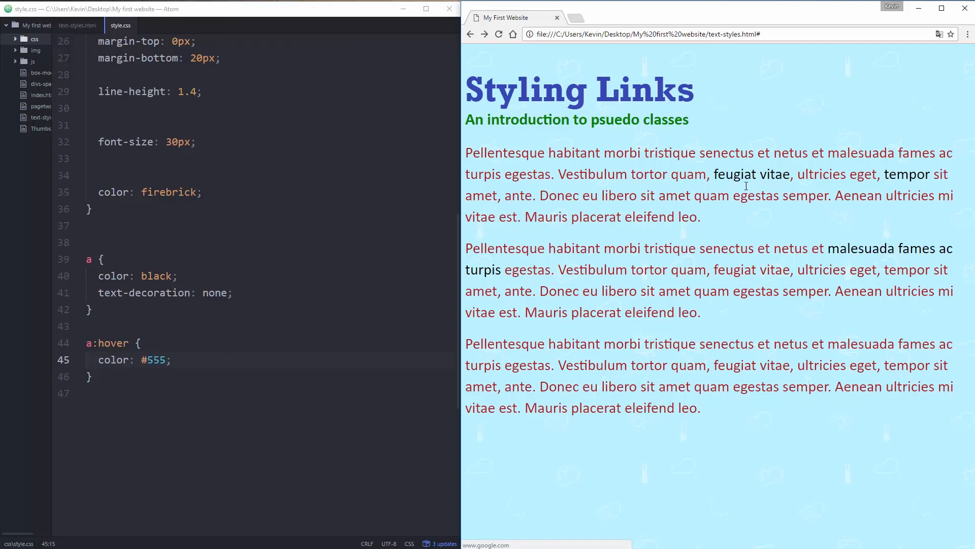
mouse_move(767, 184)
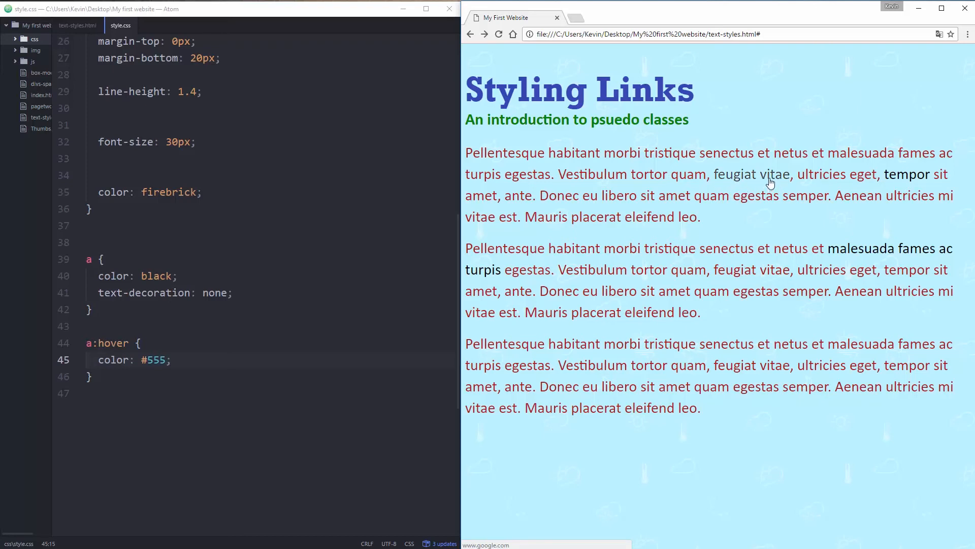
mouse_move(763, 187)
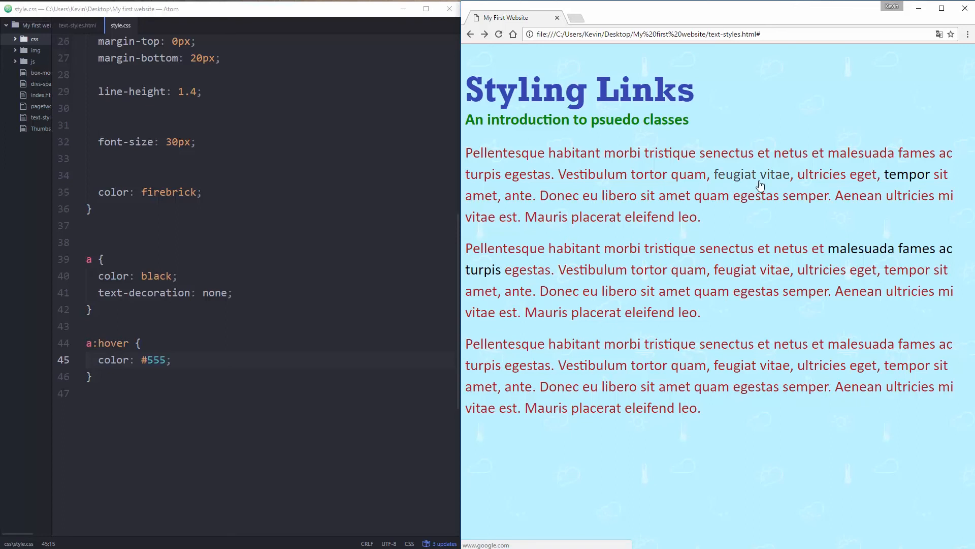
mouse_move(753, 181)
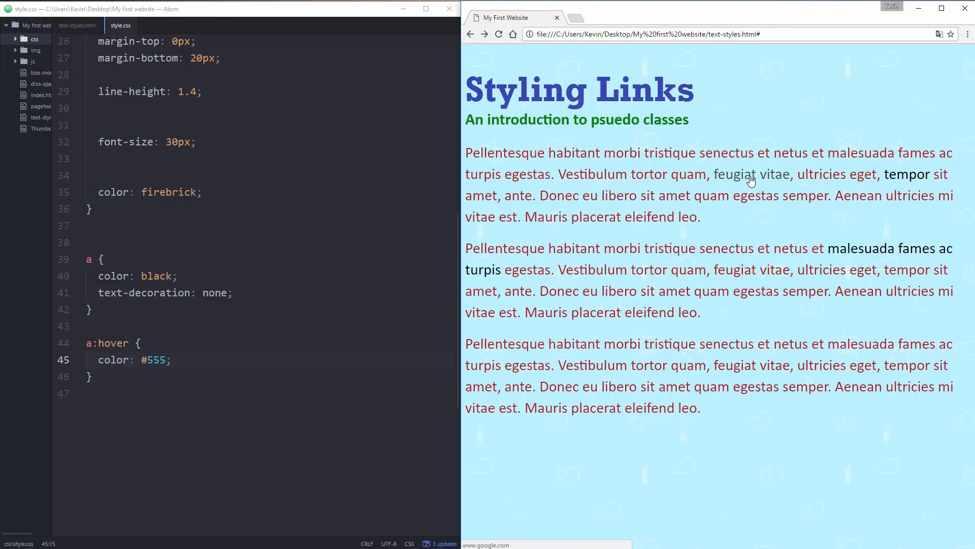
Set the a and a:hover colours to firebrick so links match paragraph text.
left_click(169, 192)
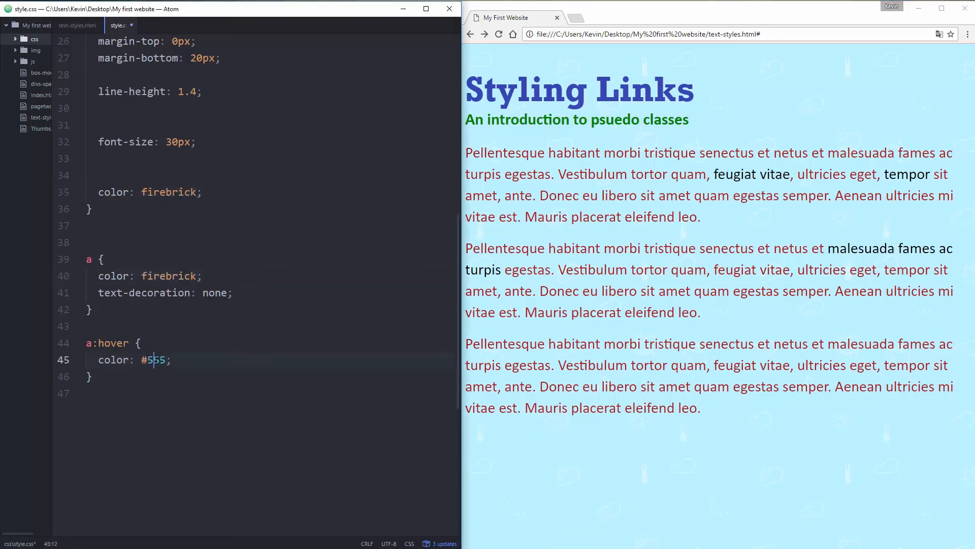
type("firebrick")
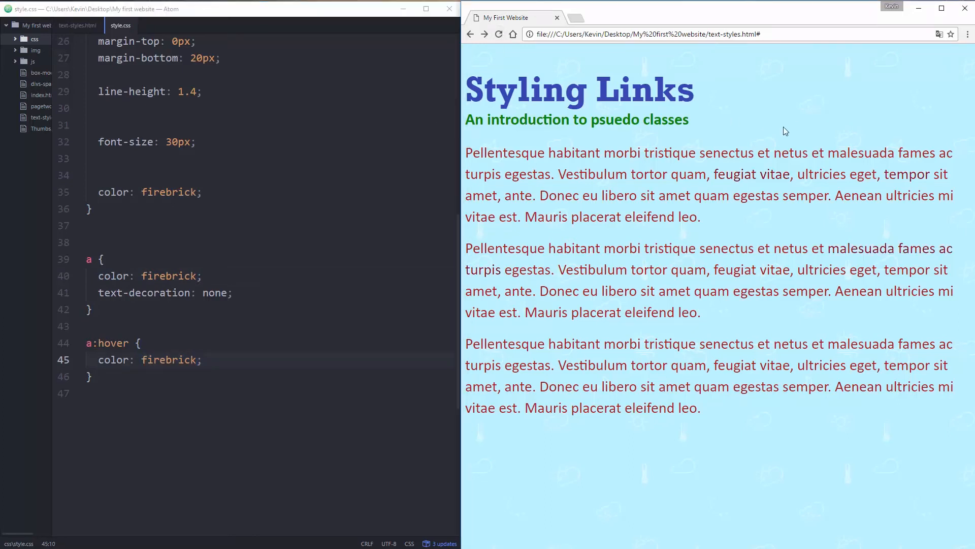
mouse_move(533, 238)
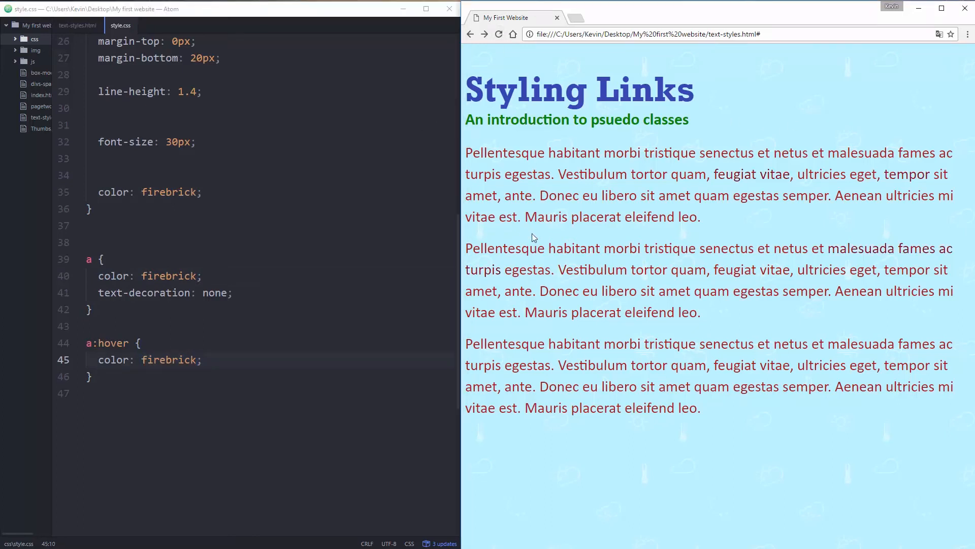
mouse_move(694, 188)
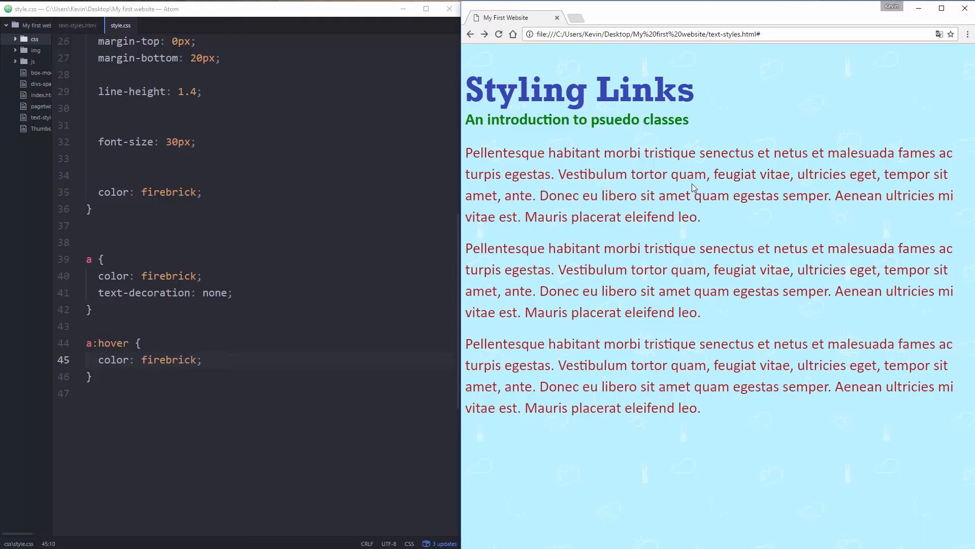
Add an a:focus rule with color: yellow to test keyboard focus.
type("a:focu")
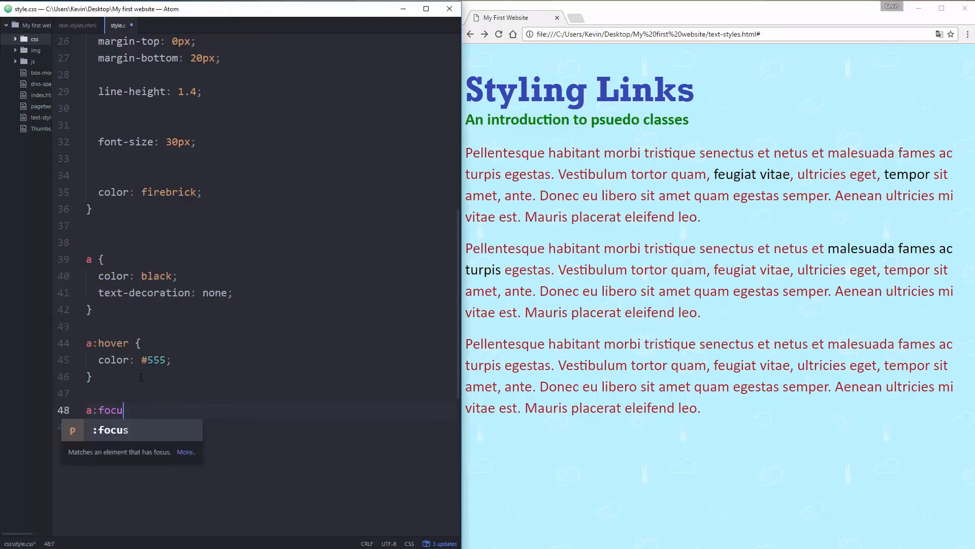
key("Enter")
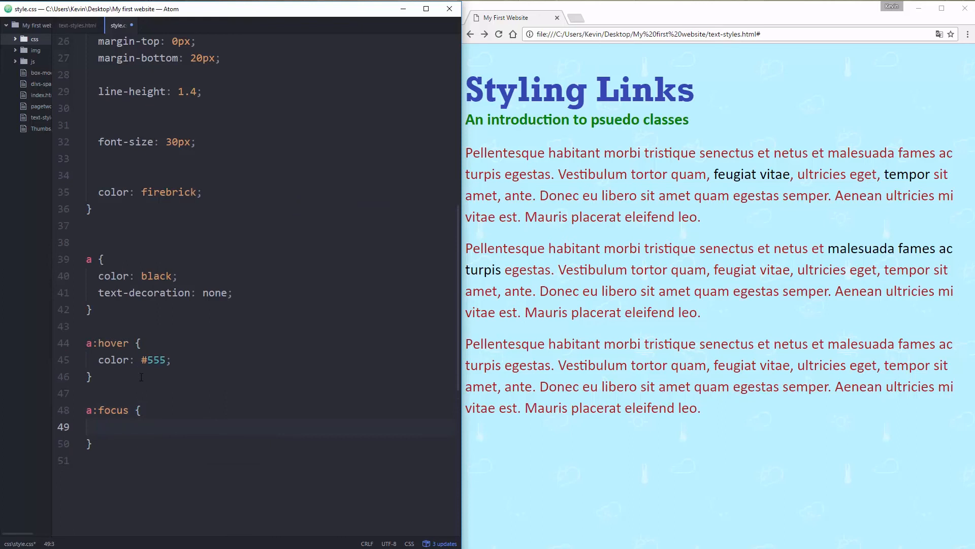
type("color:")
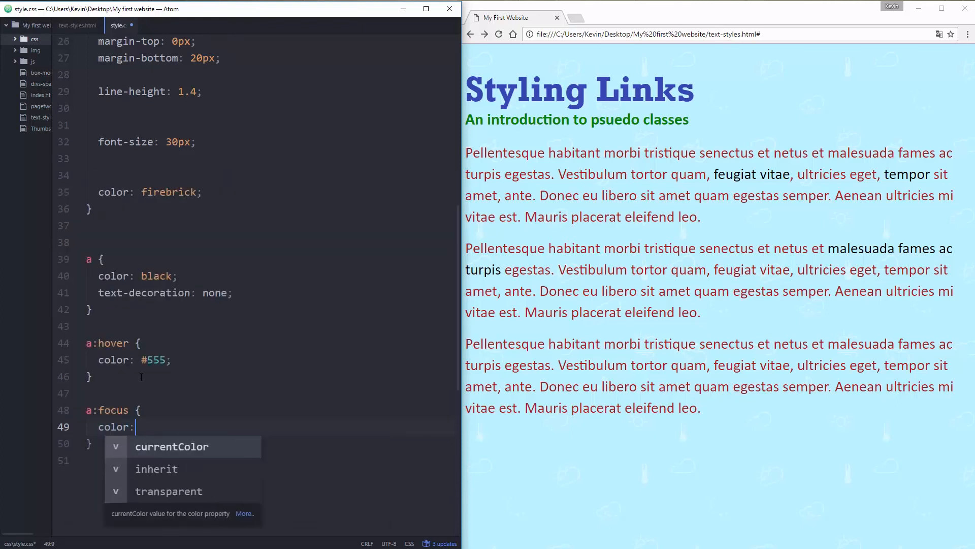
type("#")
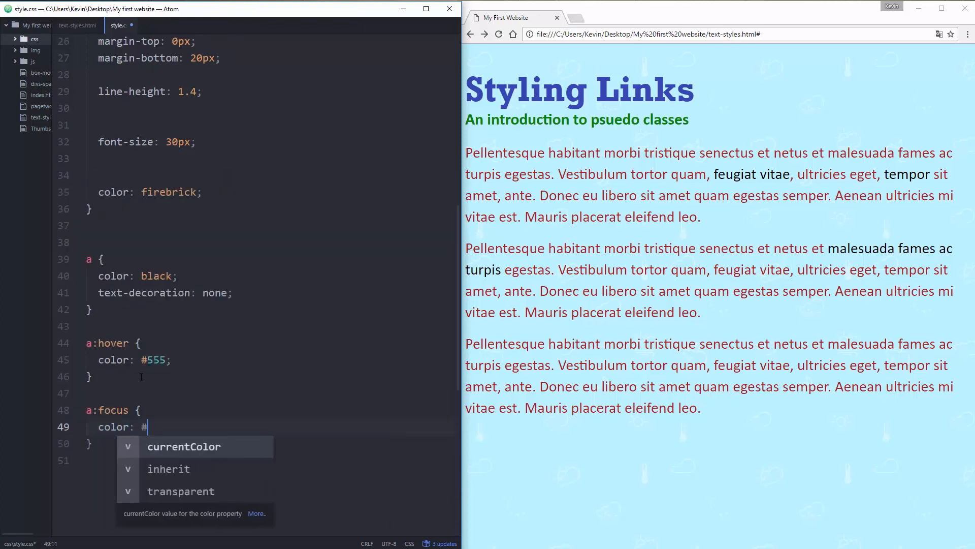
type("yellow")
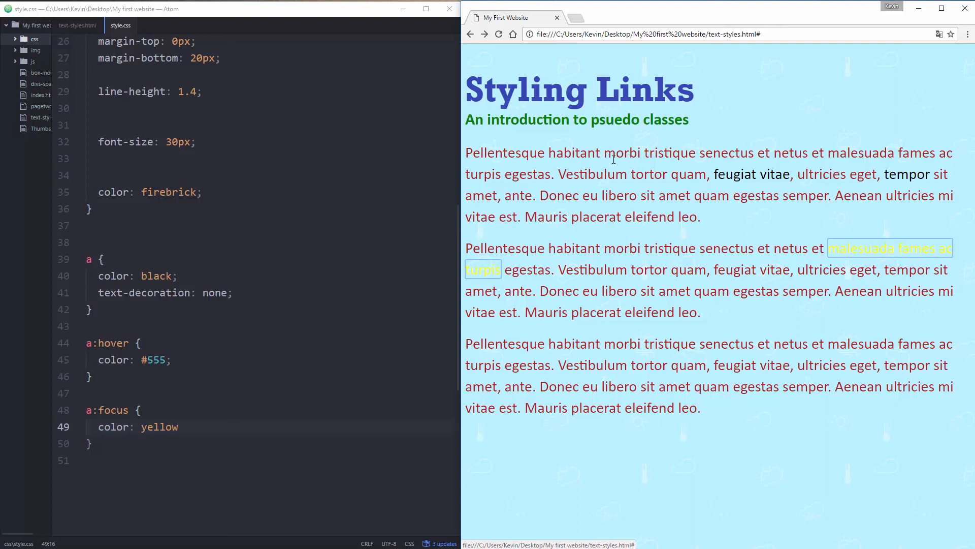
mouse_move(659, 190)
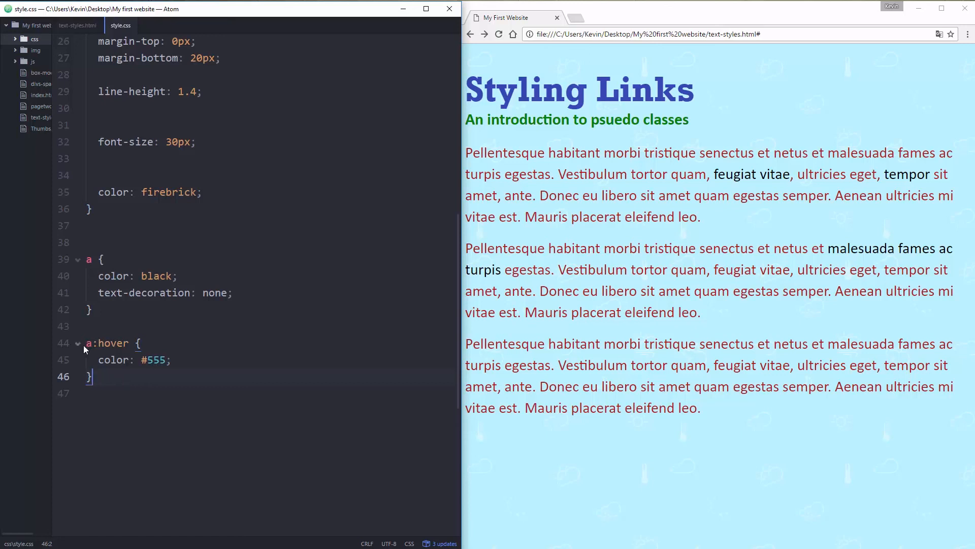
Rewrite the selector as 'a:hover, a:focus' across two lines so both states share the #555 colour.
type(",")
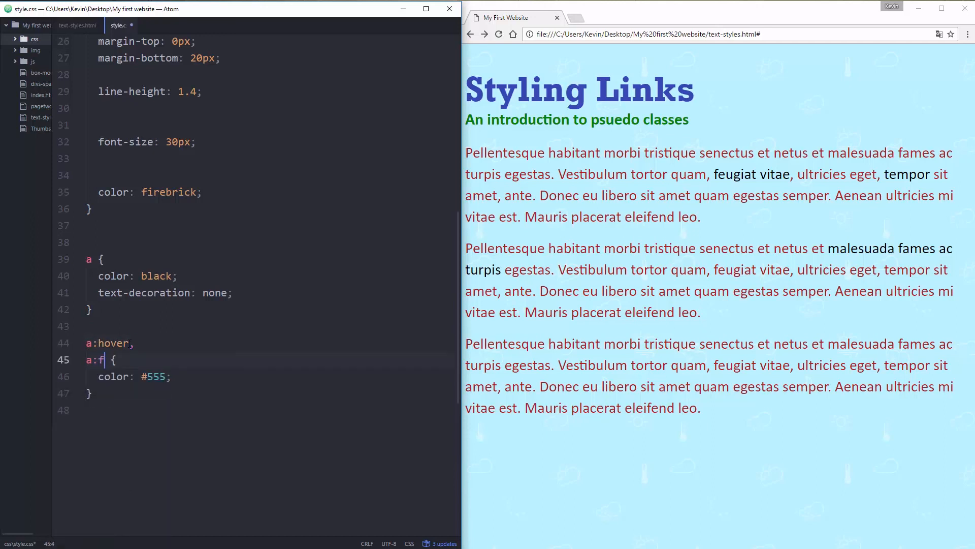
type("ocus {")
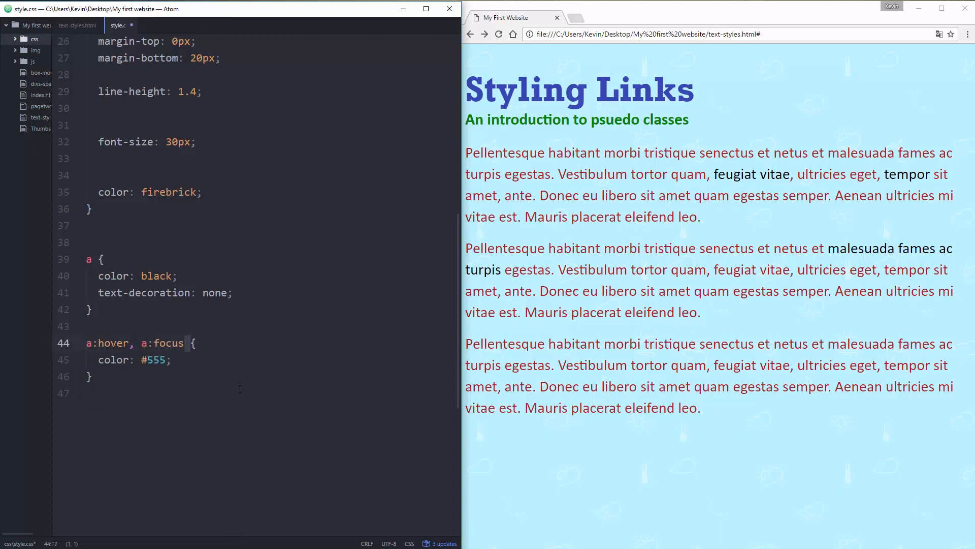
key("enter")
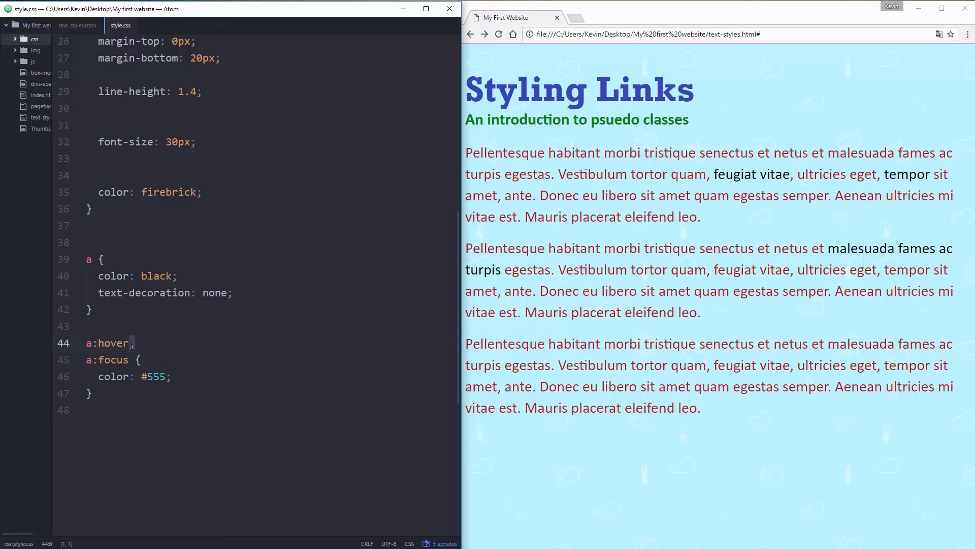
key("Backspace")
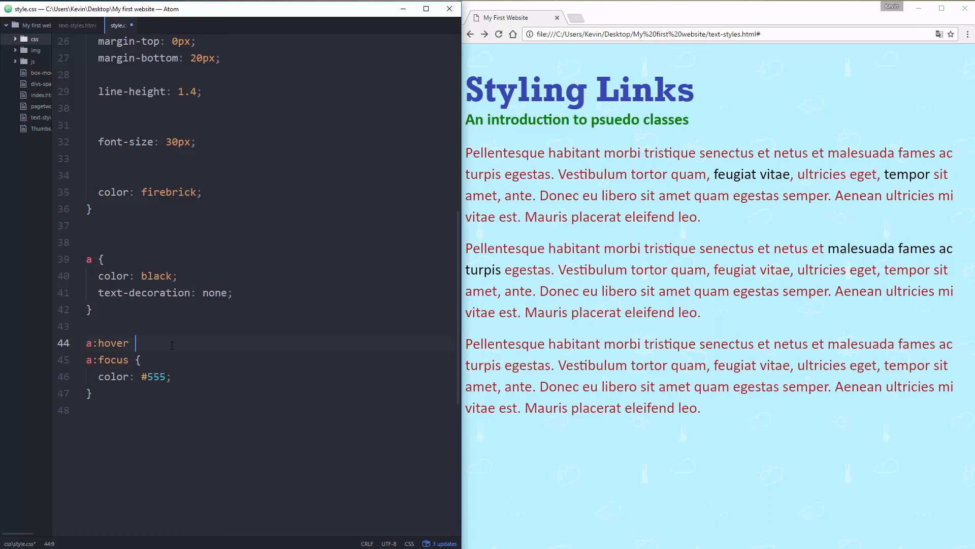
type(",")
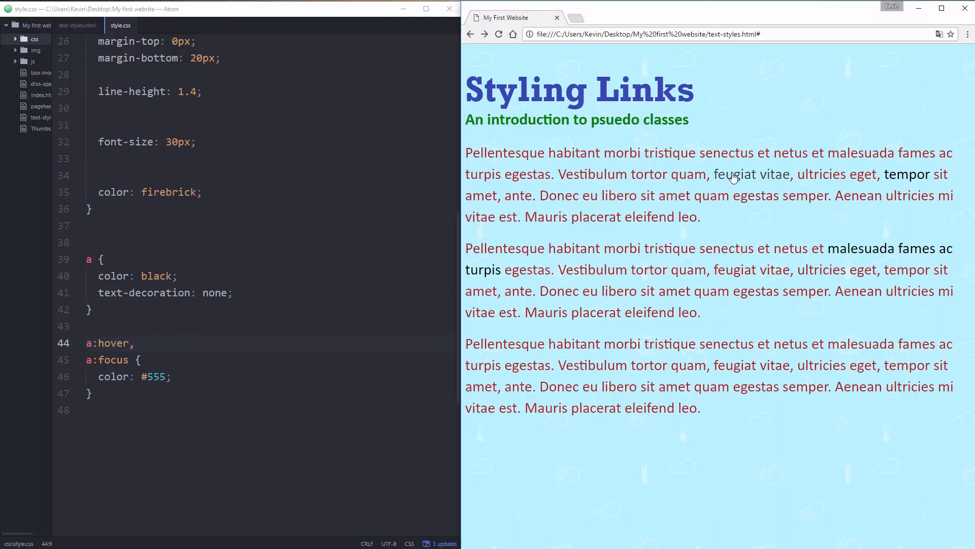
mouse_move(624, 240)
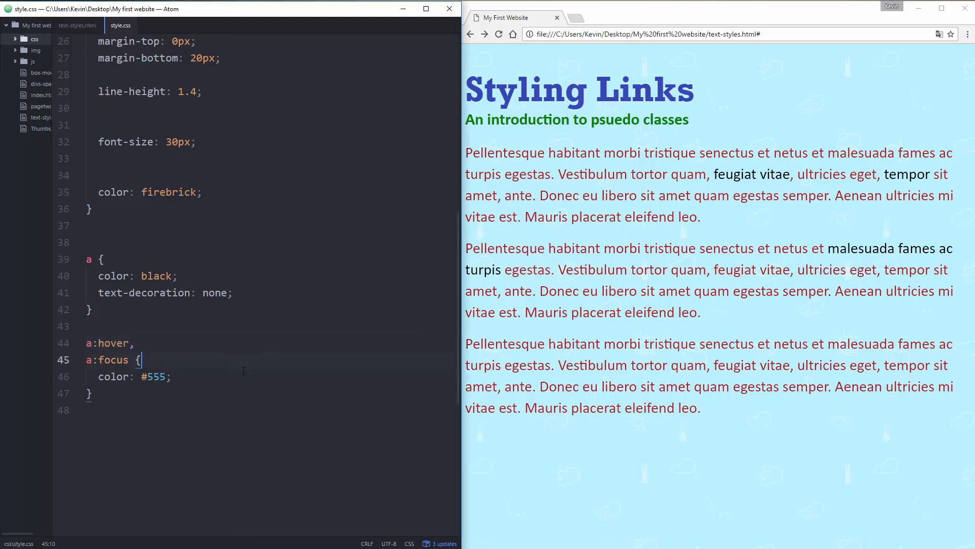
mouse_move(211, 402)
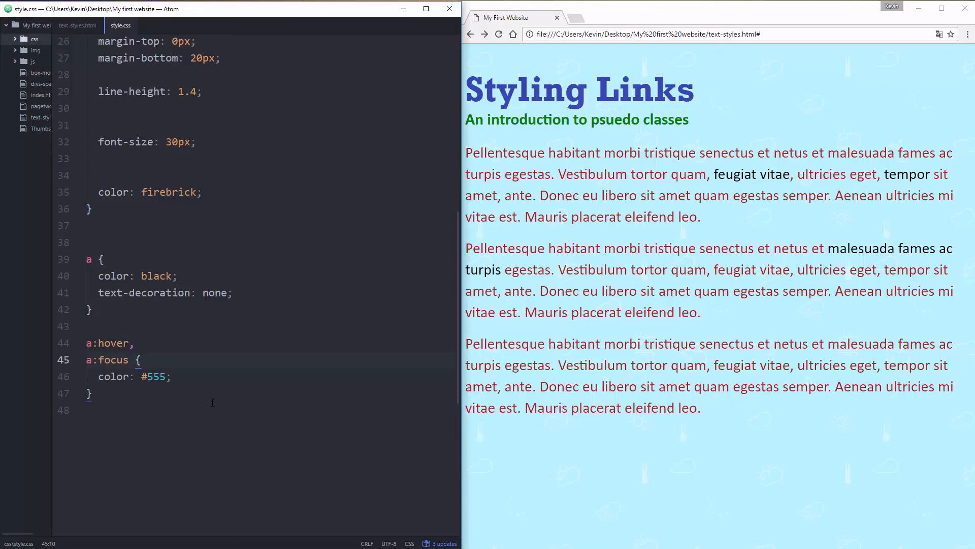
left_click(140, 360)
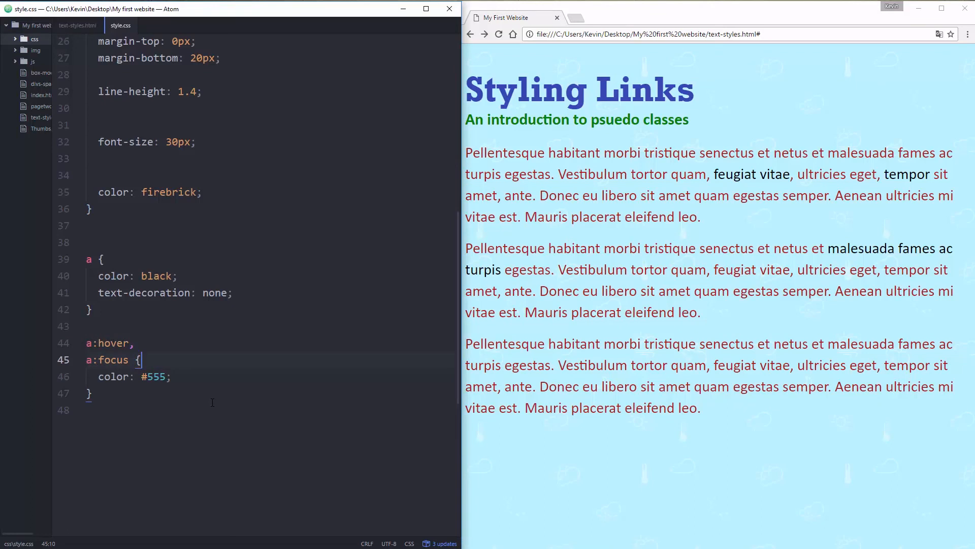